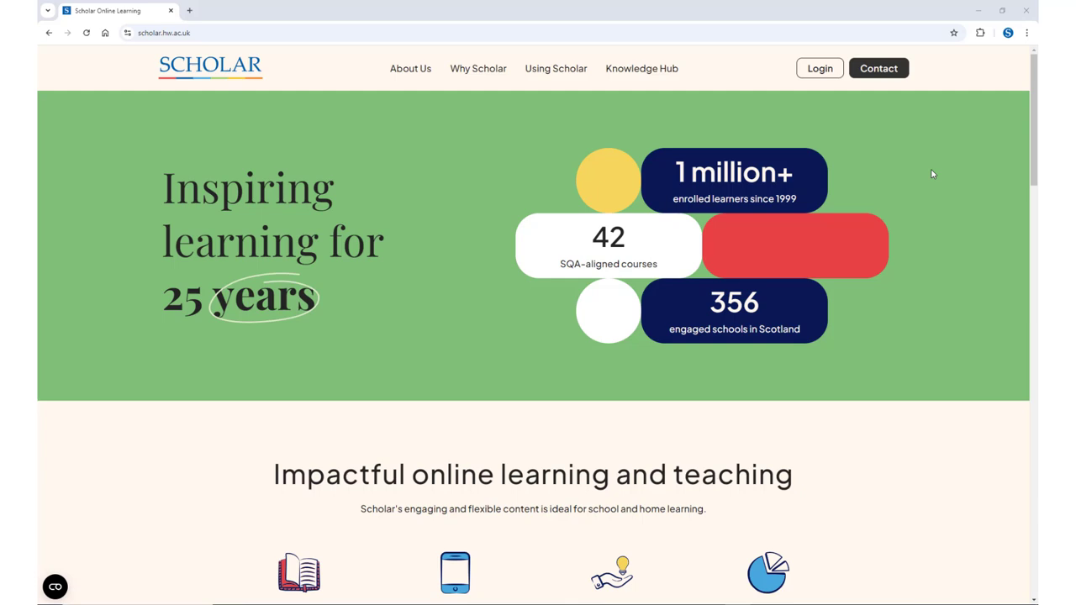
Go from the Why Scholar page to the list of available courses.
left_click(477, 67)
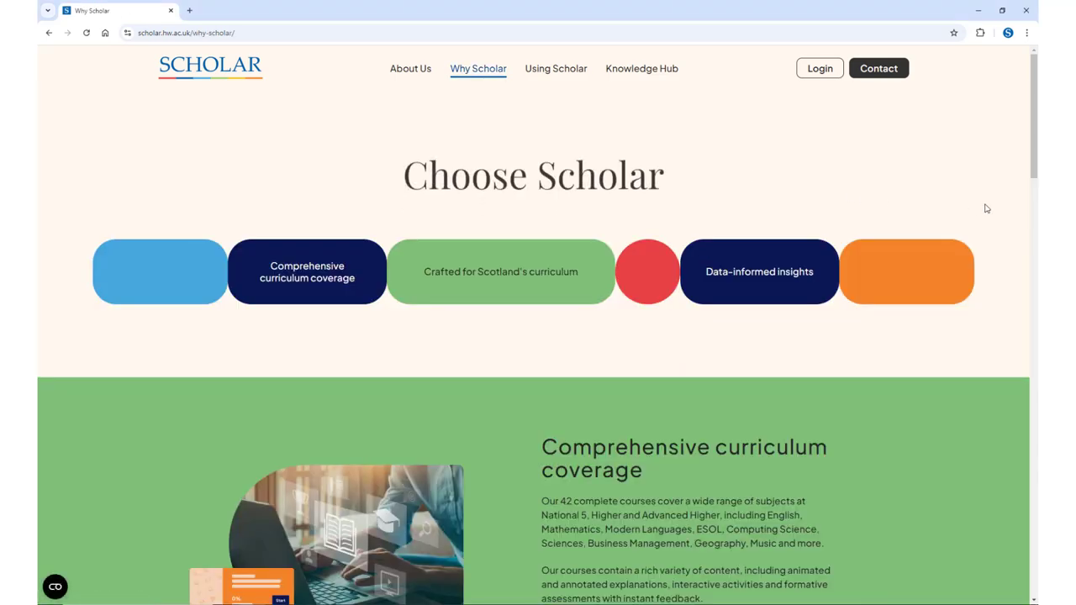
scroll("down", 3)
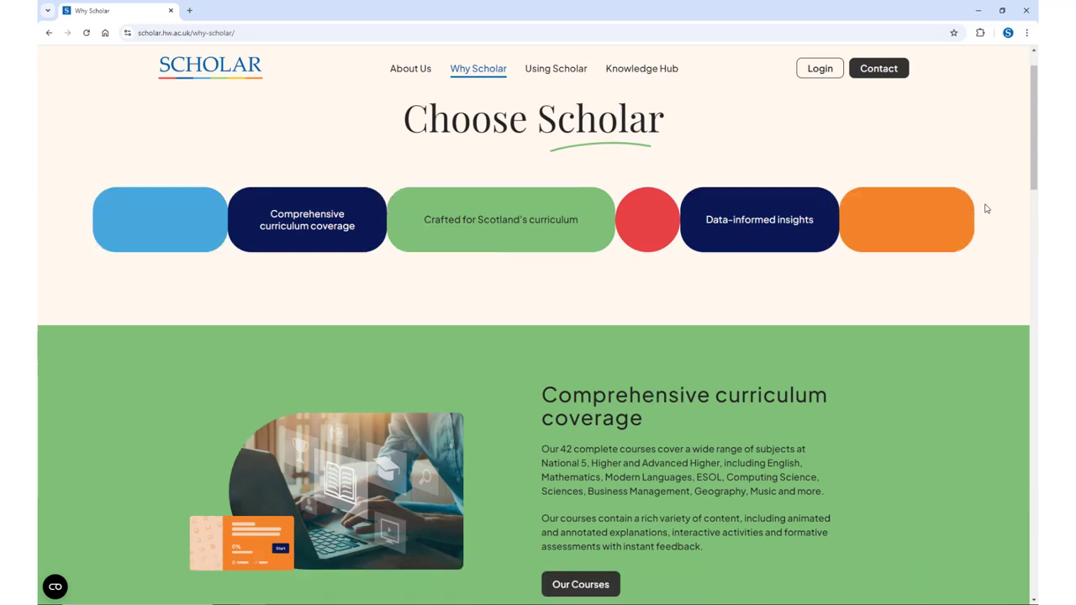
scroll("down", 3)
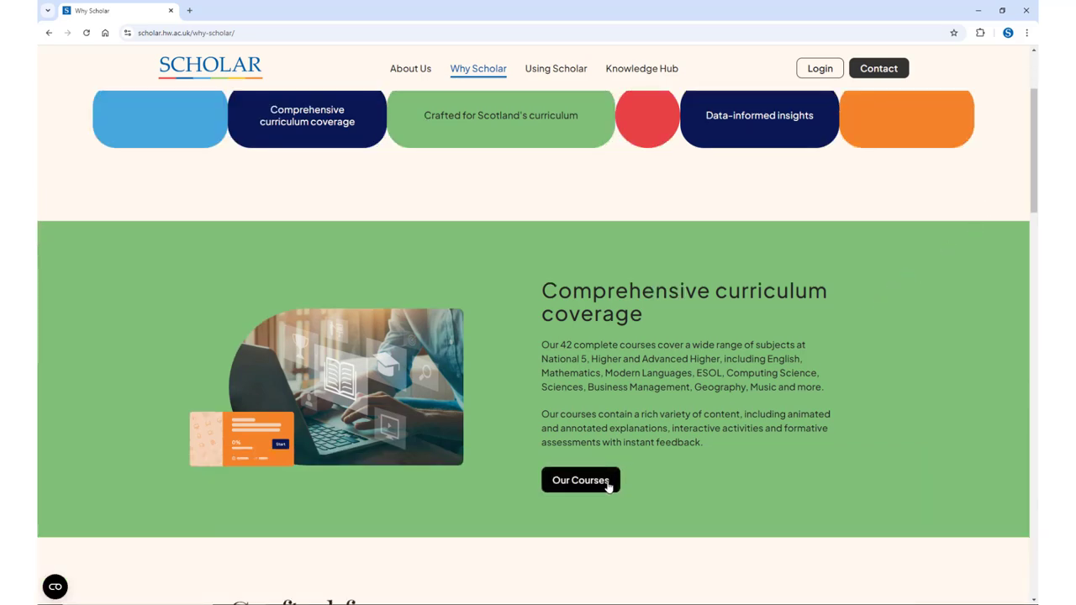
left_click(580, 481)
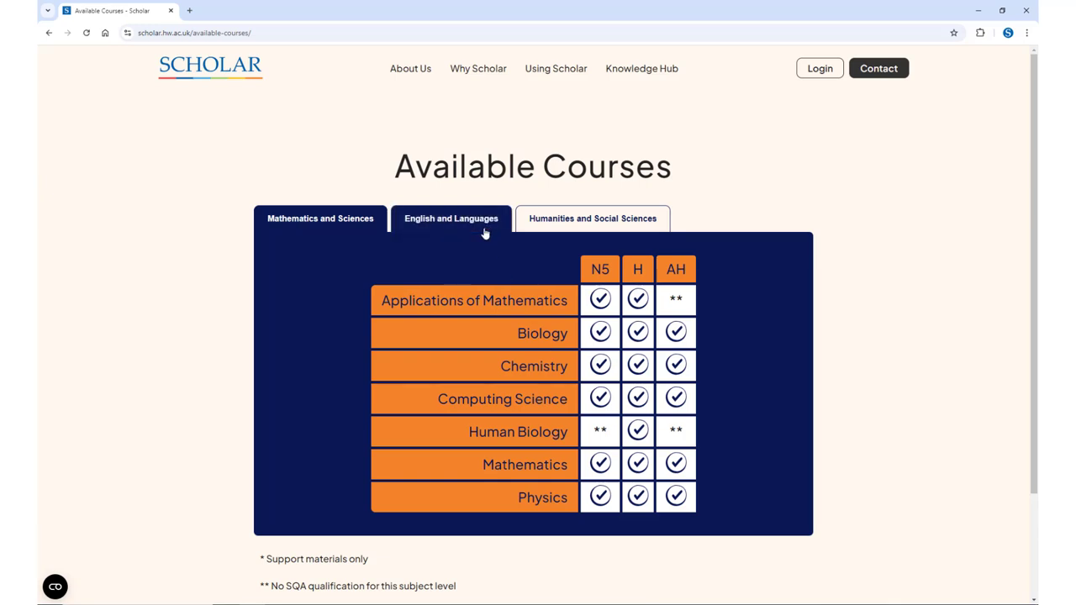
View the English and Languages subjects, then the Humanities and Social Sciences subjects.
left_click(451, 219)
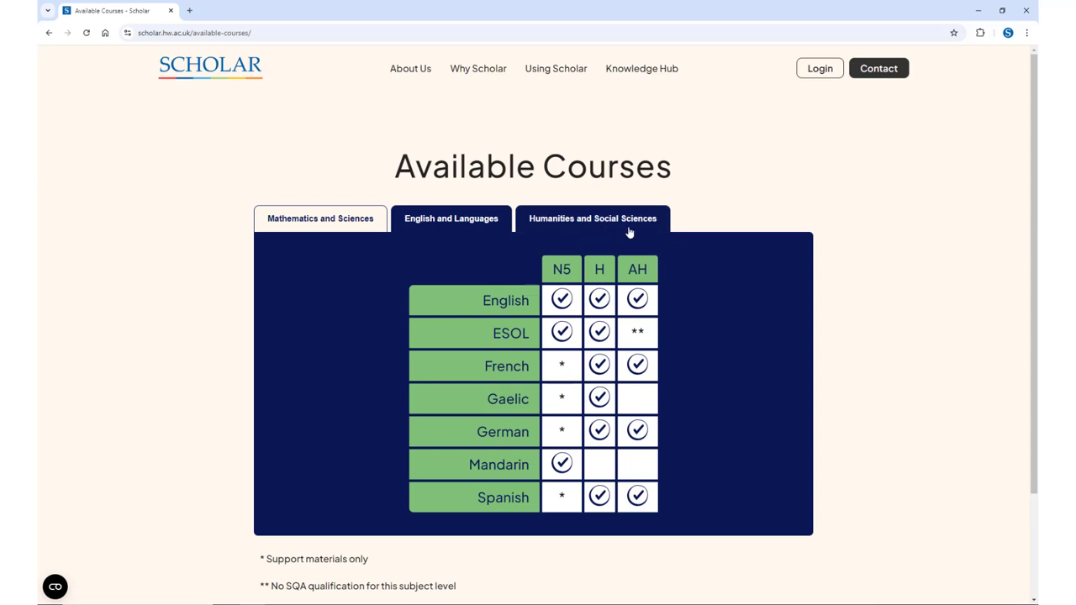
left_click(592, 219)
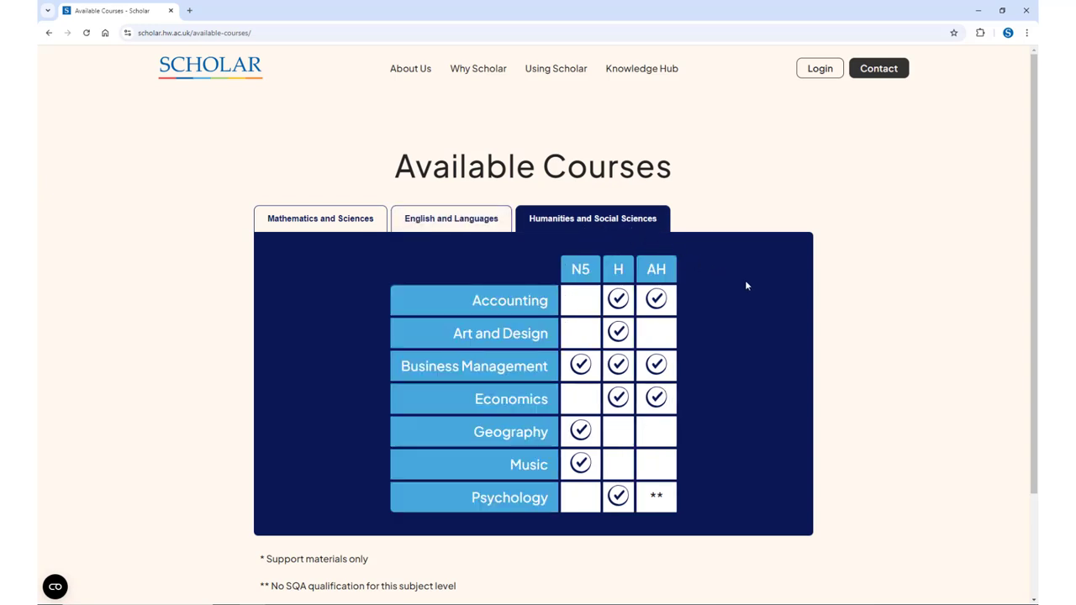
mouse_move(898, 346)
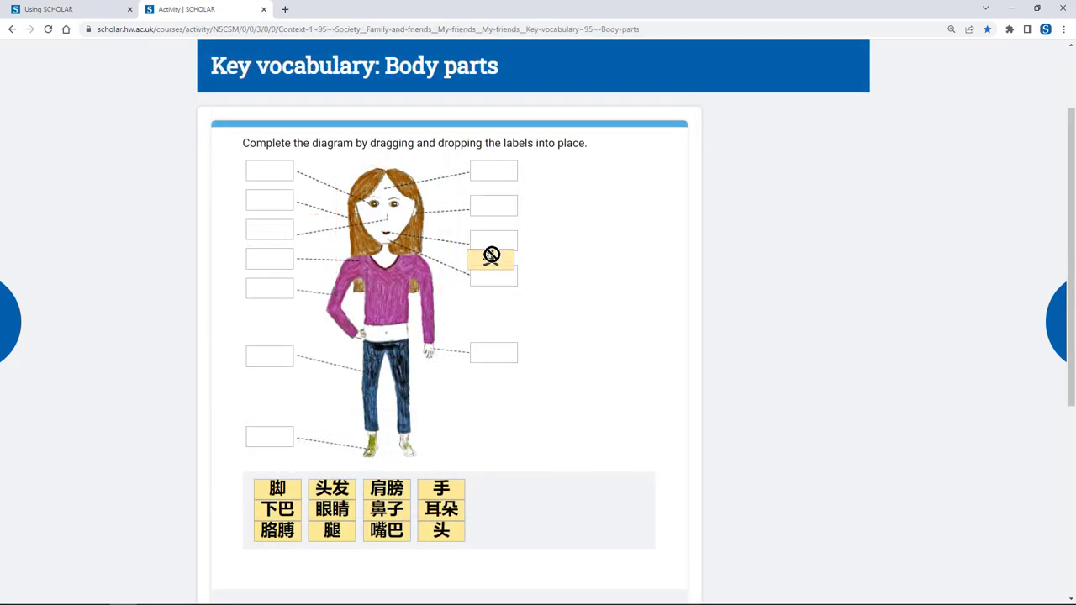
Place the 头 label on the diagram, then tick two answers for question a) in the Software Design test.
left_click_drag(440, 532, 494, 170)
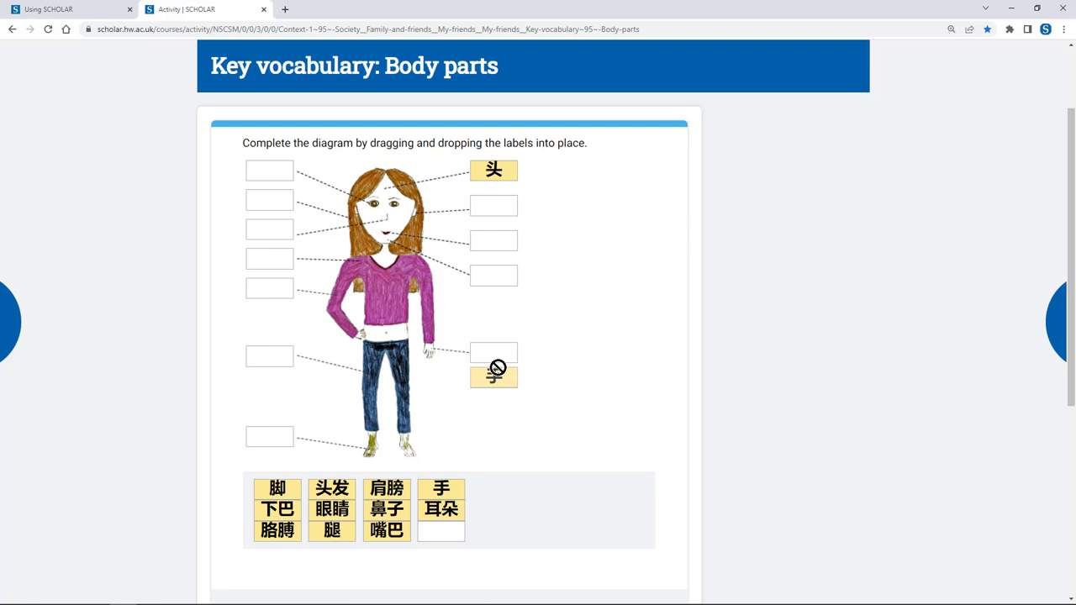
left_click(205, 10)
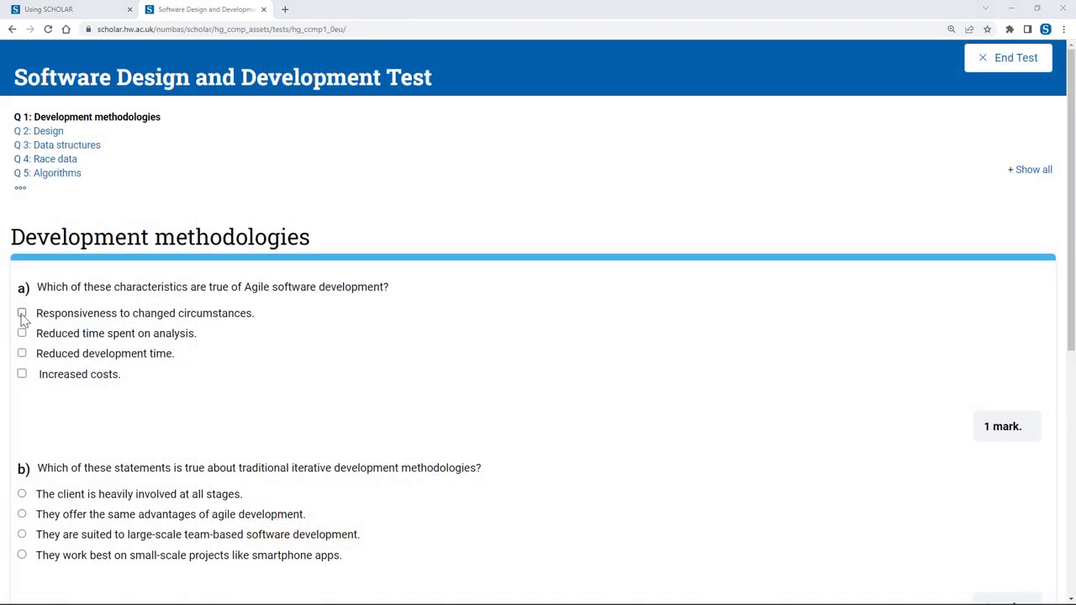
left_click(22, 353)
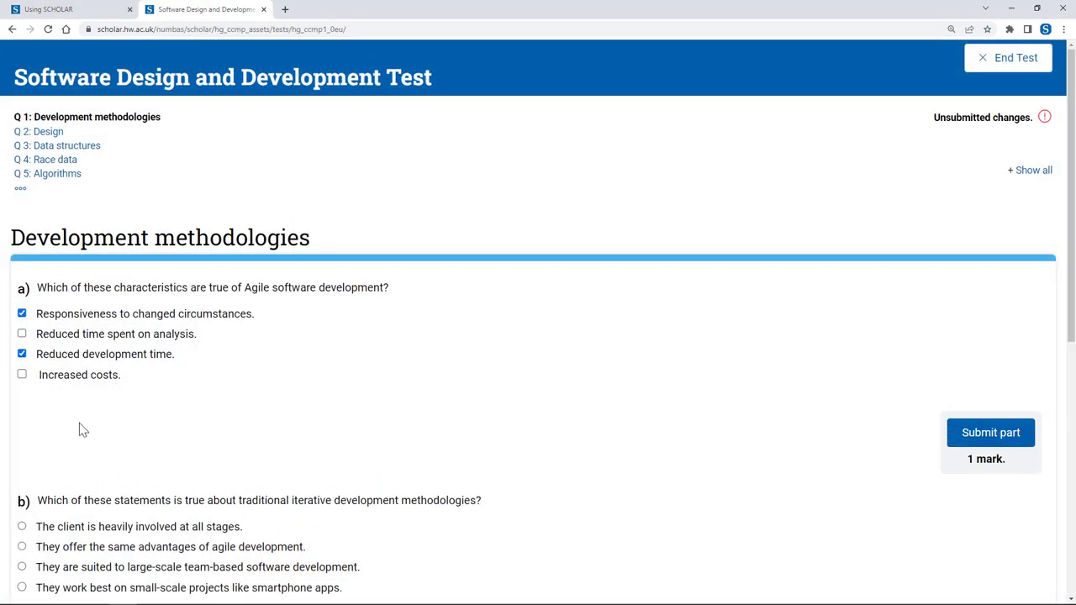
left_click(22, 567)
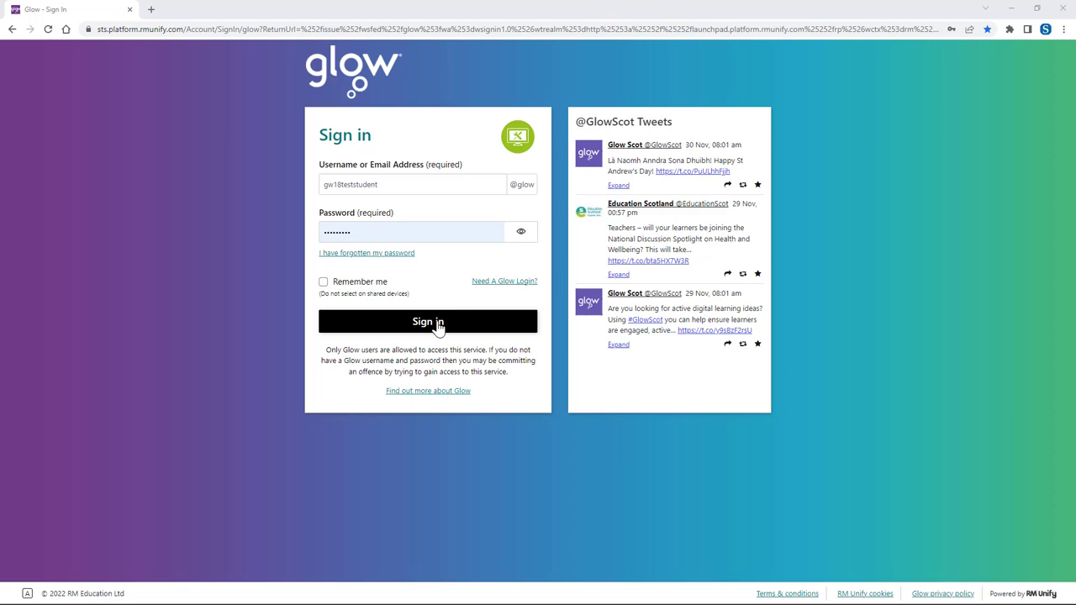
Sign in to Glow and search the Launch Pad for SCHOLAR.
left_click(428, 321)
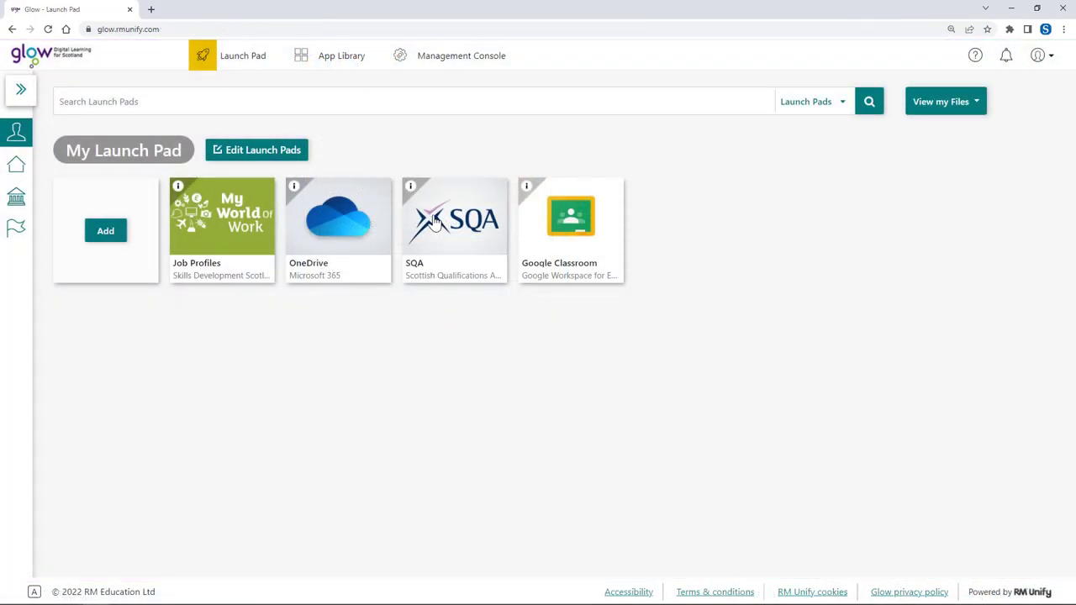
type("SCHOLAR")
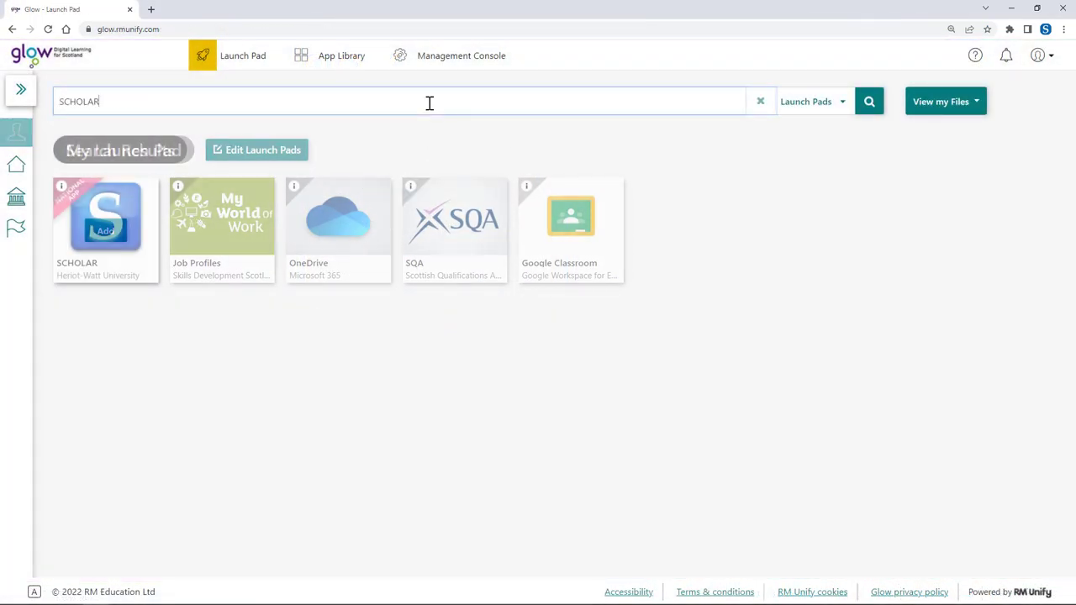
left_click(868, 101)
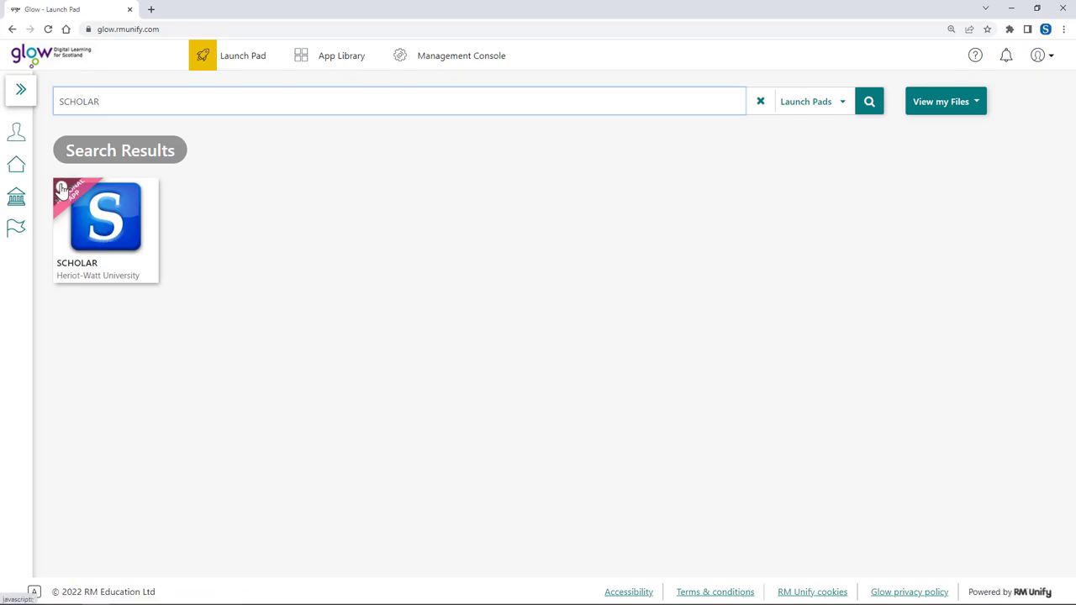
Add the SCHOLAR app to My Launch Pad and launch it.
left_click(104, 217)
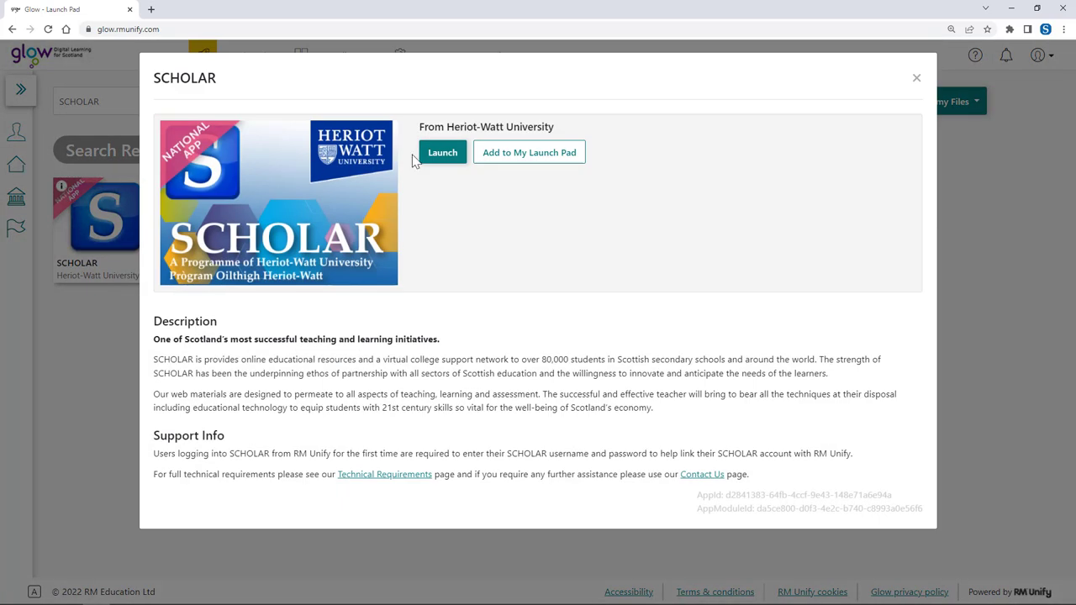
left_click(528, 152)
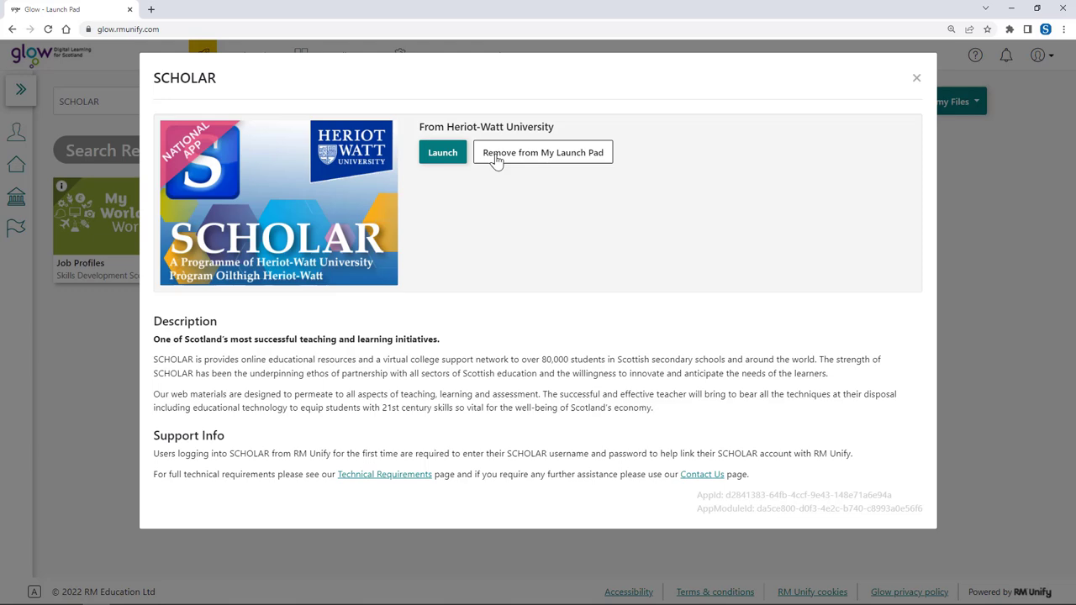
left_click(917, 78)
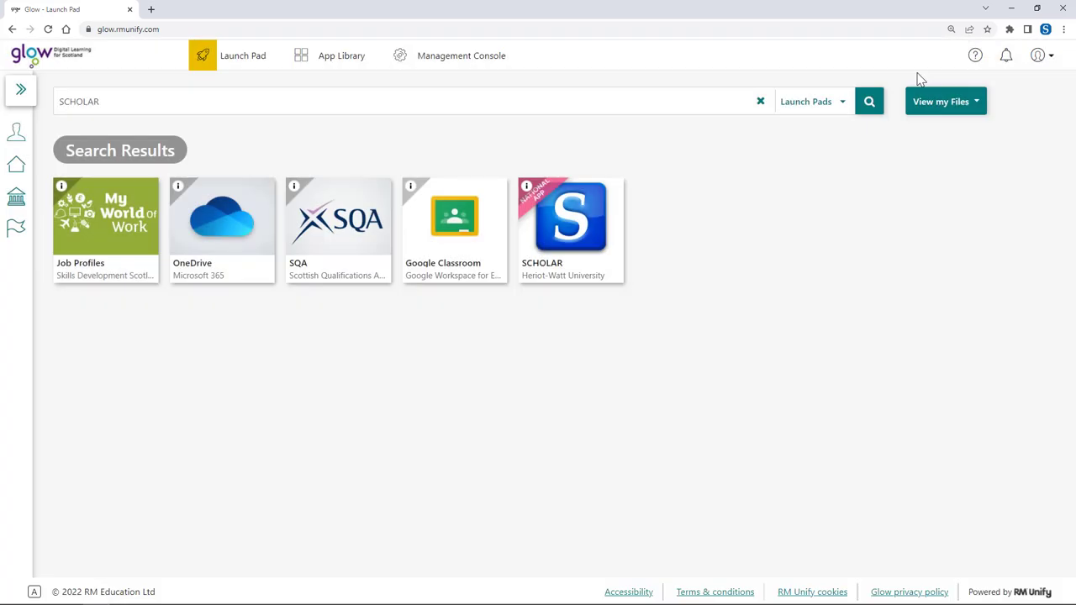
left_click(572, 217)
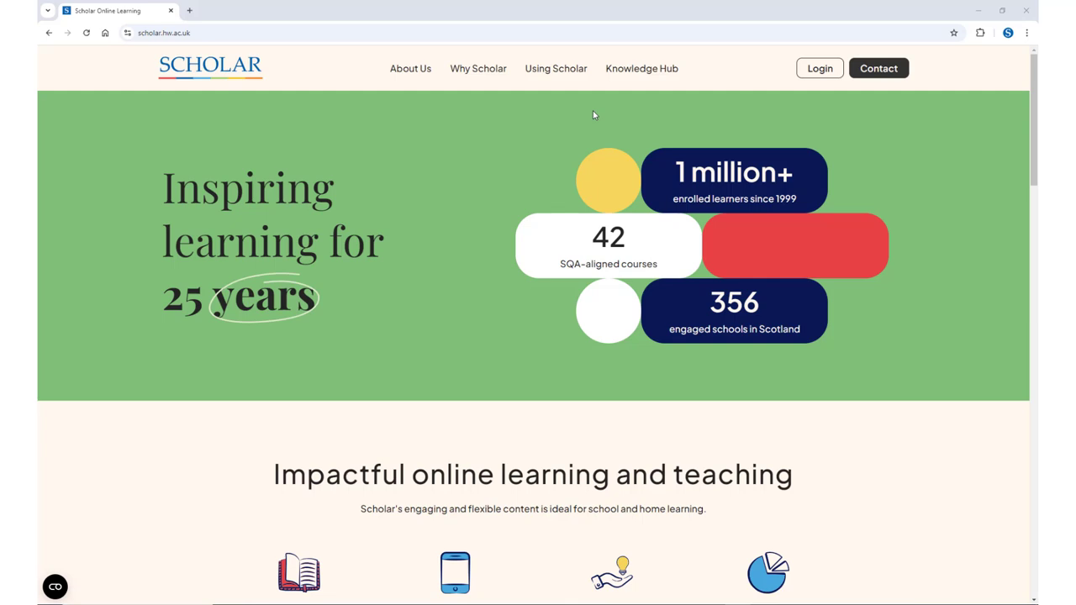
mouse_move(821, 67)
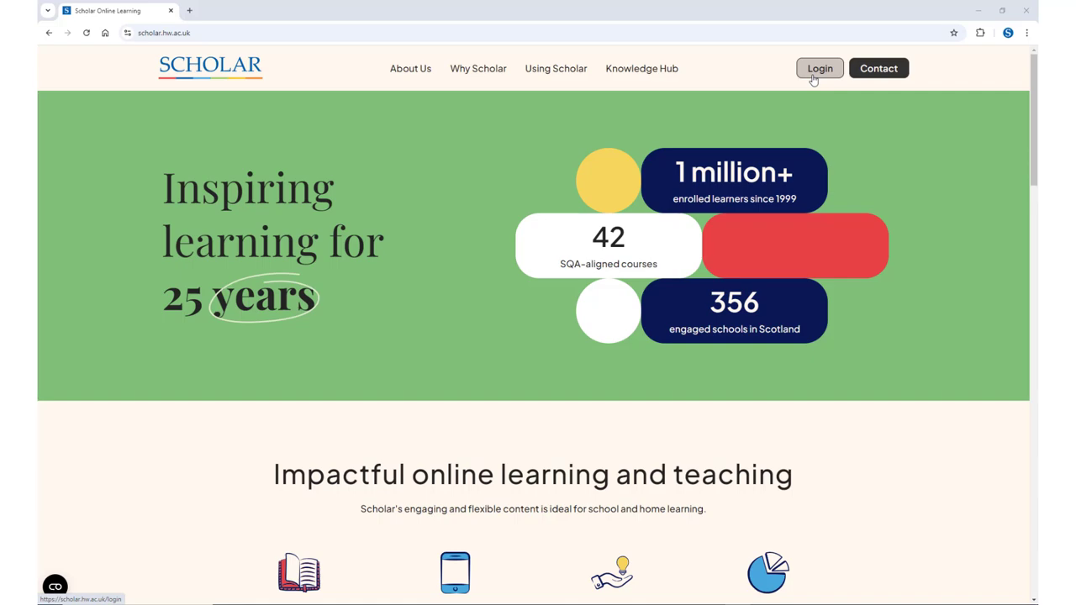
Log in to SCHOLAR with the entered username and password, reaching My Courses.
left_click(819, 67)
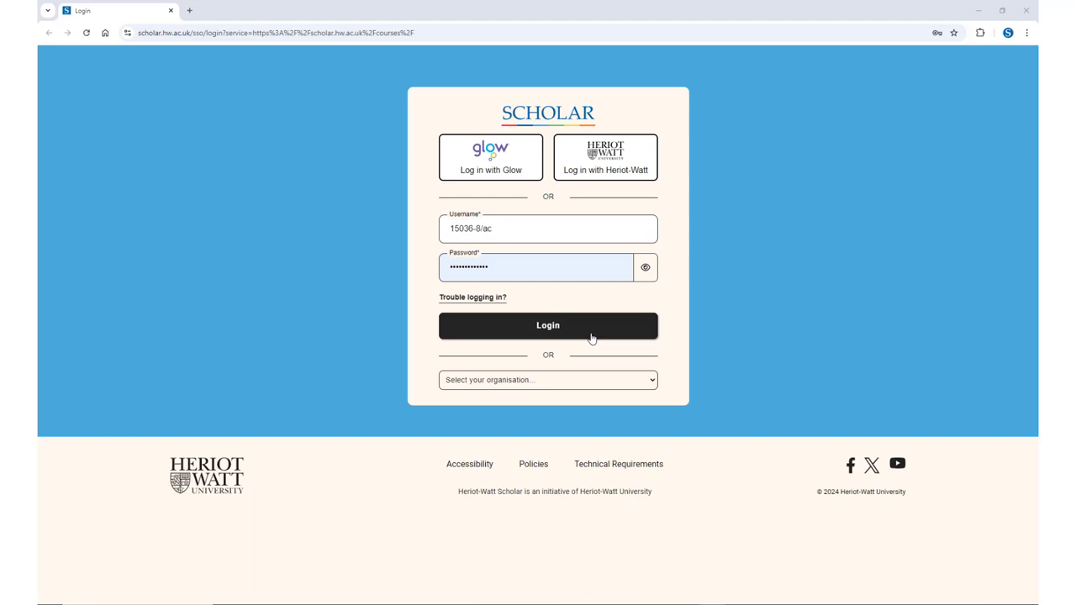
left_click(548, 327)
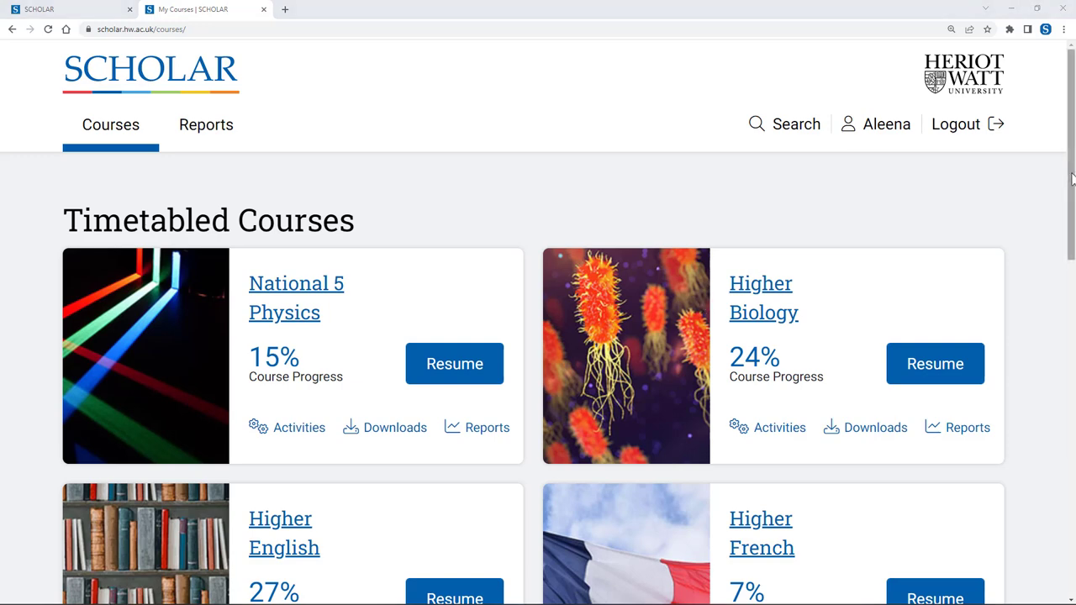
Switch on Display other courses below the related courses, then return to the Courses overview.
scroll("down", 3)
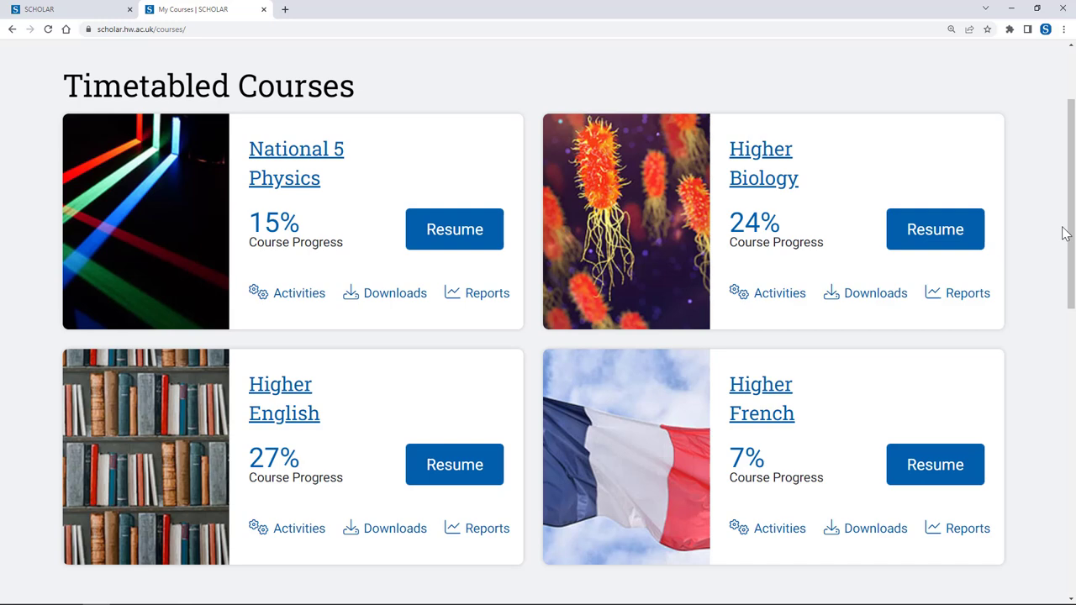
scroll("down", 3)
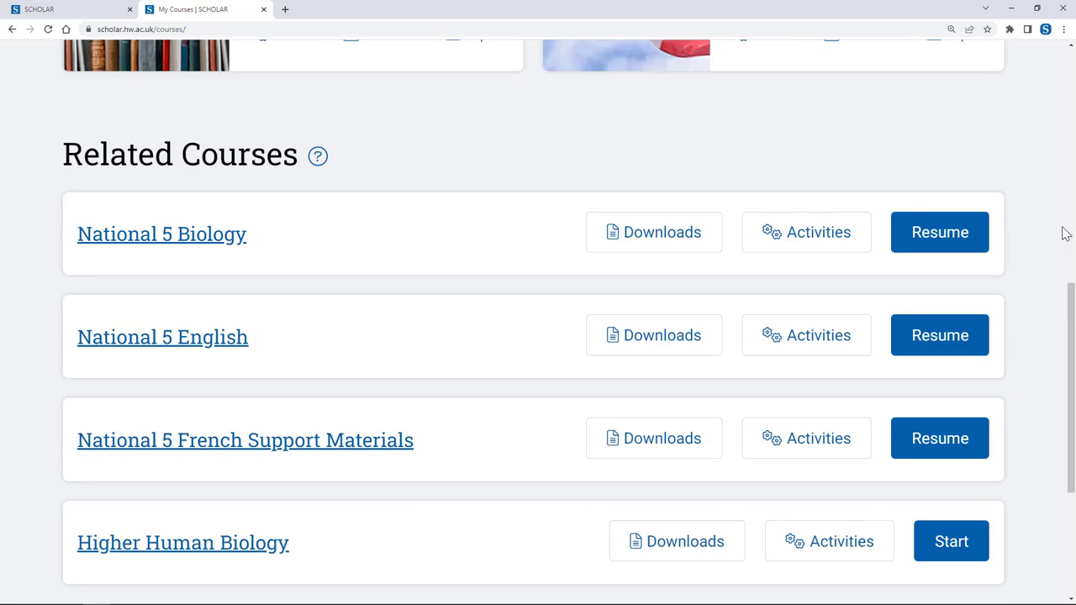
scroll("down", 3)
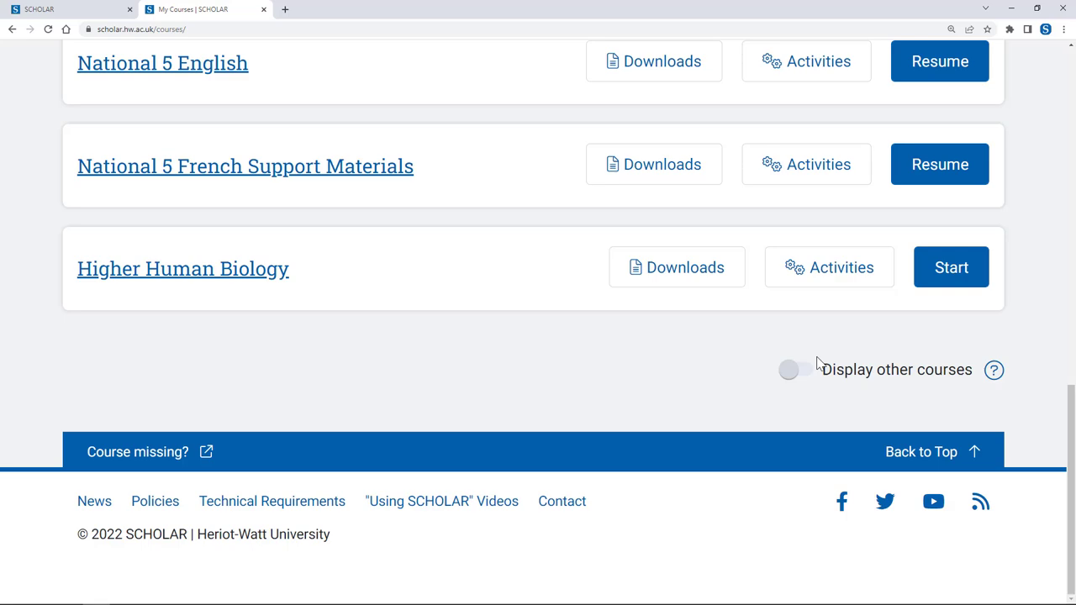
left_click(790, 370)
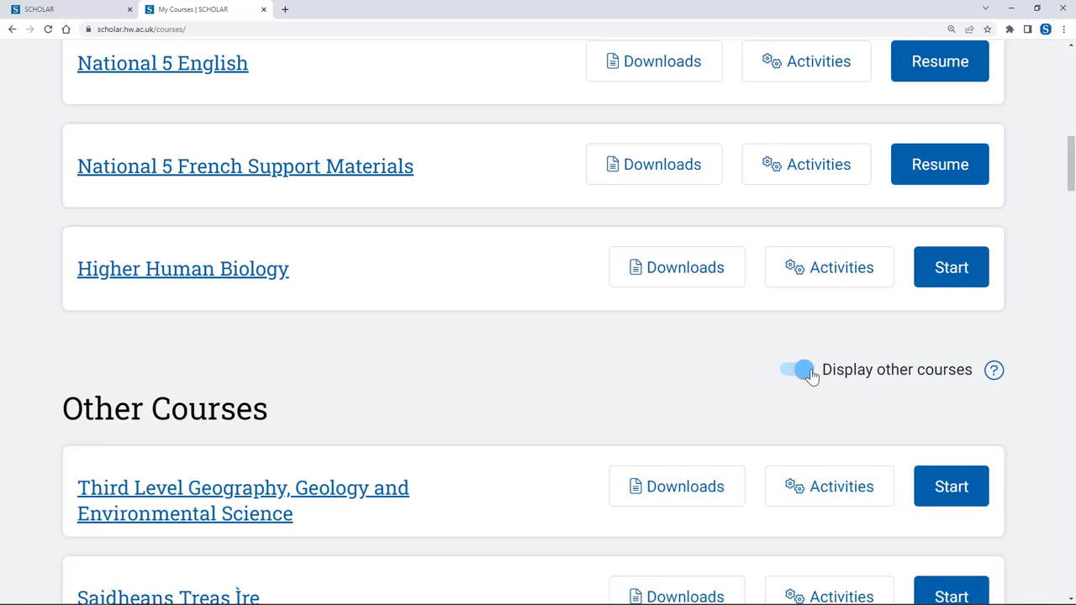
scroll("down", 3)
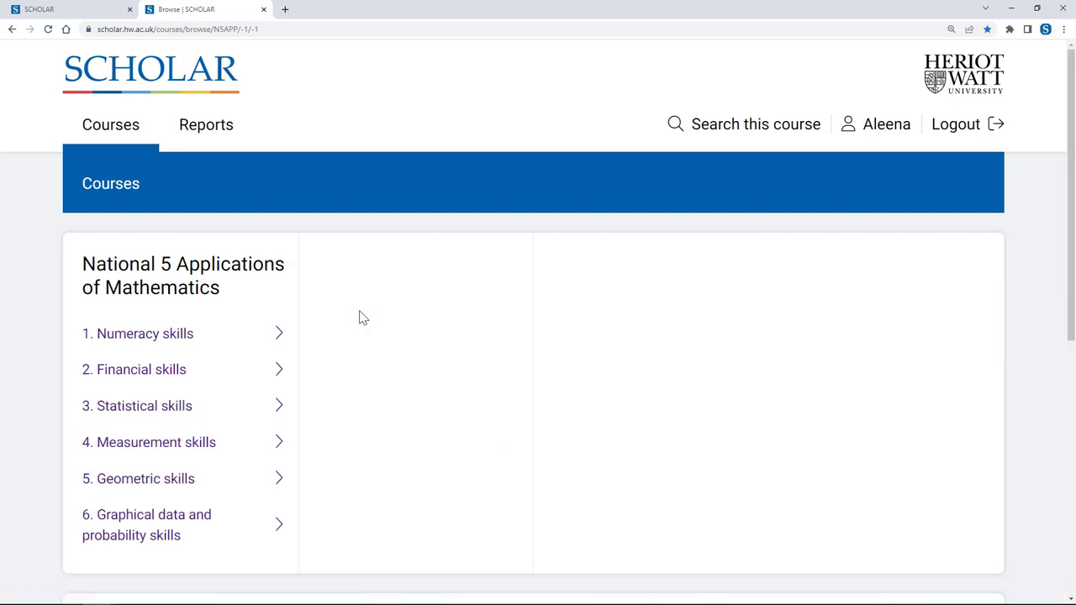
mouse_move(111, 124)
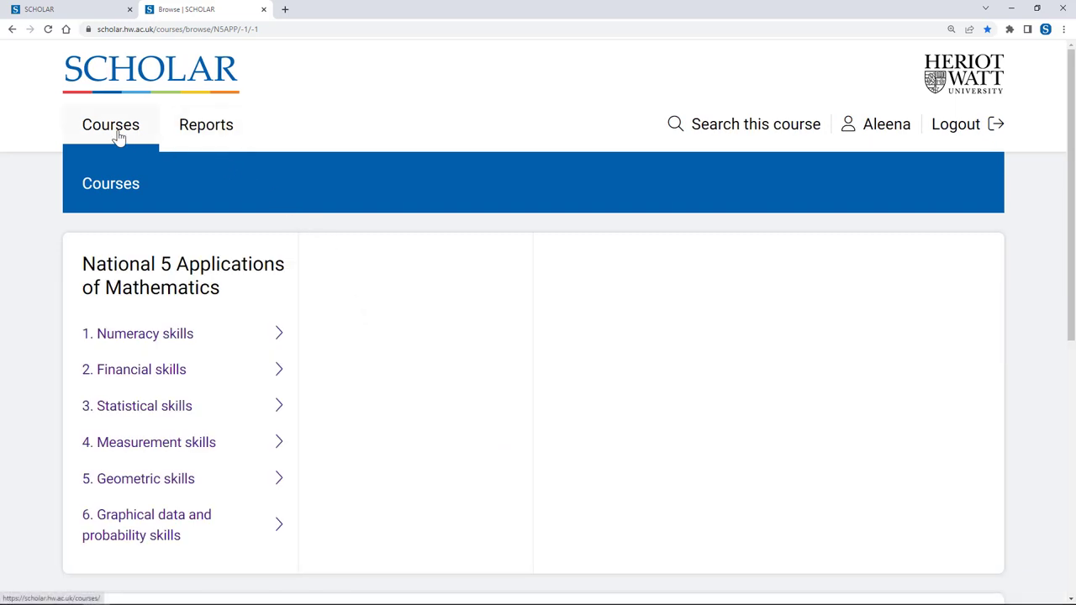
left_click(111, 124)
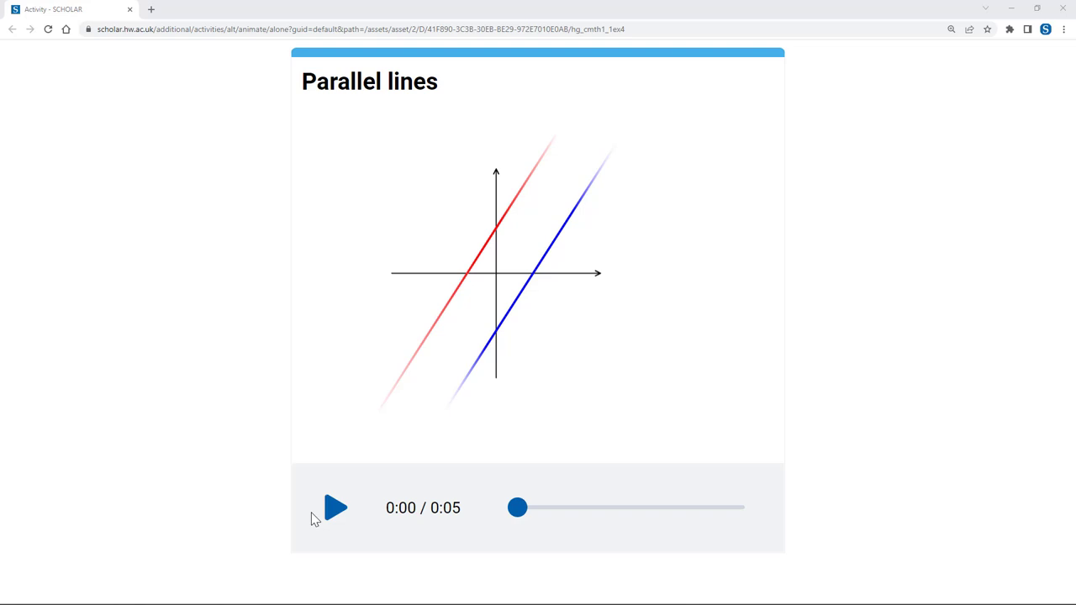
Play the Parallel lines animation and switch to the Spanish verb table activity.
left_click(337, 508)
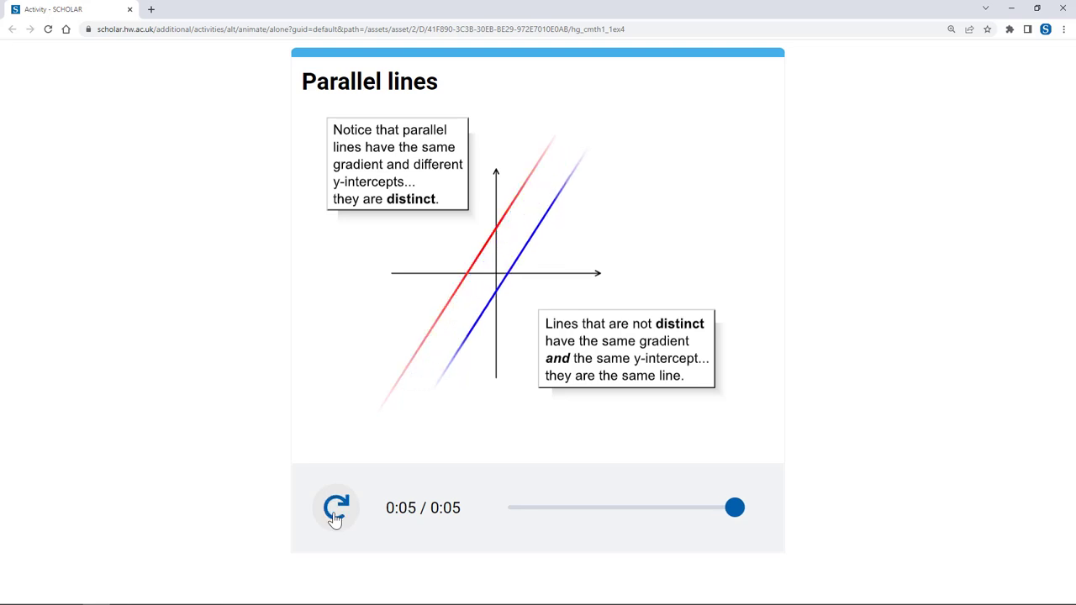
left_click(340, 10)
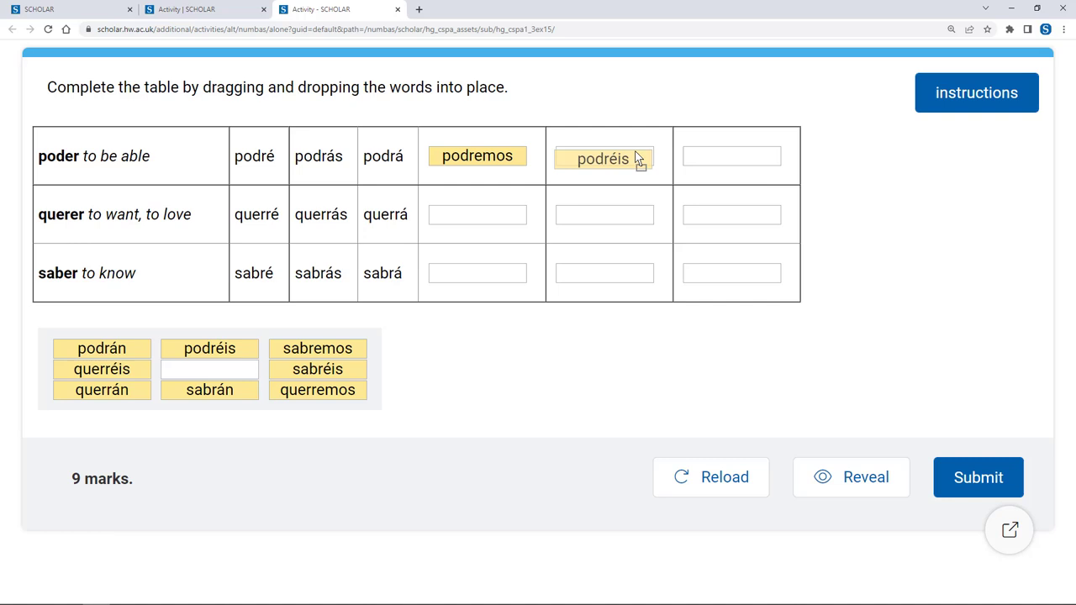
Drop podréis and podrán into the poder row and move sabremos toward the saber row.
left_click_drag(209, 348, 731, 155)
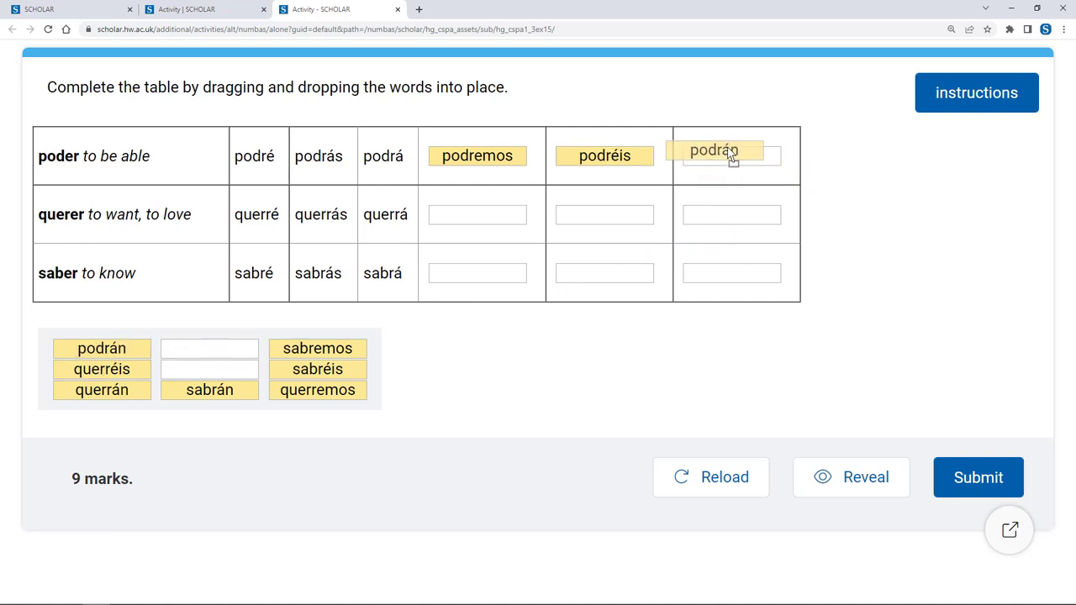
left_click_drag(101, 348, 731, 155)
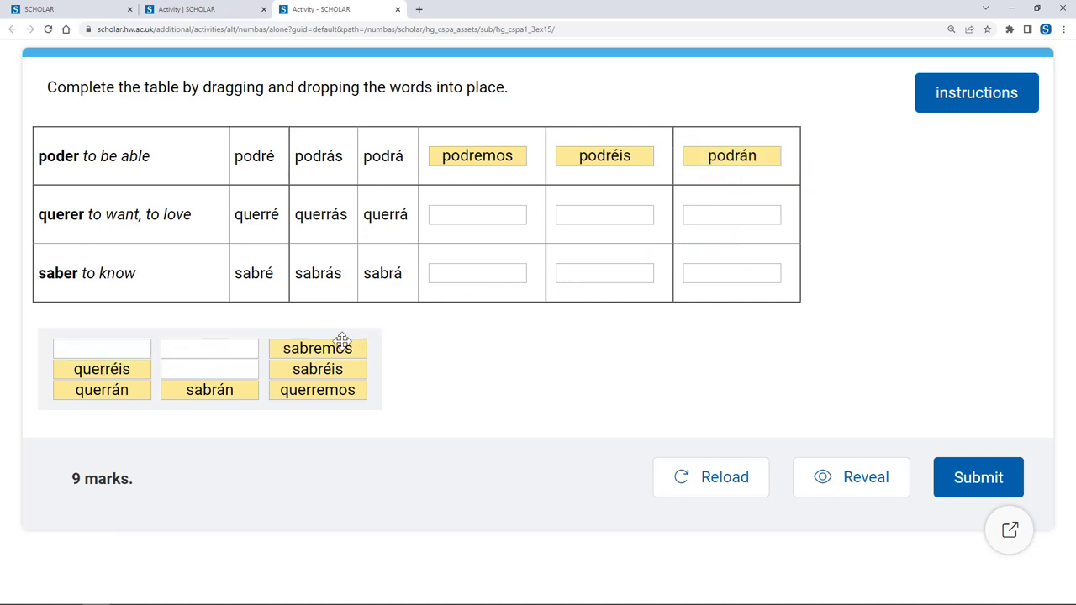
left_click_drag(318, 347, 478, 273)
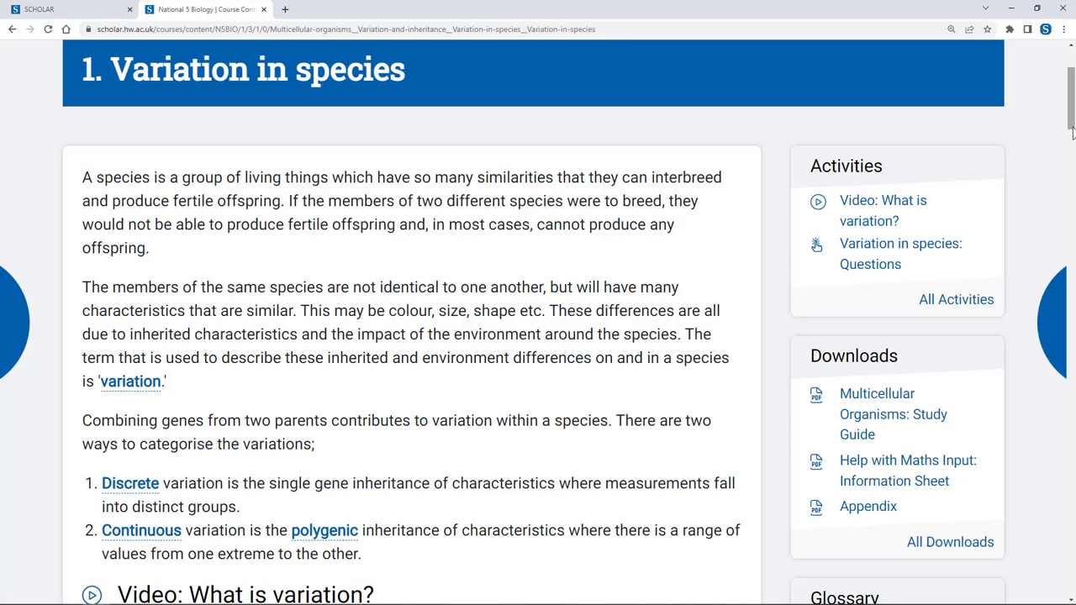
mouse_move(357, 506)
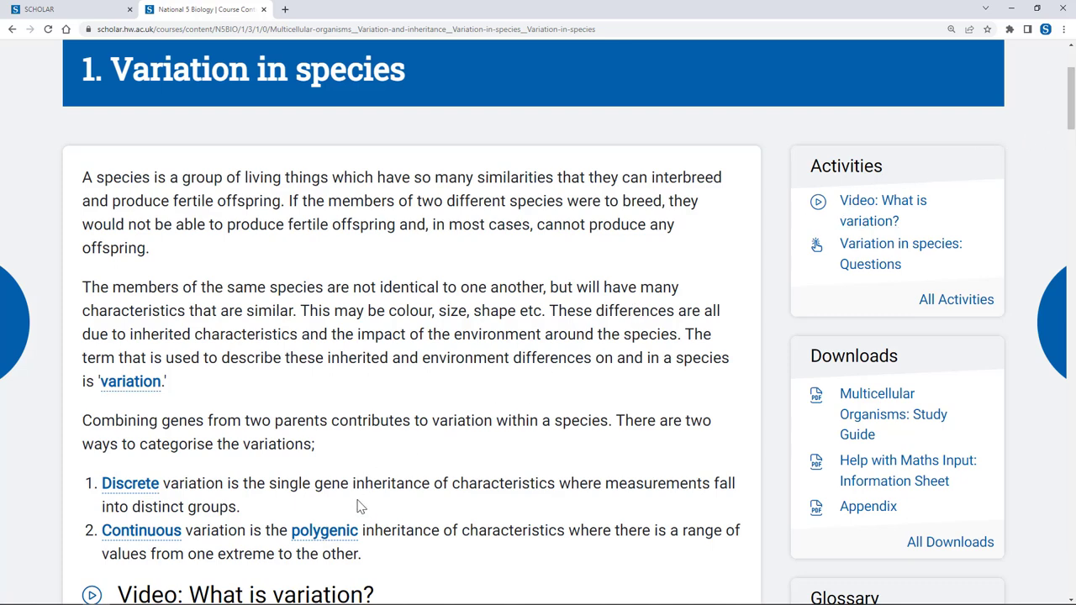
mouse_move(323, 531)
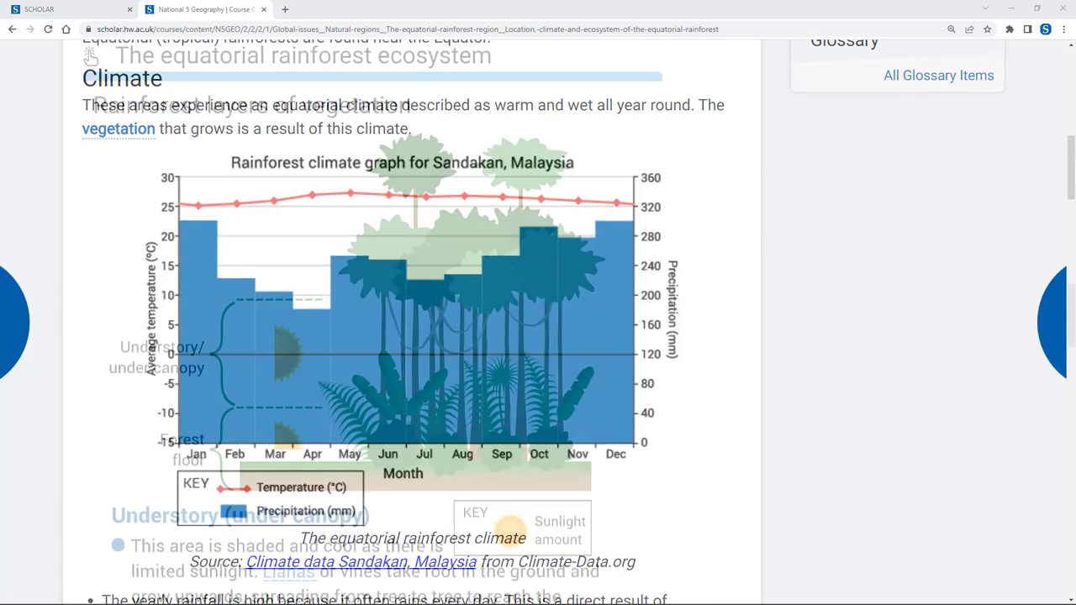
Scroll the rainforest page to the Rainforest layers of vegetation diagram.
scroll("up", 3)
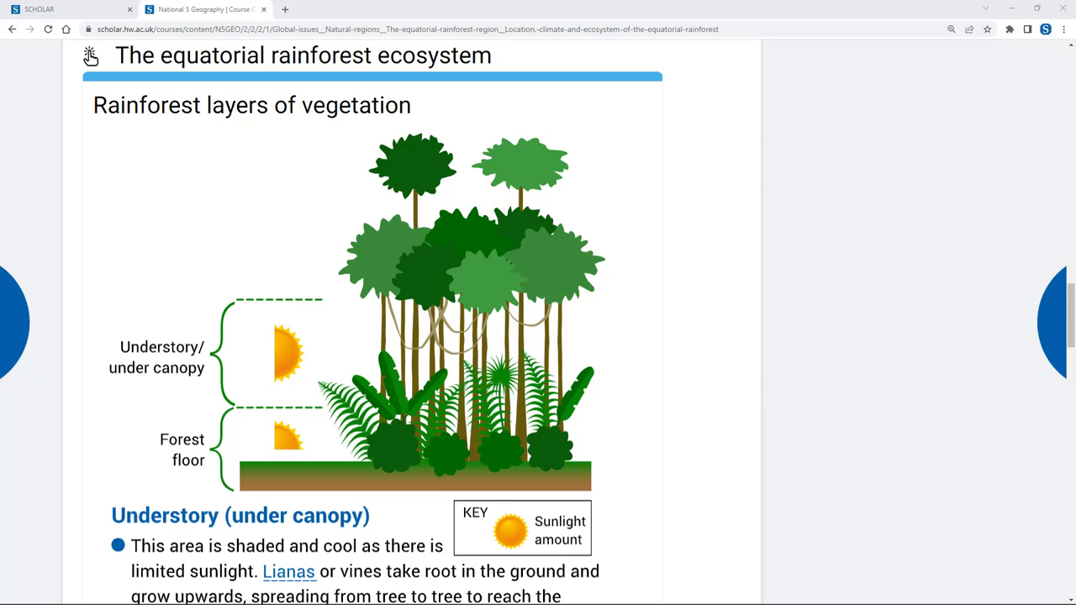
In the End of Topic 16 Test, answer part a with Innovation (1/1) and start part b.
left_click(205, 10)
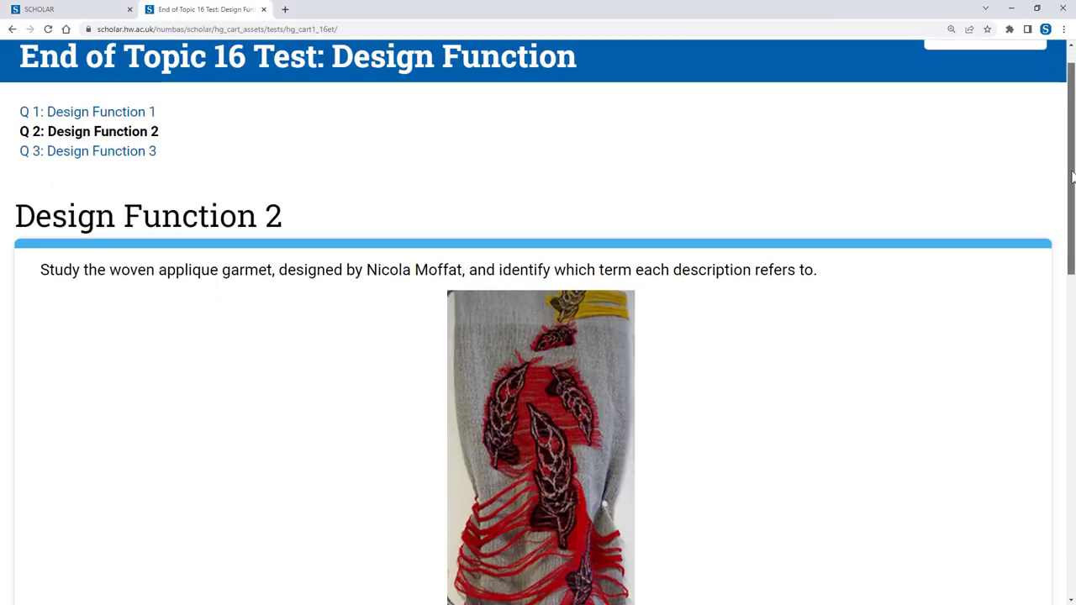
scroll("down", 3)
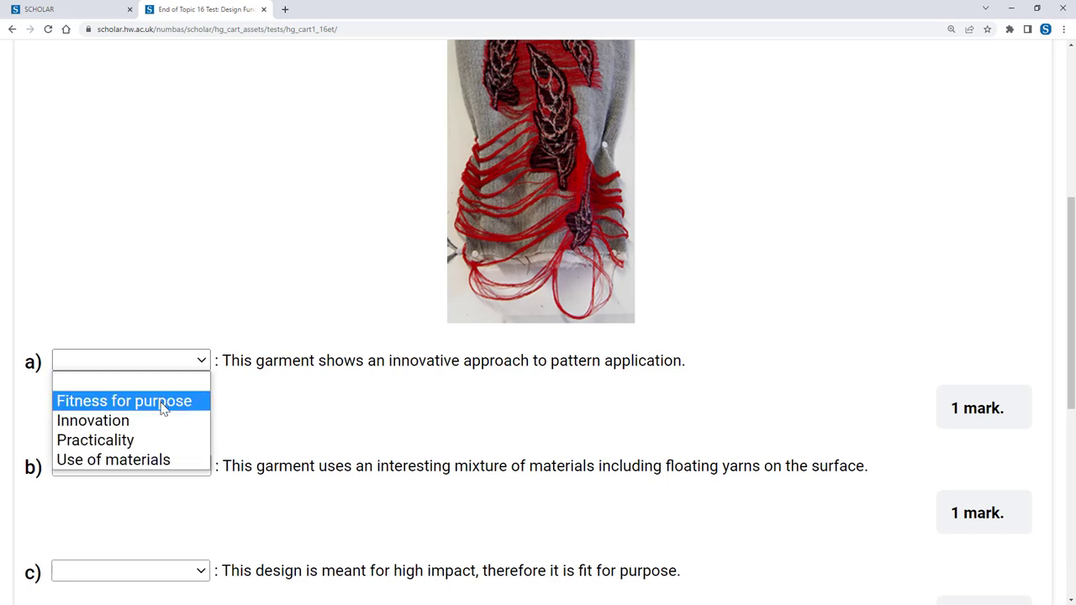
left_click(93, 420)
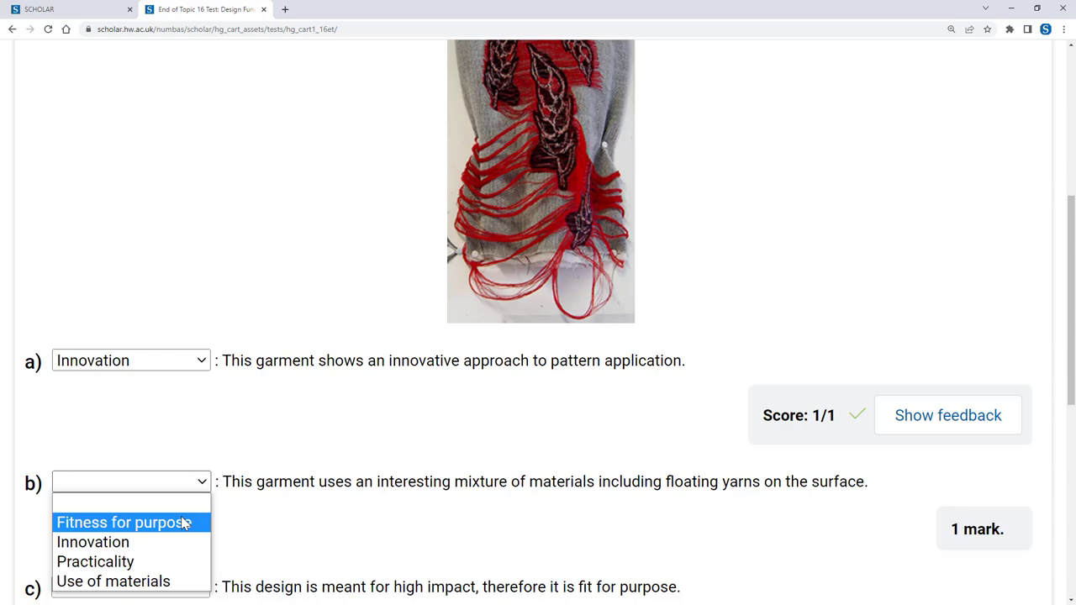
left_click(121, 521)
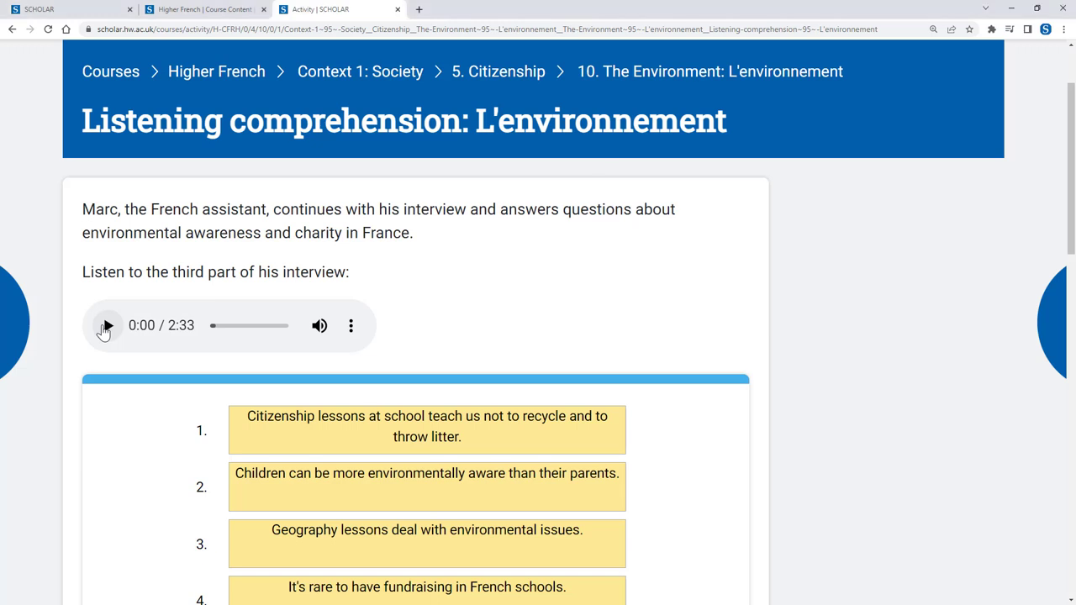
Play and then pause the third interview part in the L'environnement listening activity.
left_click(104, 326)
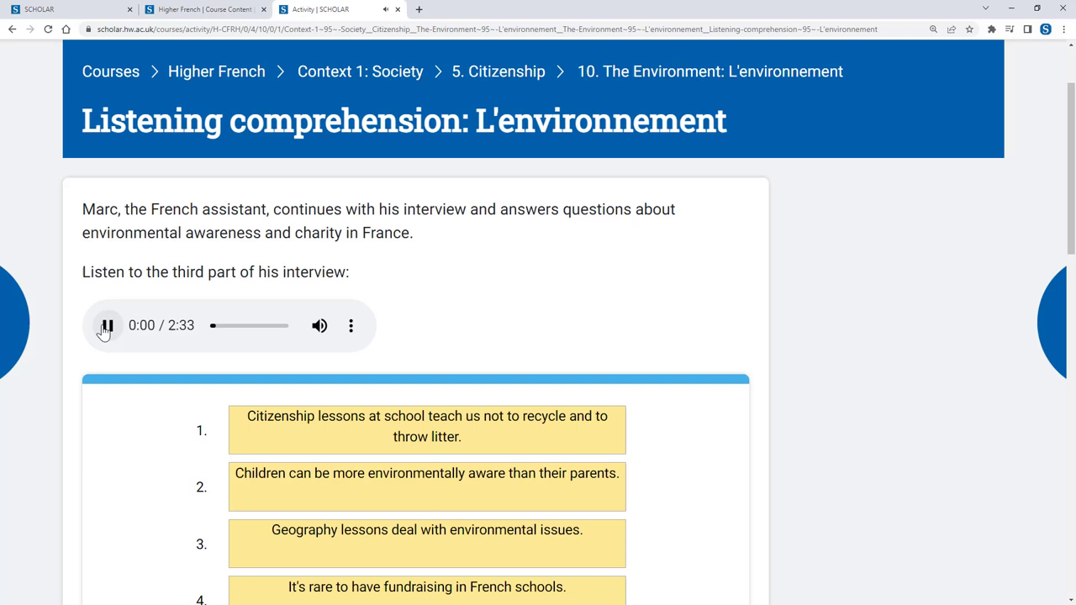
left_click(108, 327)
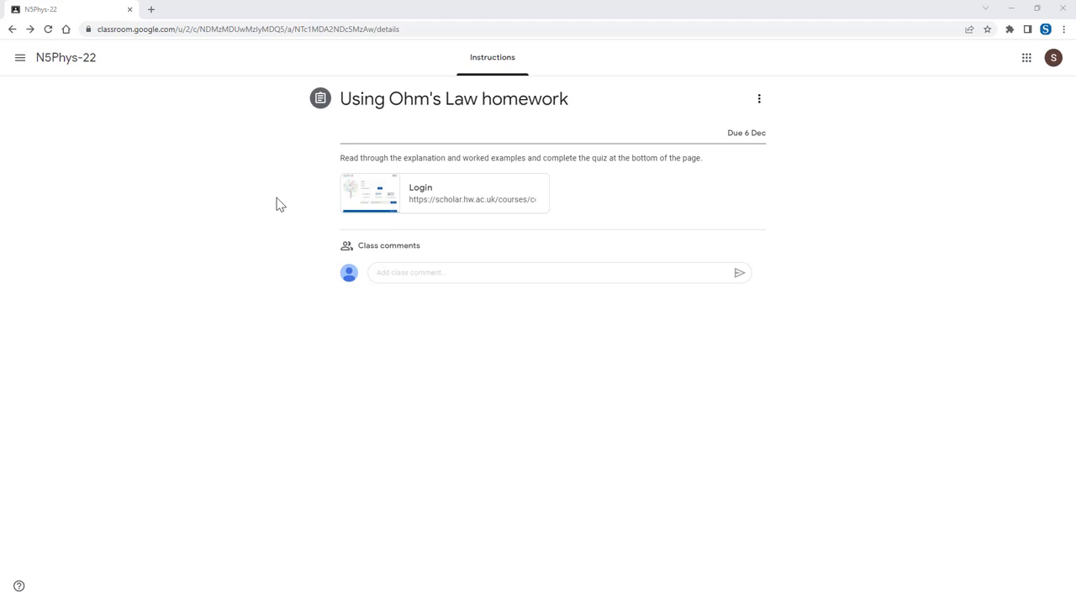
mouse_move(365, 199)
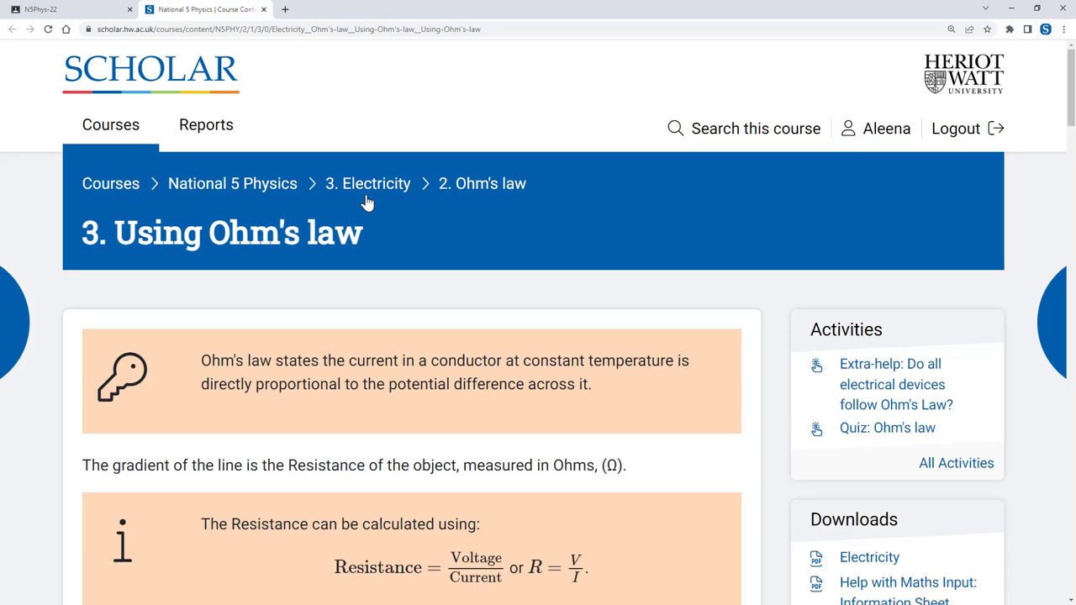
Follow the Classroom SCHOLAR Login link to the Ohm's law page, then return to My Courses.
left_click(888, 427)
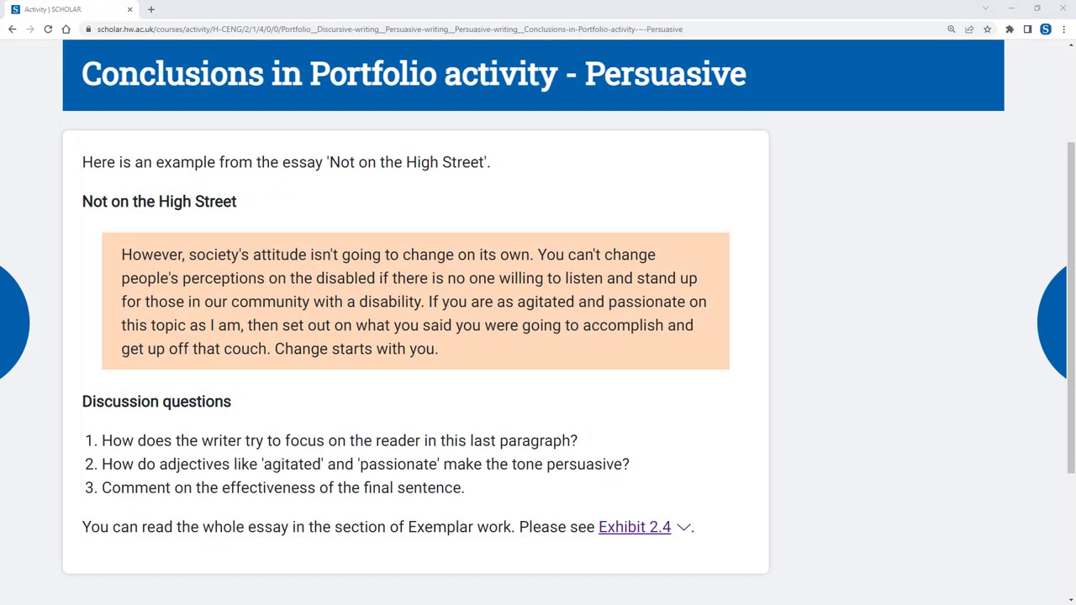
left_click(12, 28)
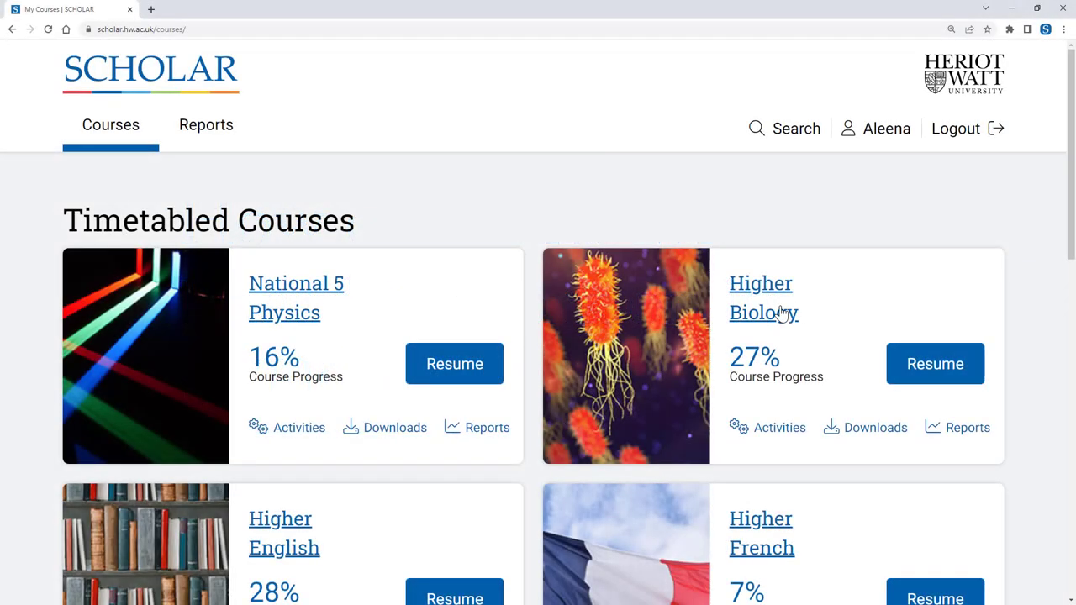
Navigate Higher Biology to the Cellular respiration topic in Metabolism and Survival.
left_click(760, 298)
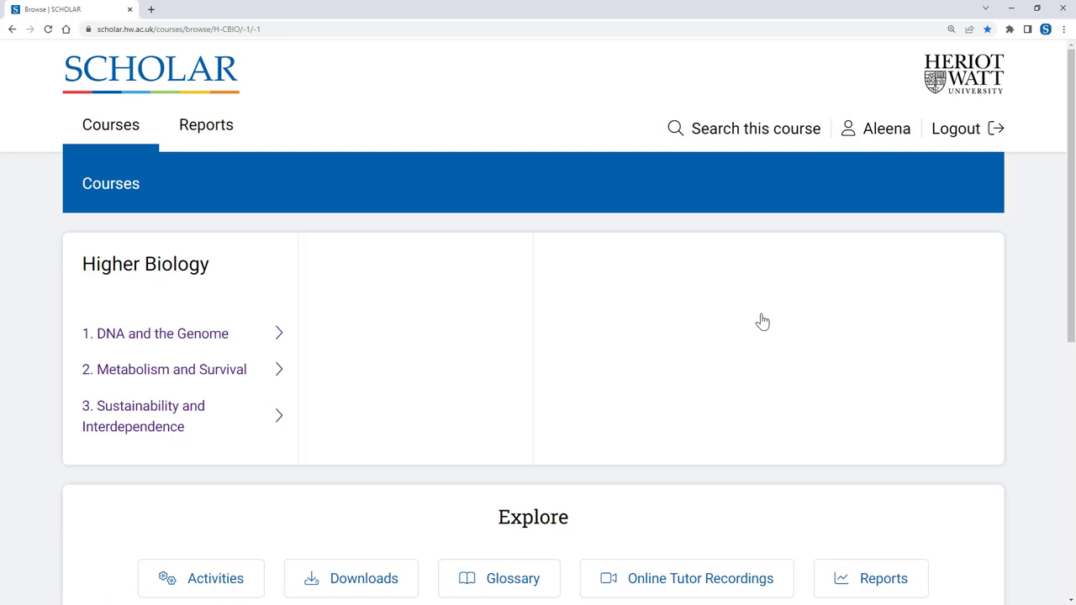
mouse_move(662, 321)
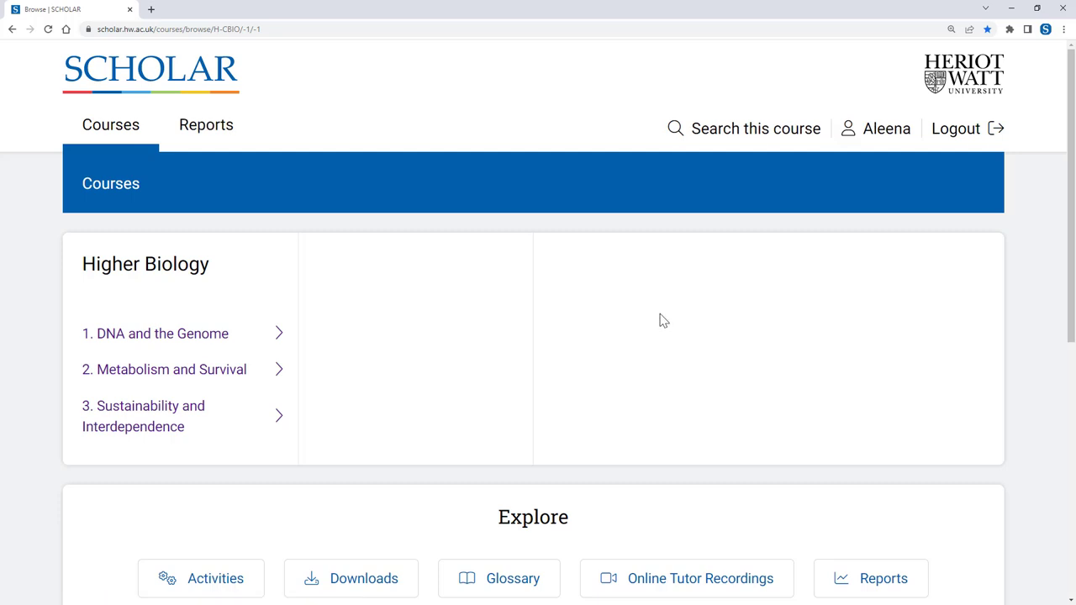
mouse_move(273, 377)
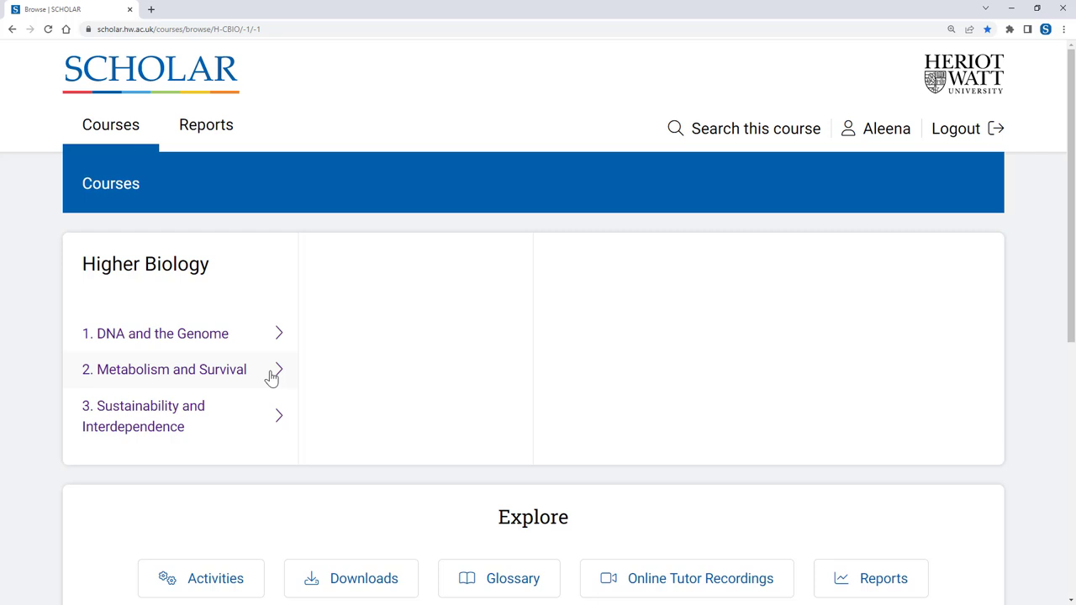
mouse_move(233, 373)
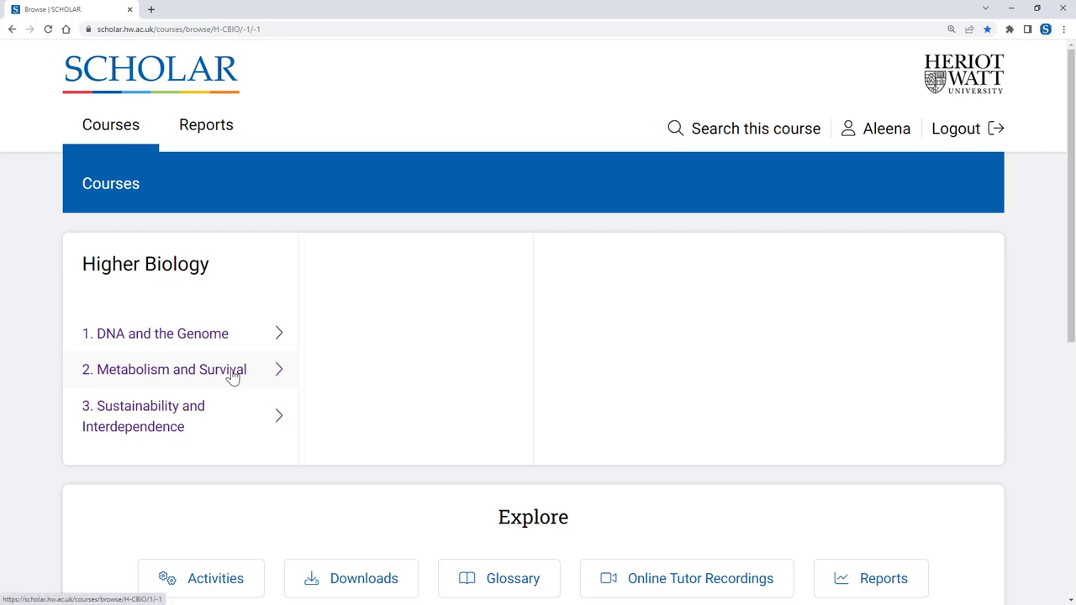
left_click(165, 370)
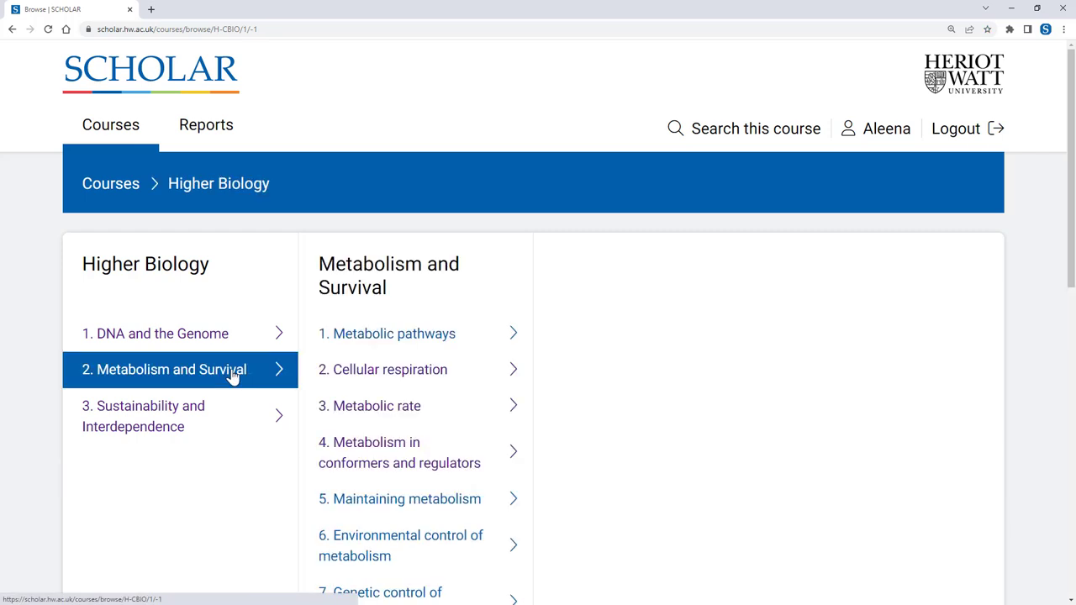
mouse_move(292, 365)
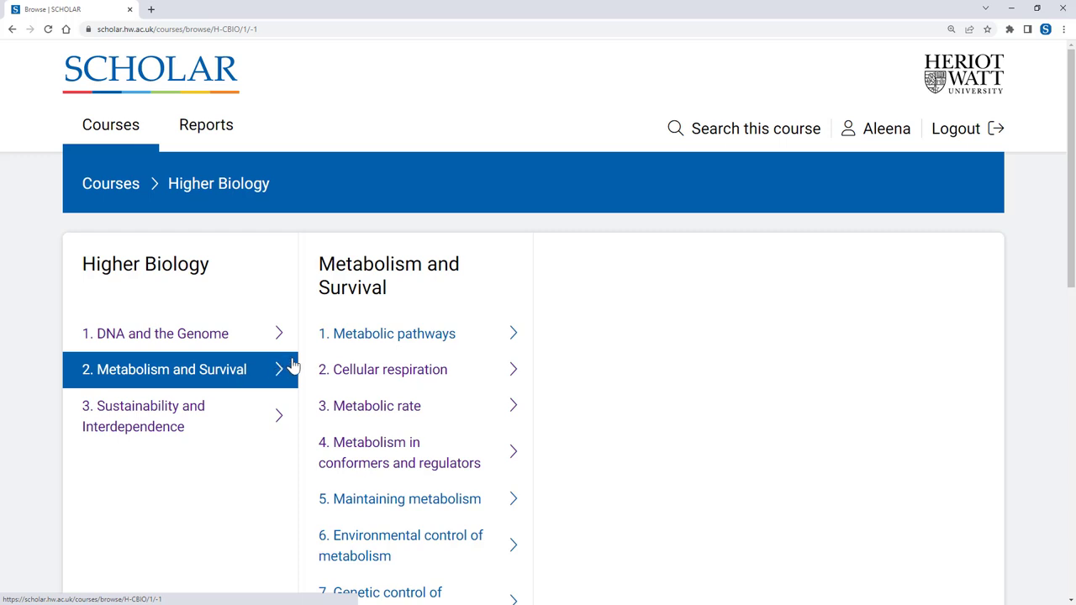
mouse_move(420, 382)
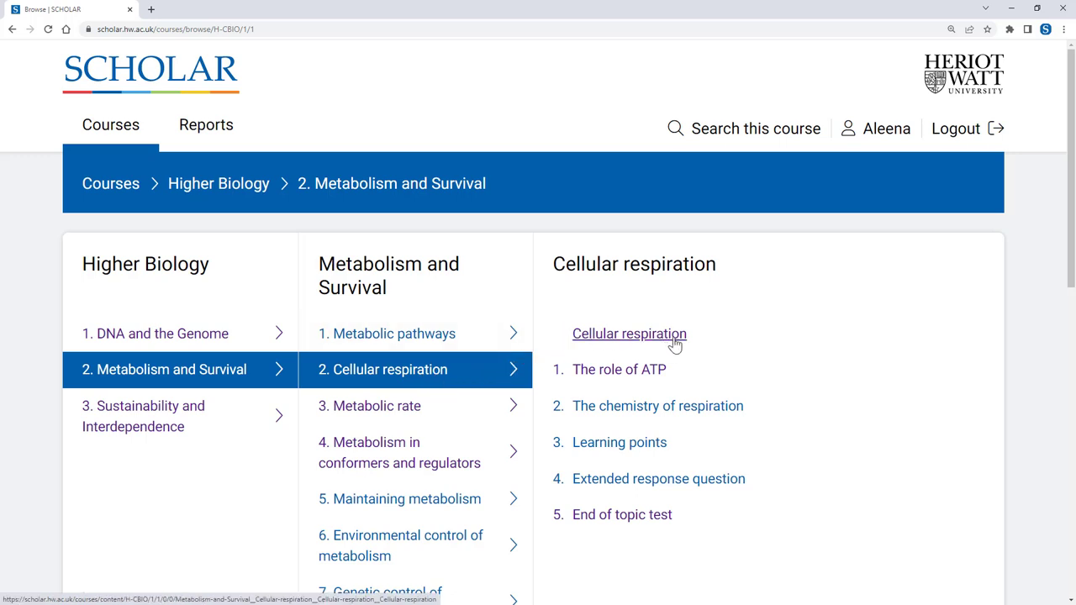
left_click(629, 333)
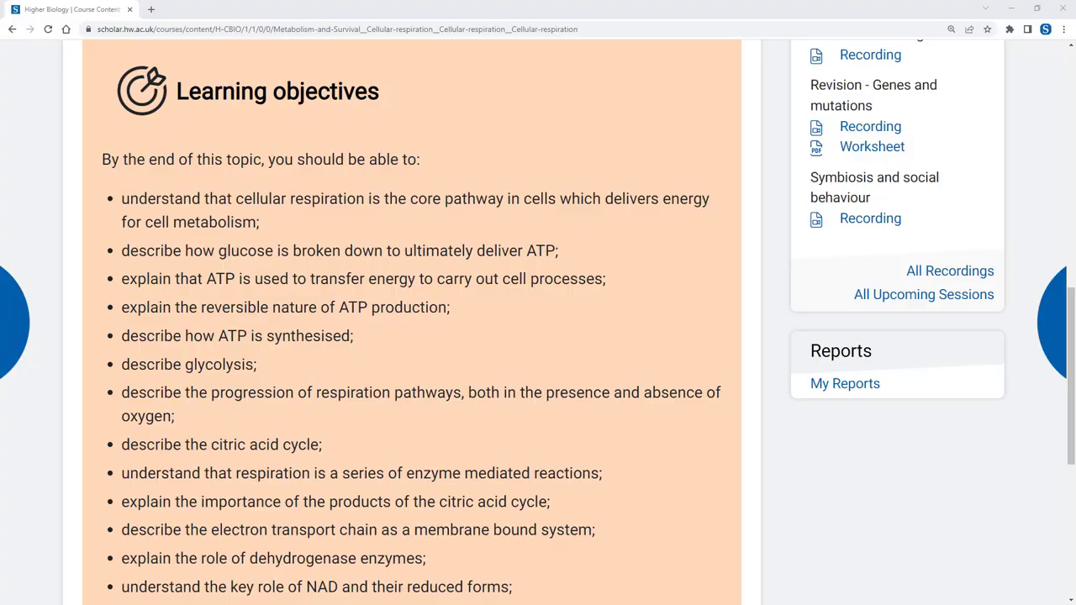
mouse_move(14, 259)
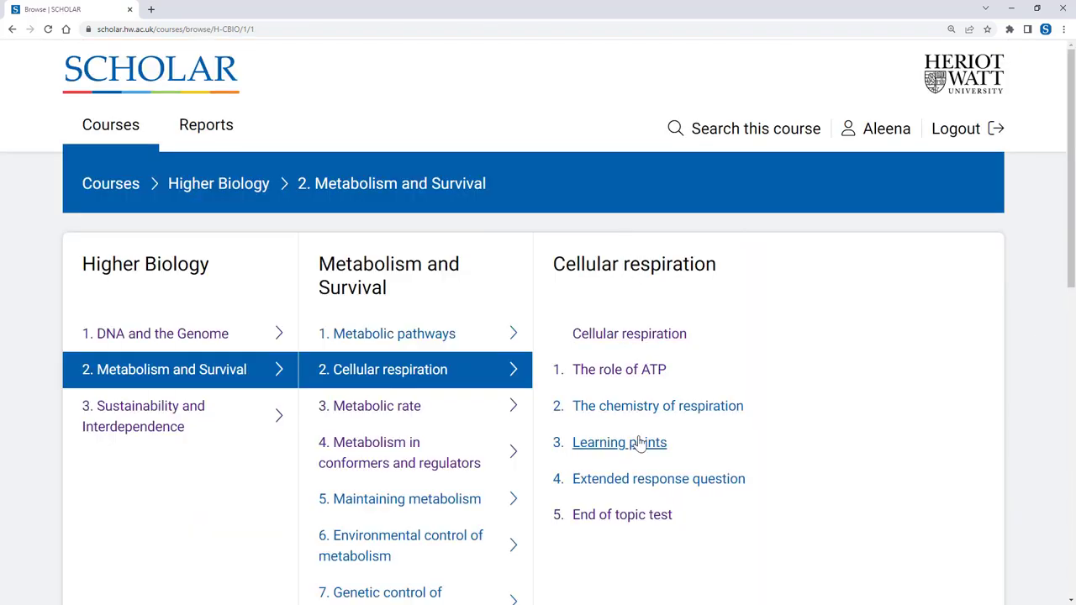
Launch the Cellular respiration end of topic test.
left_click(623, 515)
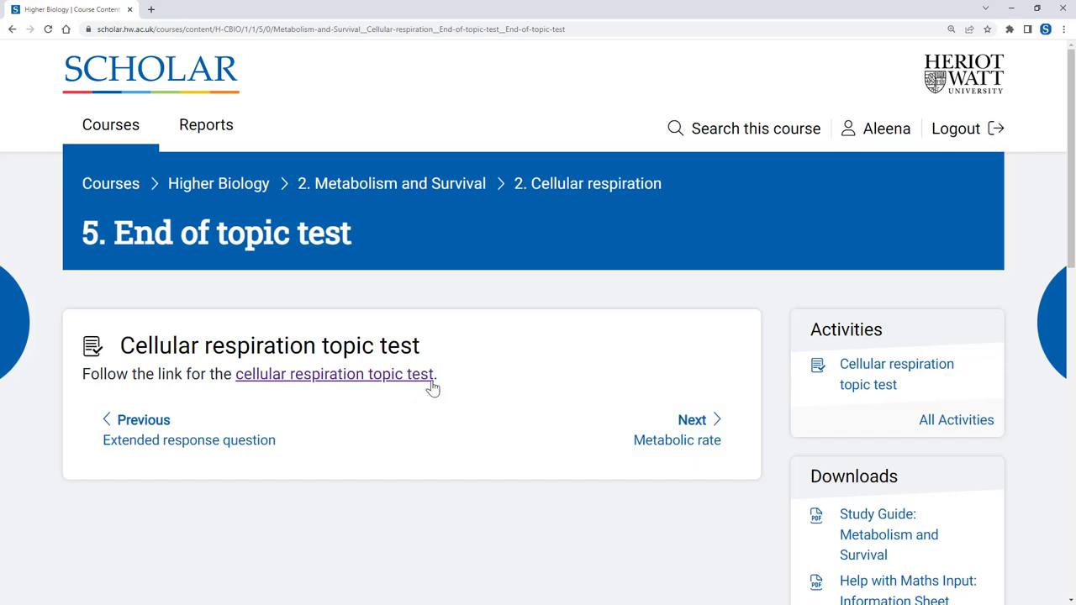
left_click(333, 373)
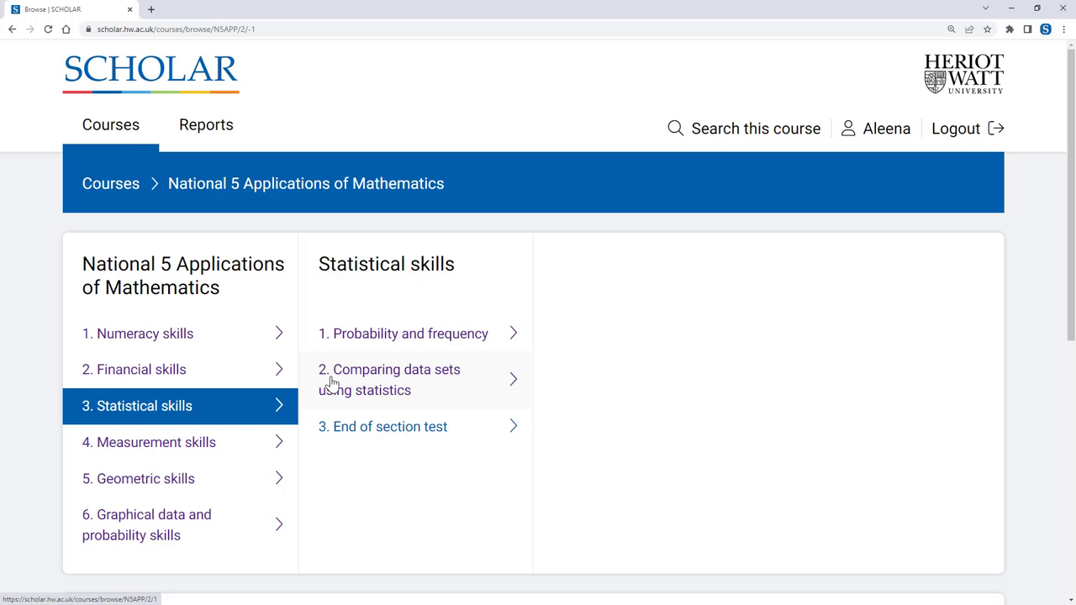
Reach the Standard deviation topic in Comparing data sets and show its glossary definition.
left_click(391, 380)
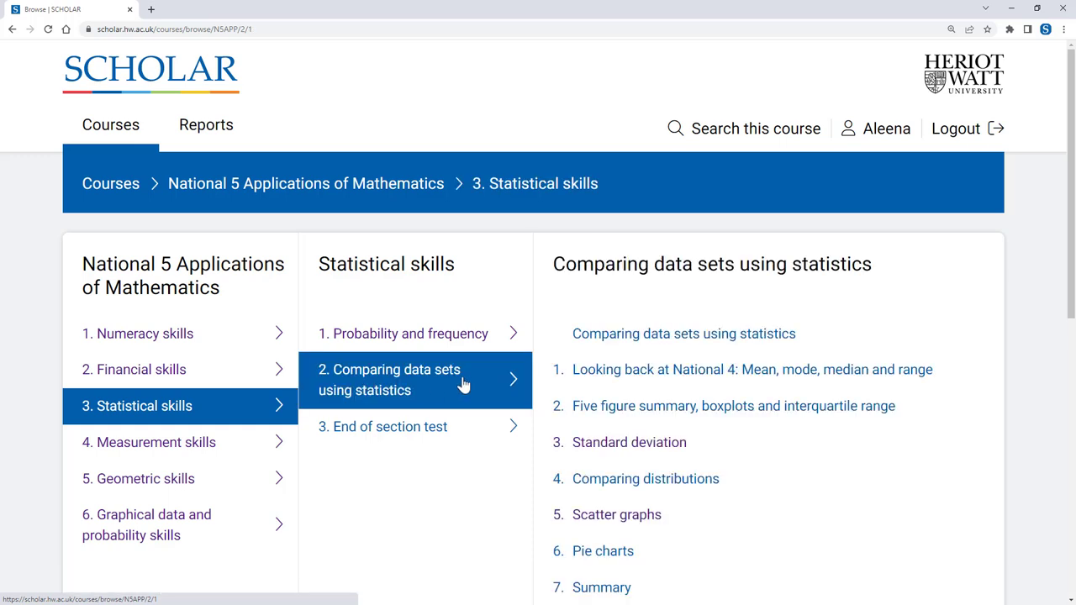
left_click(629, 442)
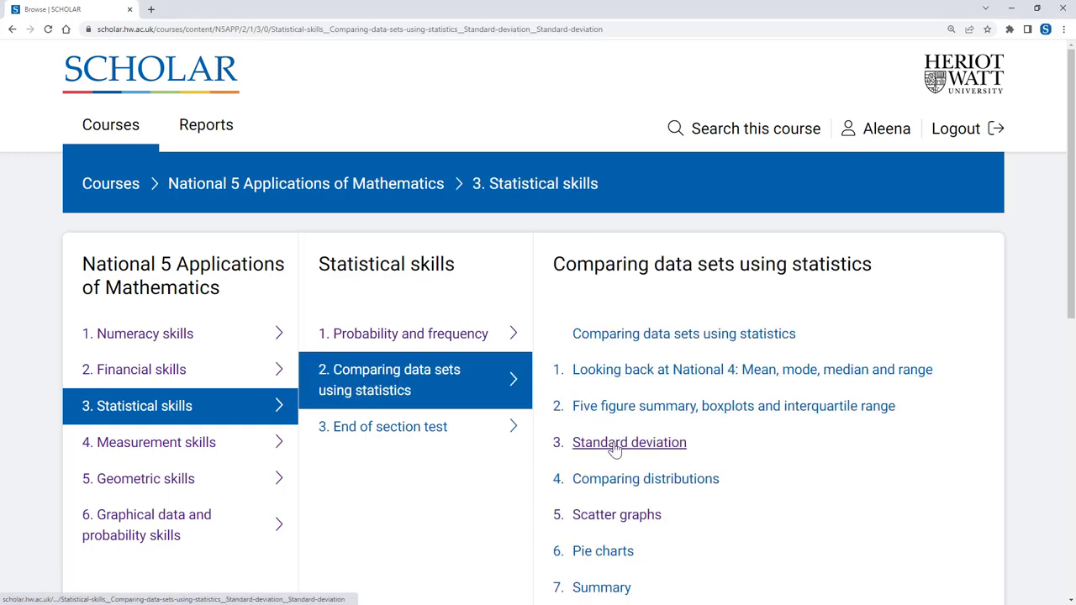
left_click(628, 442)
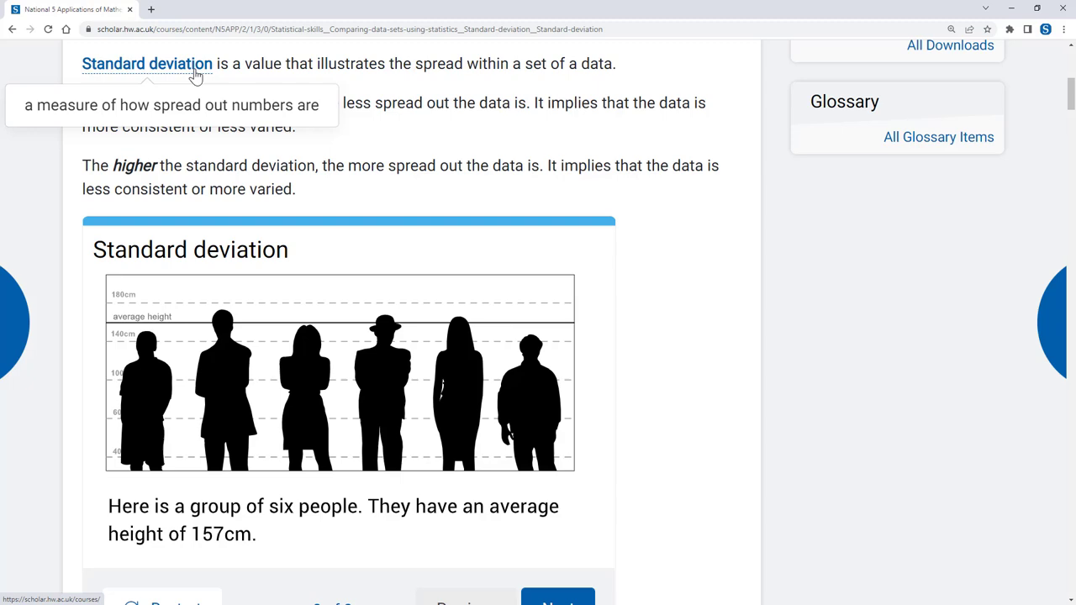
mouse_move(289, 104)
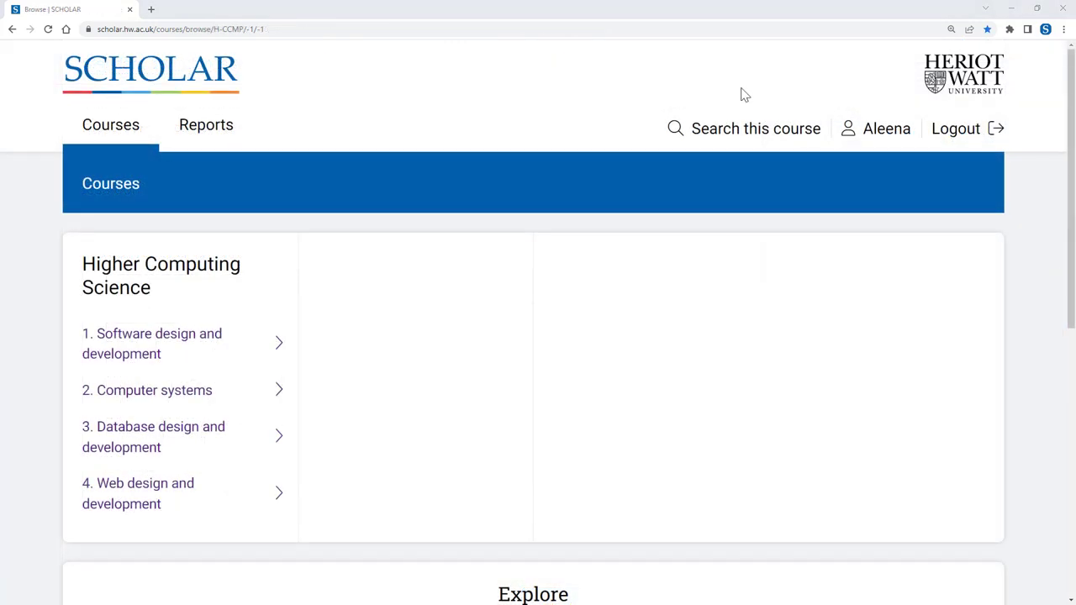
mouse_move(807, 126)
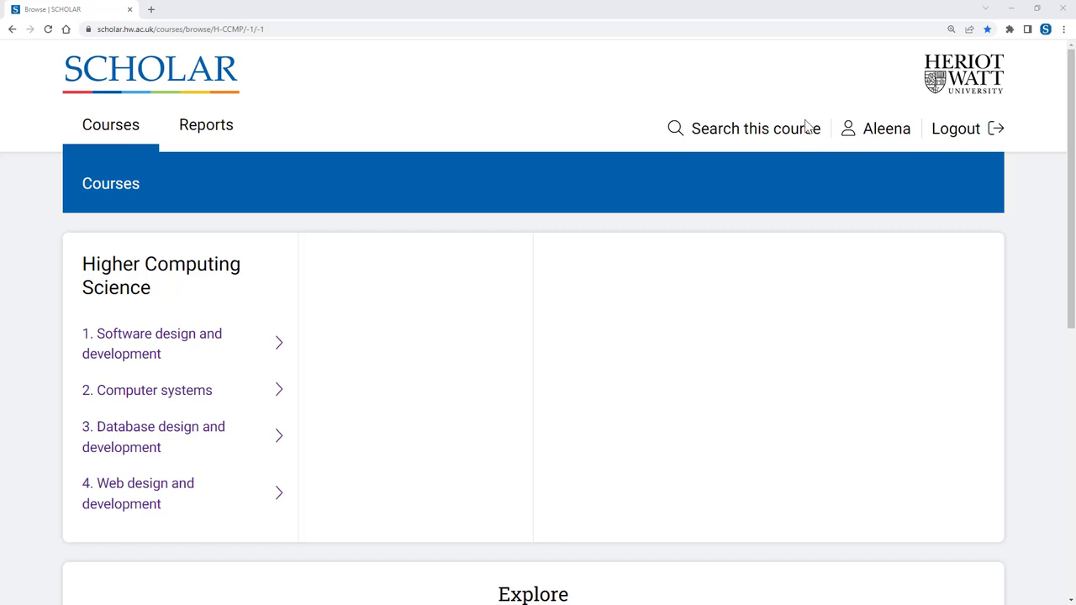
mouse_move(757, 127)
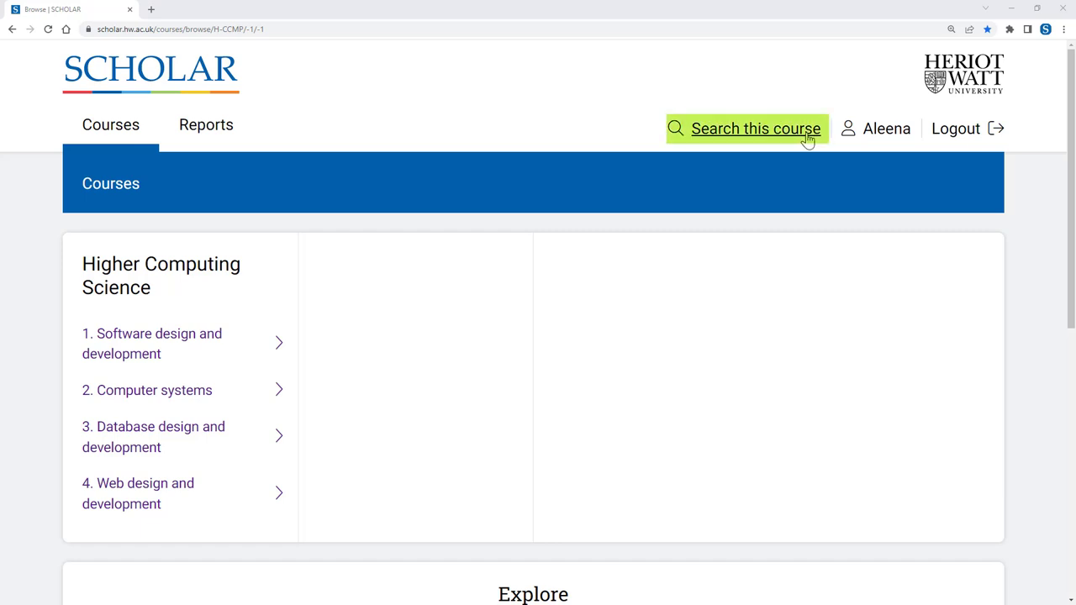
Search Higher Computing Science for 'Javascript functions' and bring up the JavaScript Functions result.
left_click(755, 128)
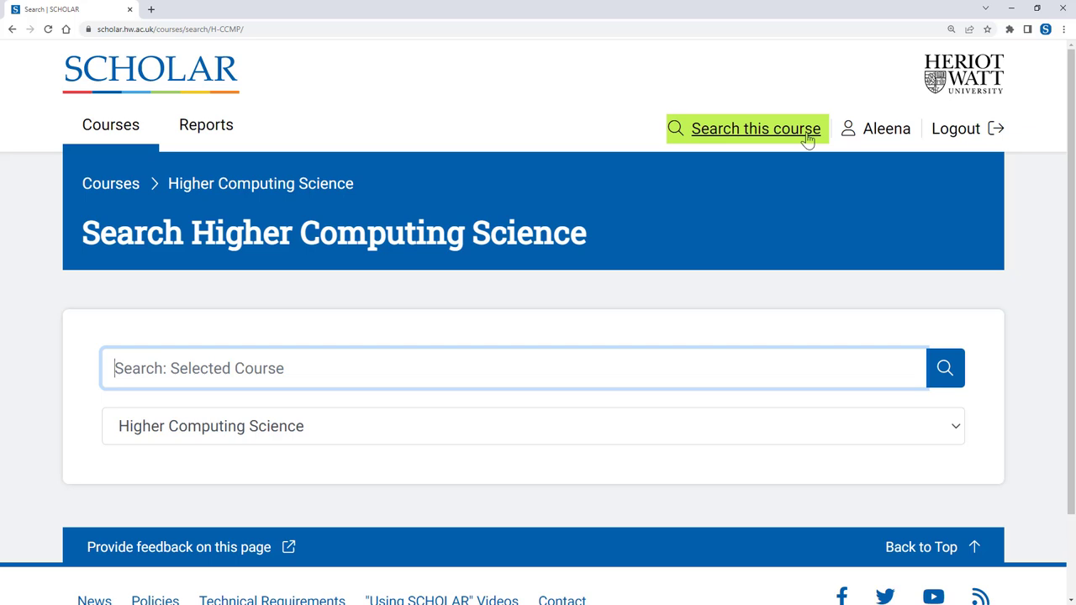
mouse_move(447, 369)
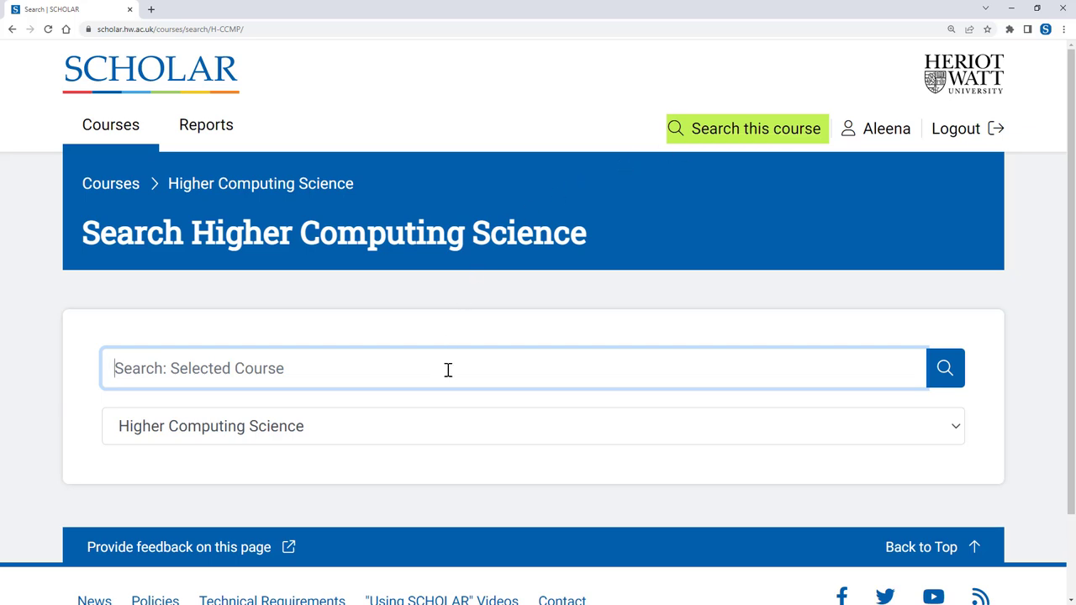
type("Javascript functions")
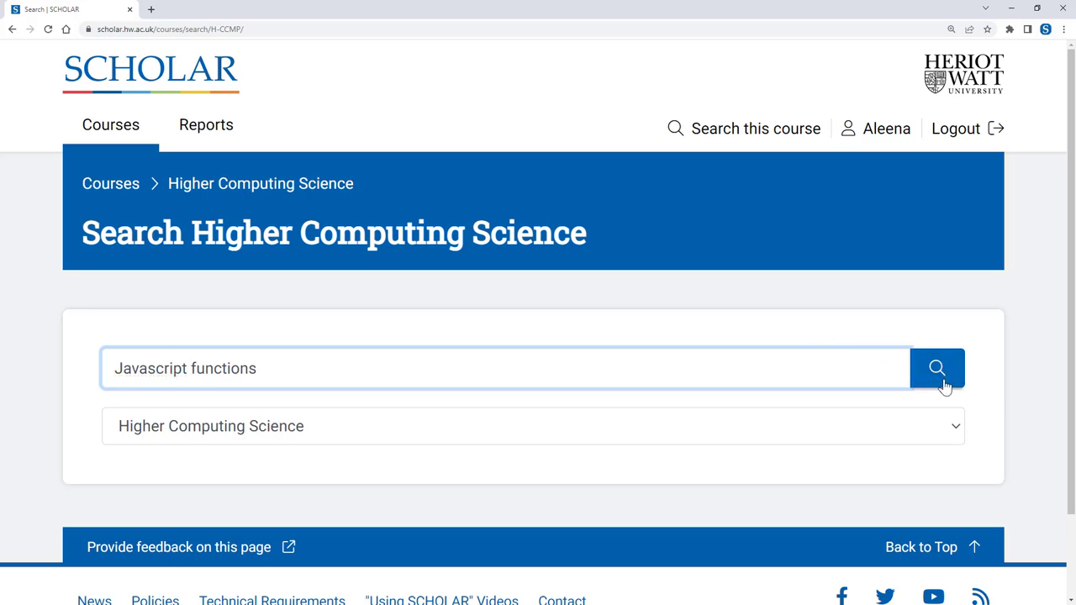
left_click(936, 368)
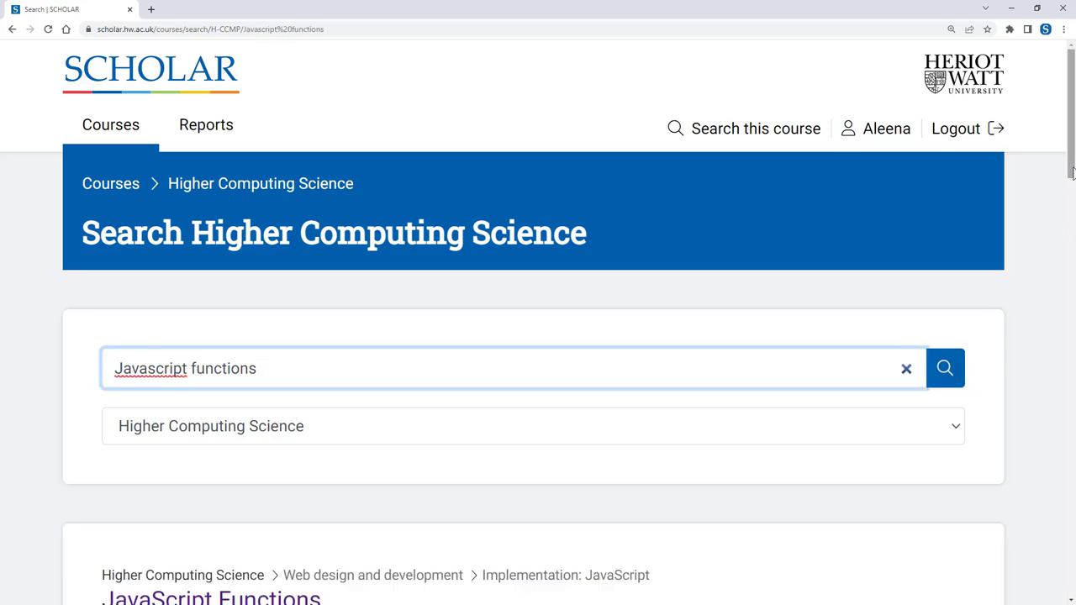
scroll("down", 3)
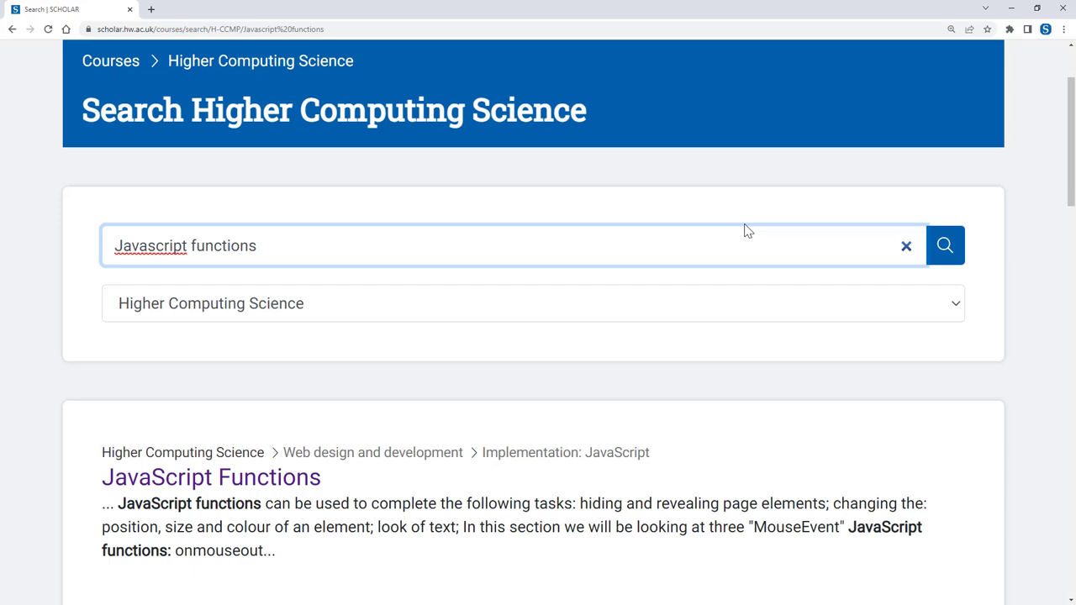
left_click(210, 477)
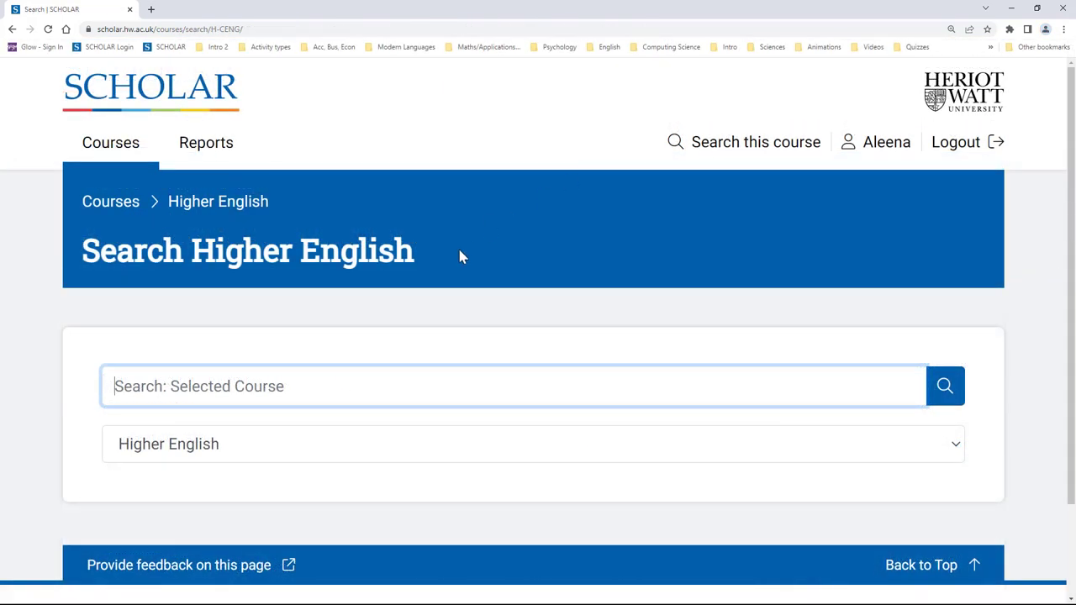
Search Higher English for 'imagery' and view the Imagery page on analysis.
type("imagery")
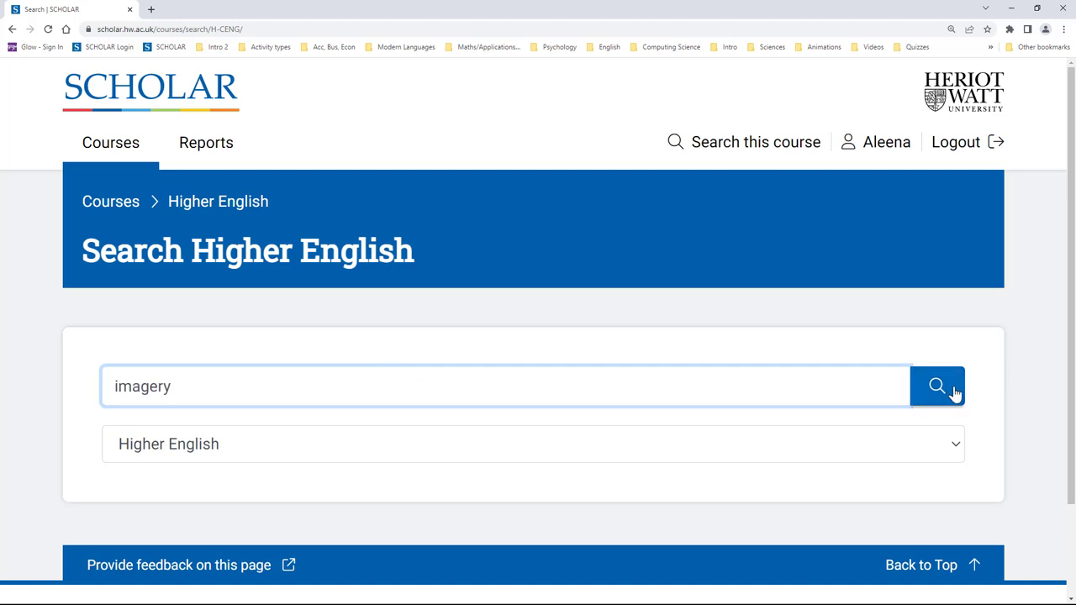
left_click(937, 385)
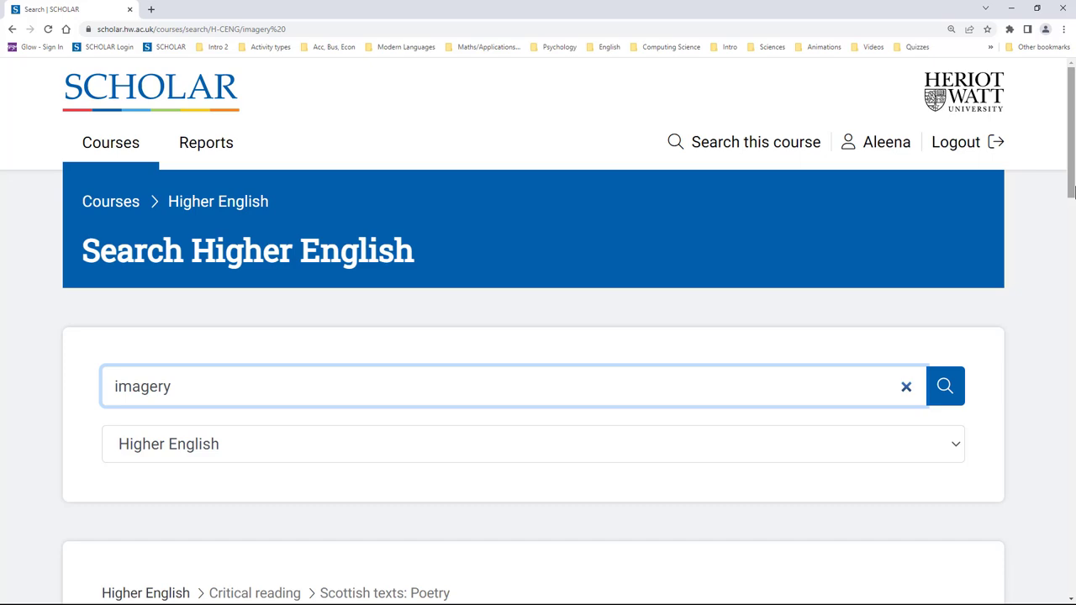
scroll("down", 3)
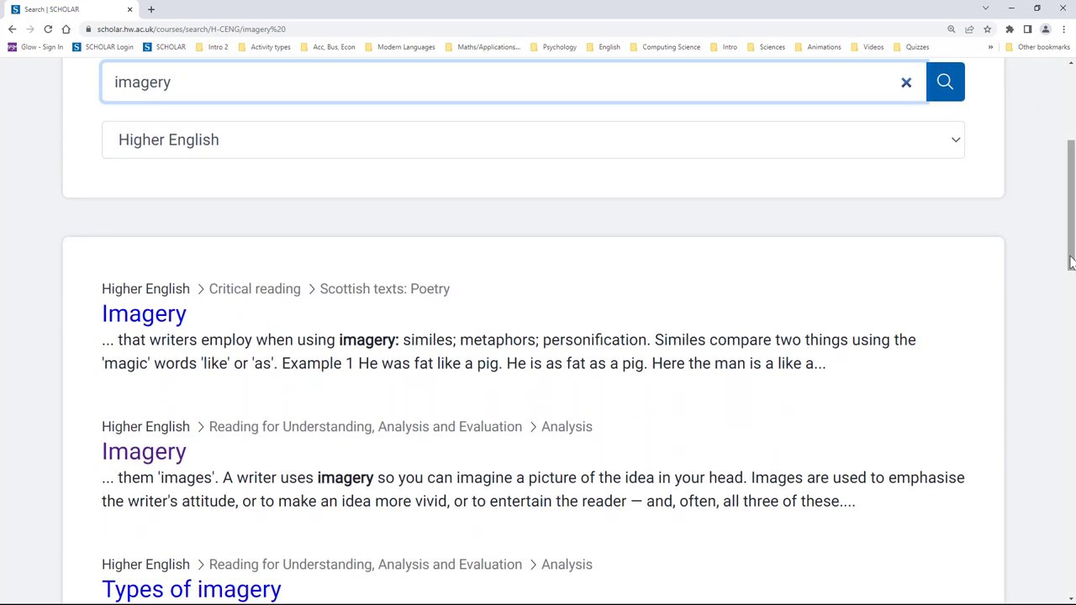
left_click(145, 451)
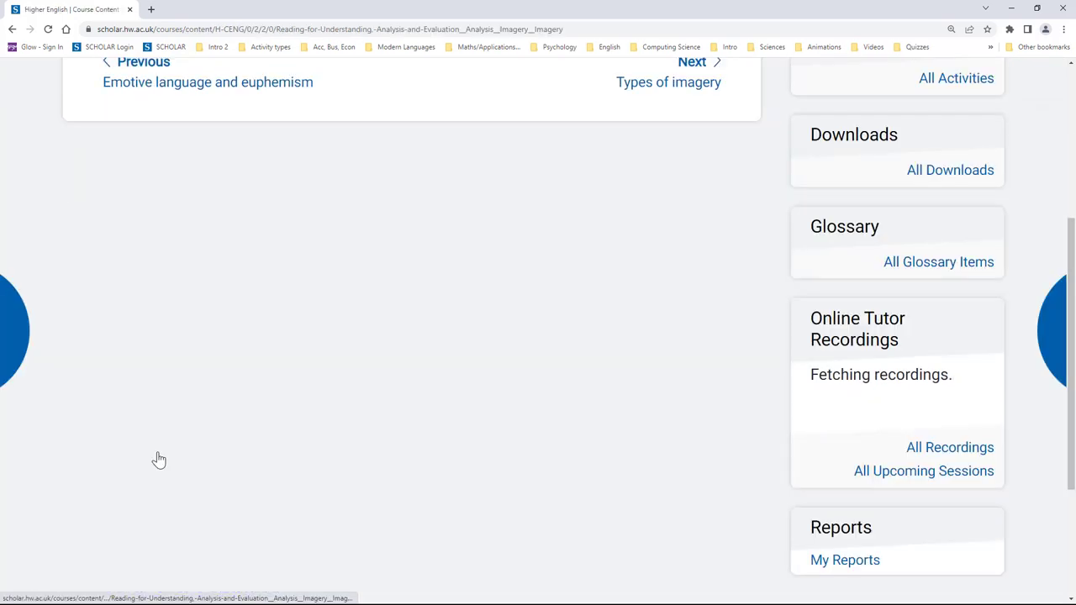
scroll("up", 3)
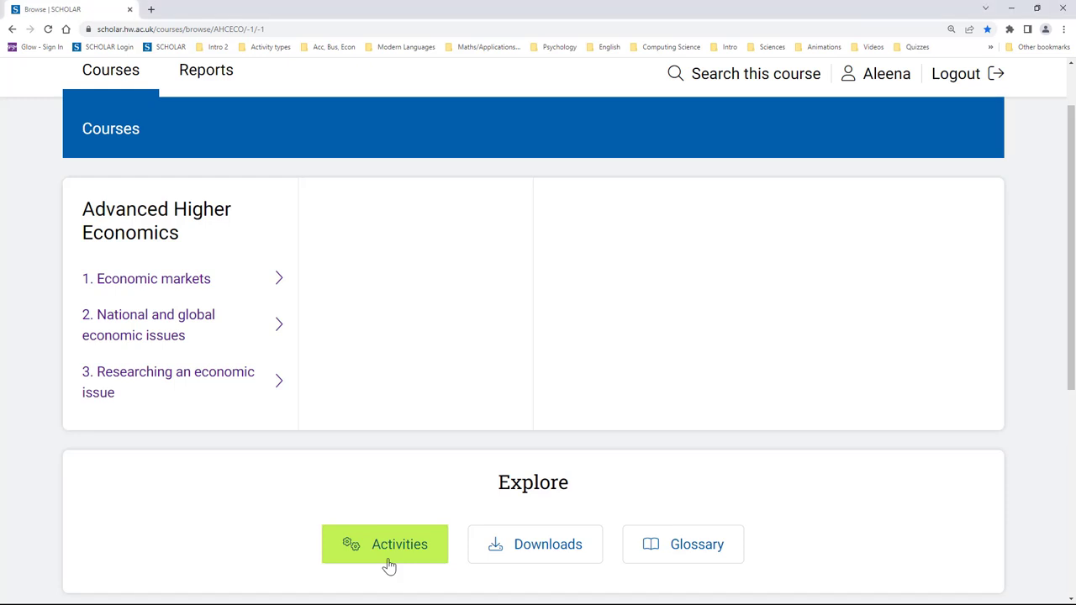
Show the Advanced Higher Economics activities list filtered to quizzes only.
left_click(383, 545)
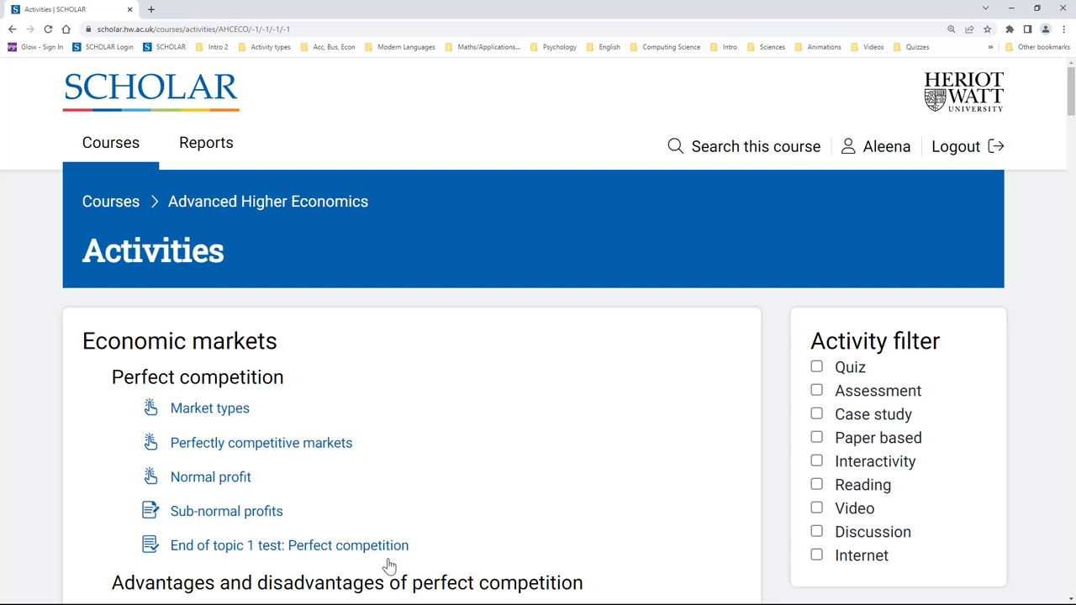
mouse_move(377, 565)
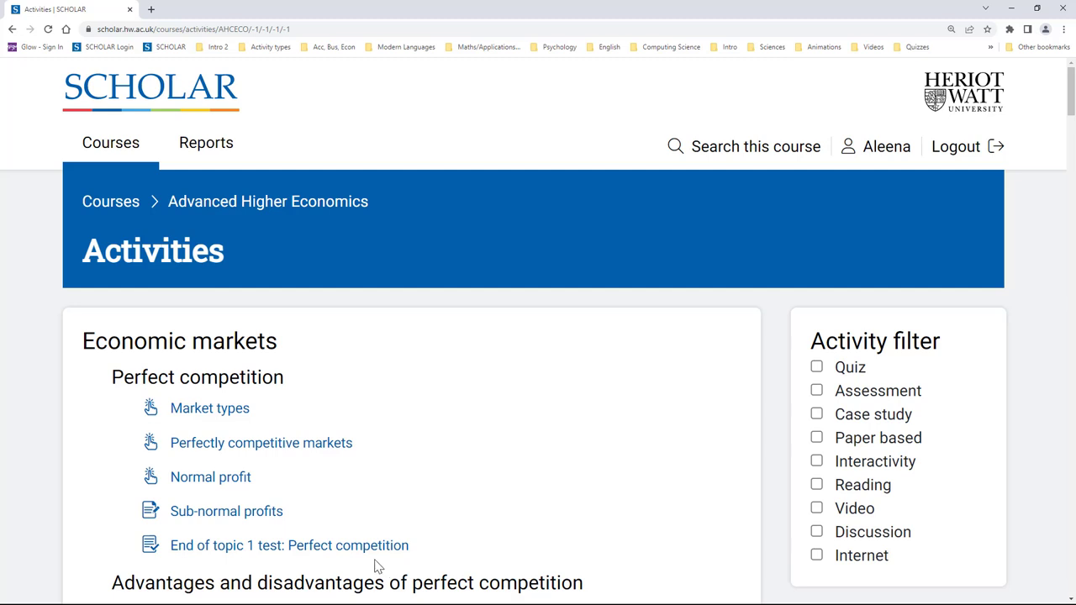
mouse_move(931, 375)
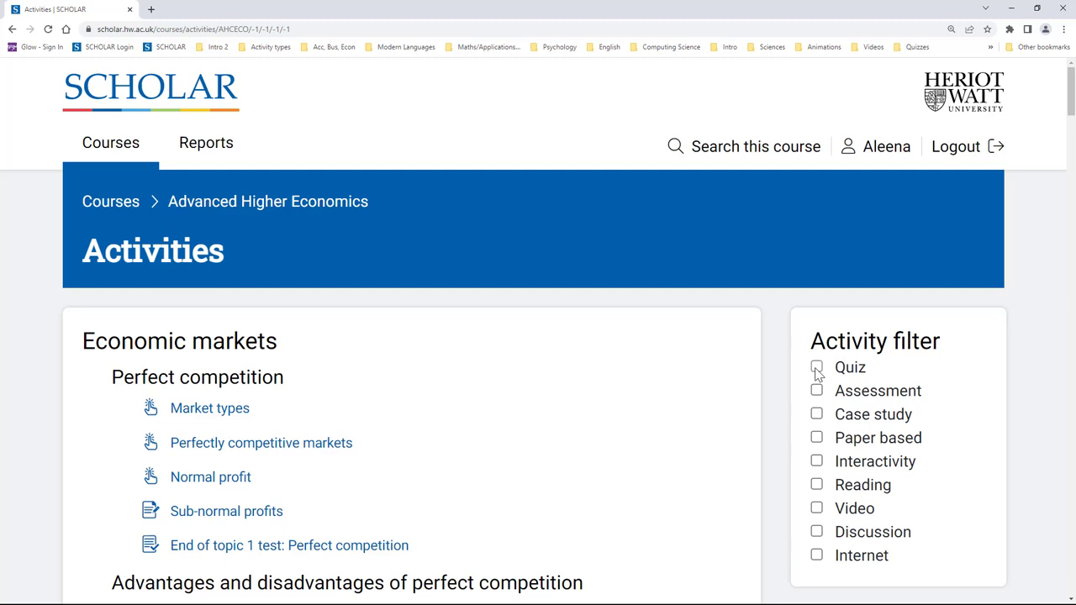
left_click(816, 366)
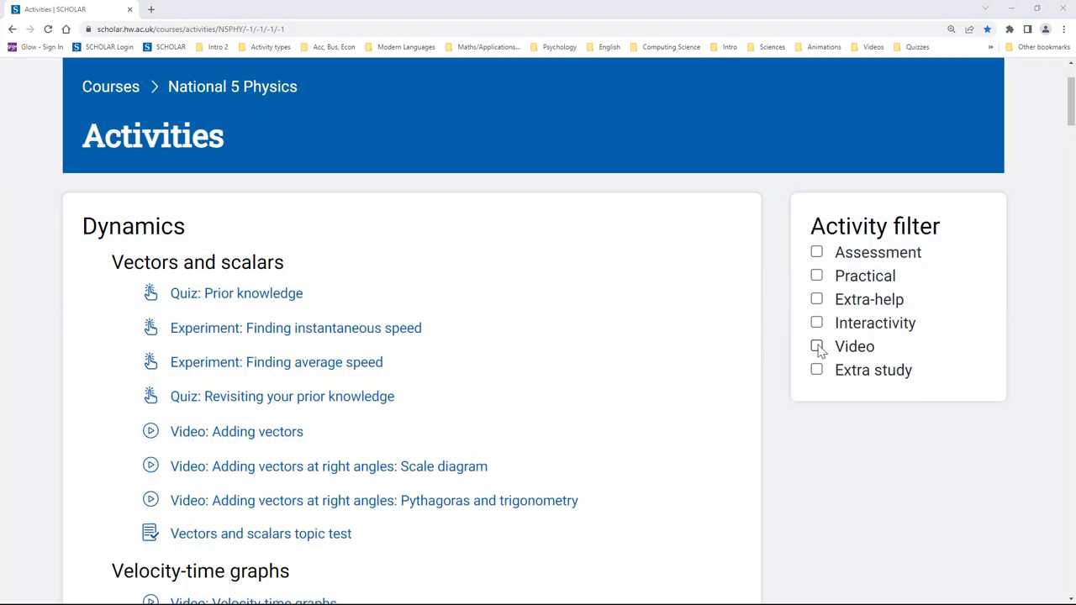
Filter National 5 Physics activities to videos and Higher Business Management to assessments.
left_click(815, 347)
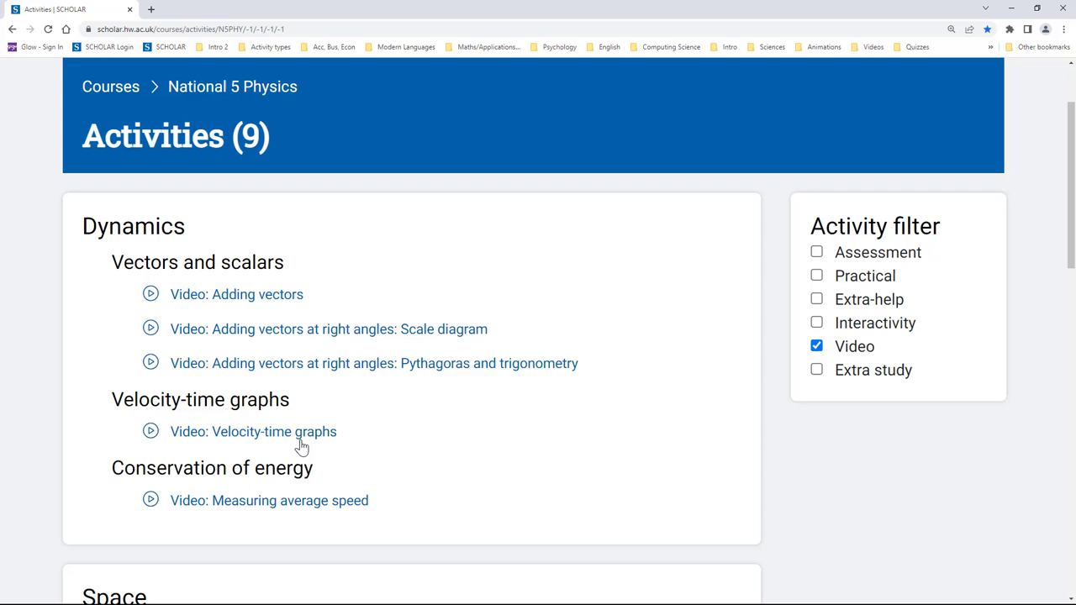
left_click(252, 431)
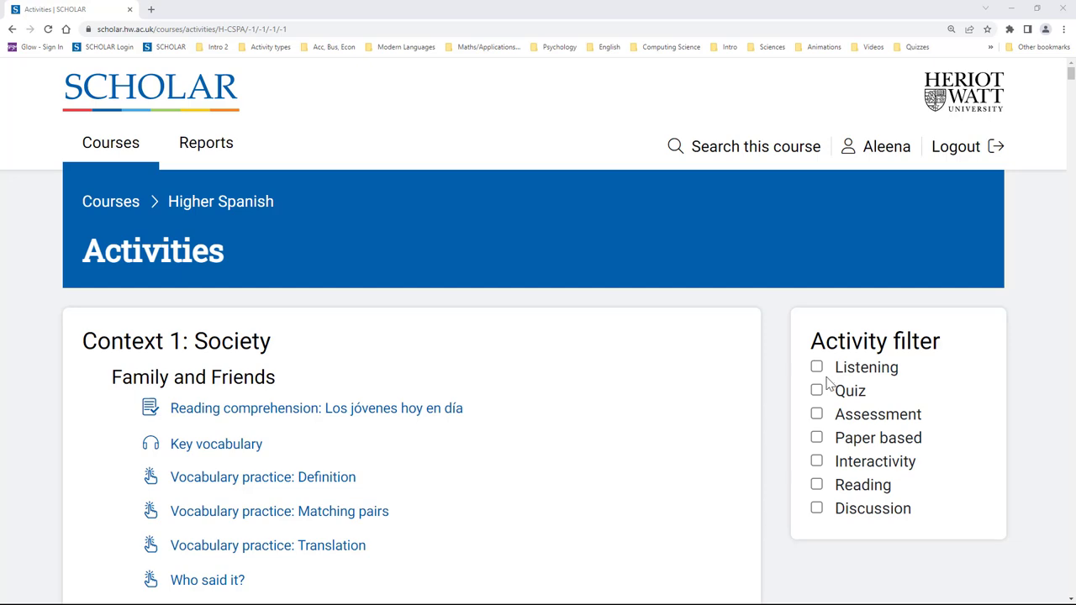
left_click(817, 366)
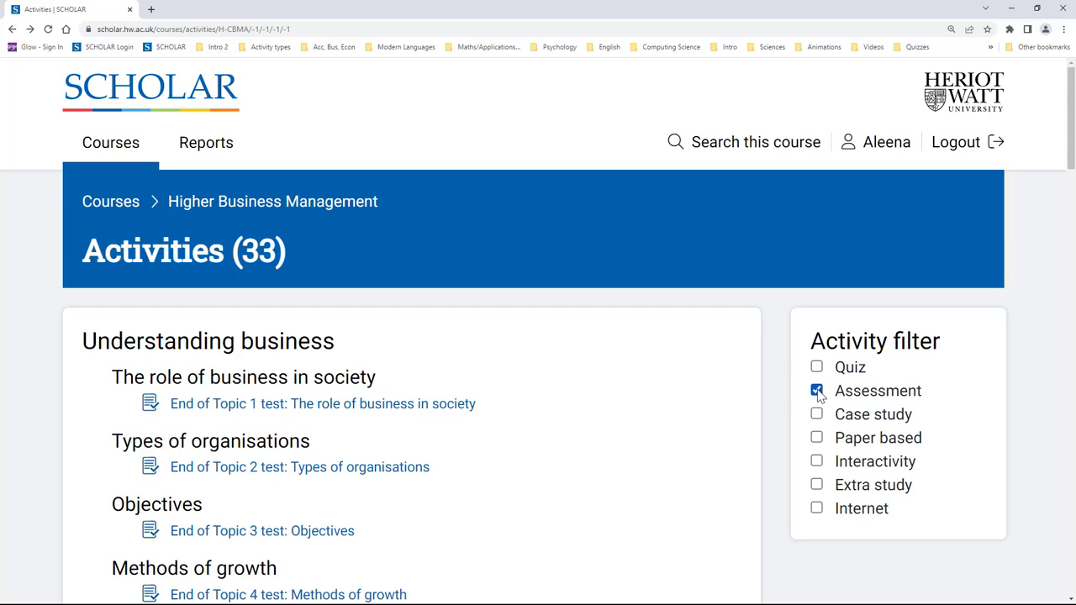
scroll("down", 3)
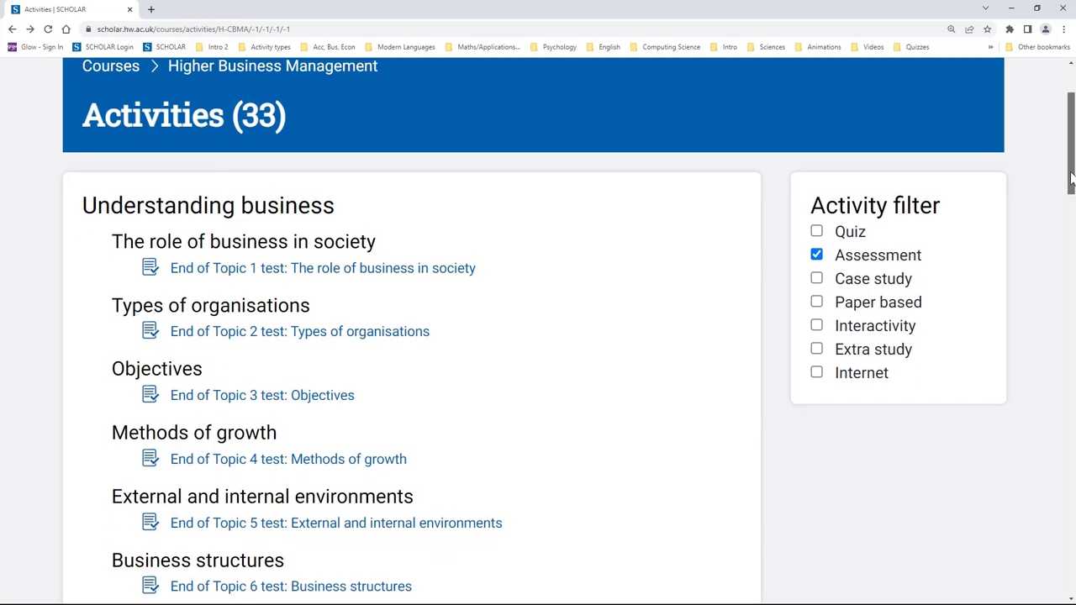
mouse_move(346, 459)
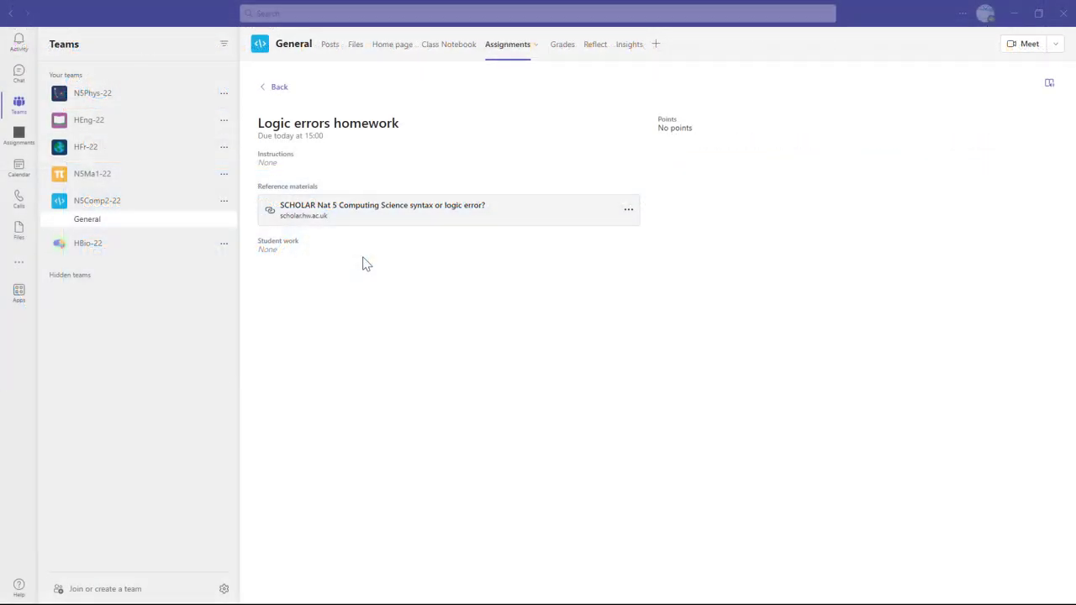
mouse_move(394, 222)
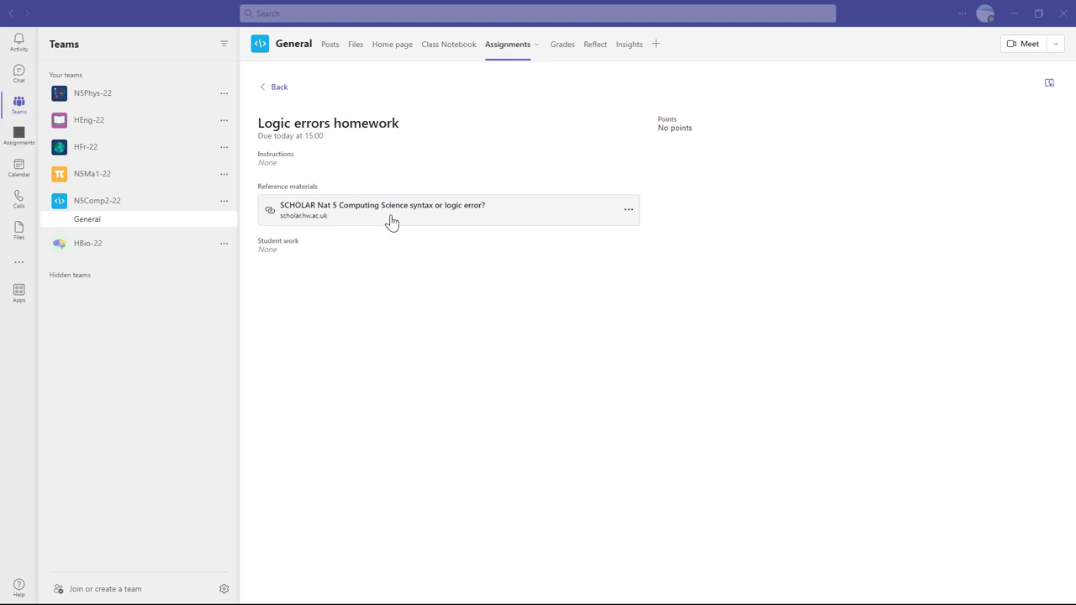
Follow the SCHOLAR Nat 5 Computing Science reference link from the Logic errors homework.
left_click(382, 208)
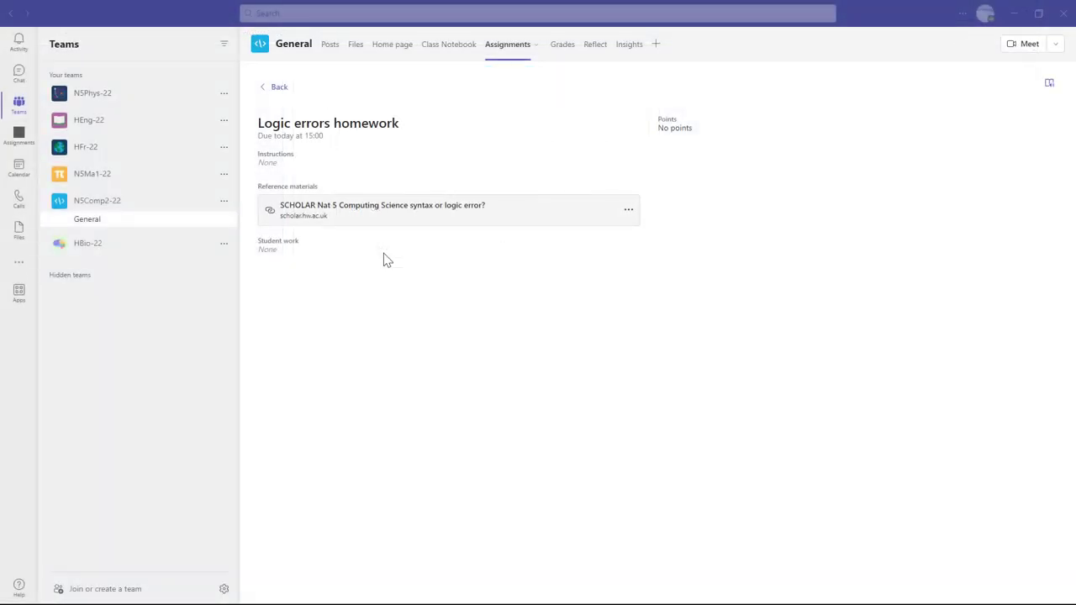
left_click(383, 209)
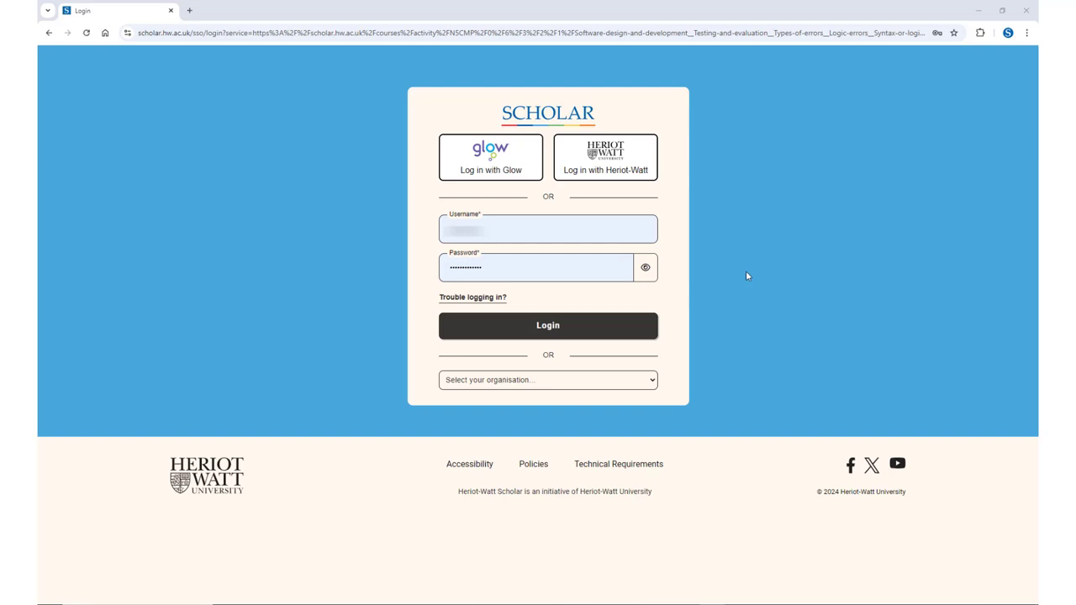
mouse_move(531, 178)
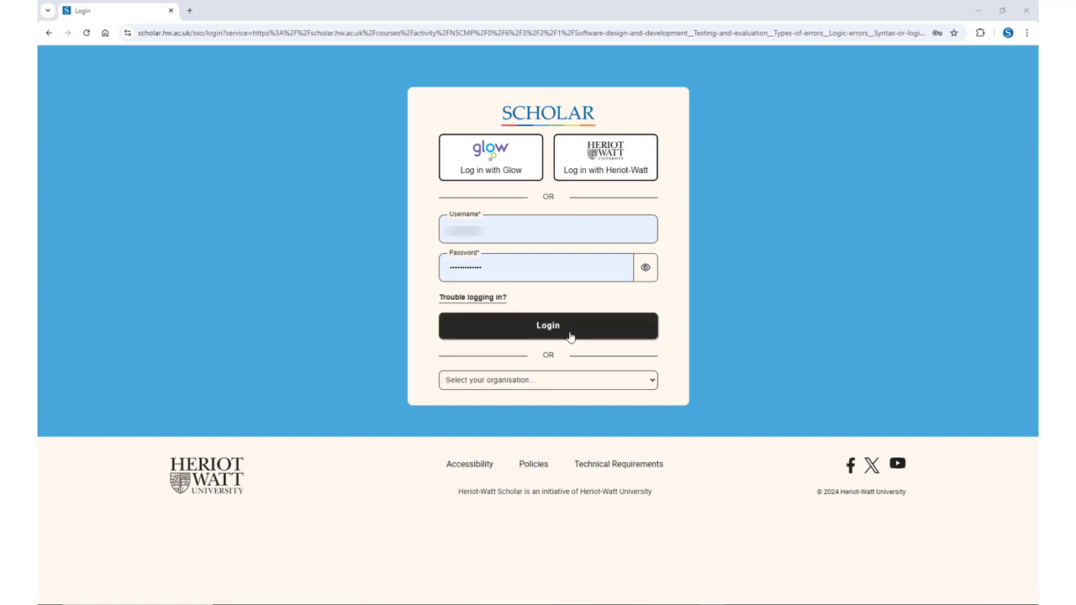
Log in to SCHOLAR and reach the Timetabled Courses list.
left_click(548, 326)
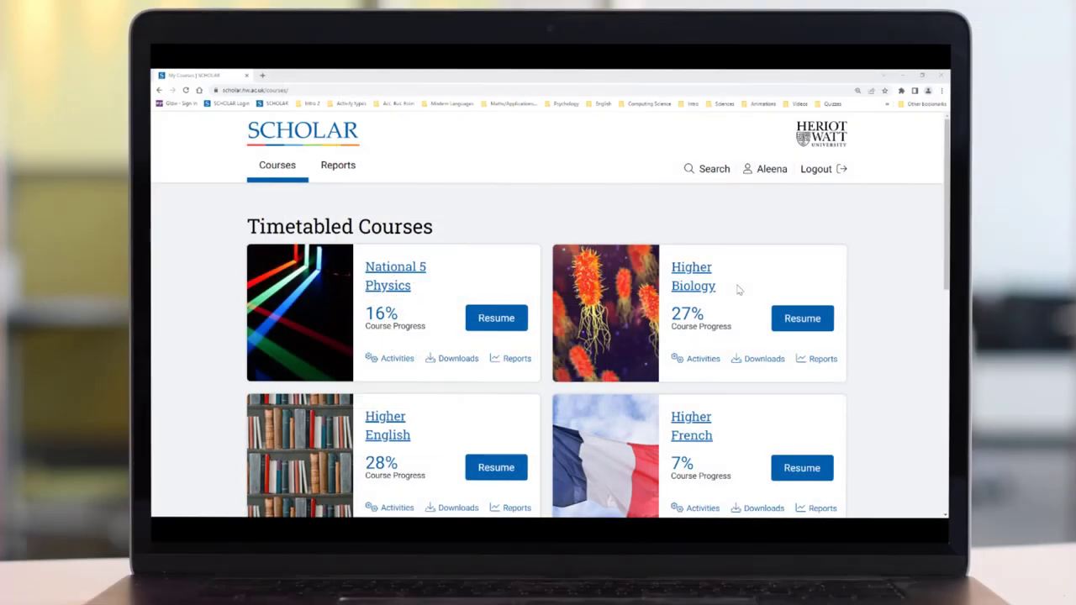
mouse_move(693, 277)
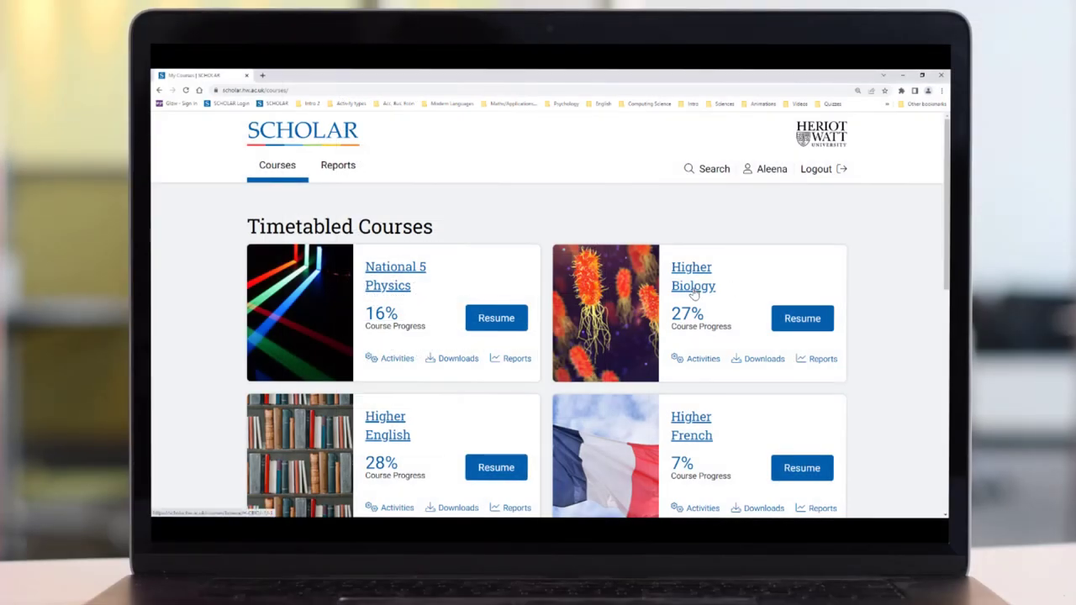
Launch the French pronoun drag-and-drop activity from a timetabled course.
left_click(693, 276)
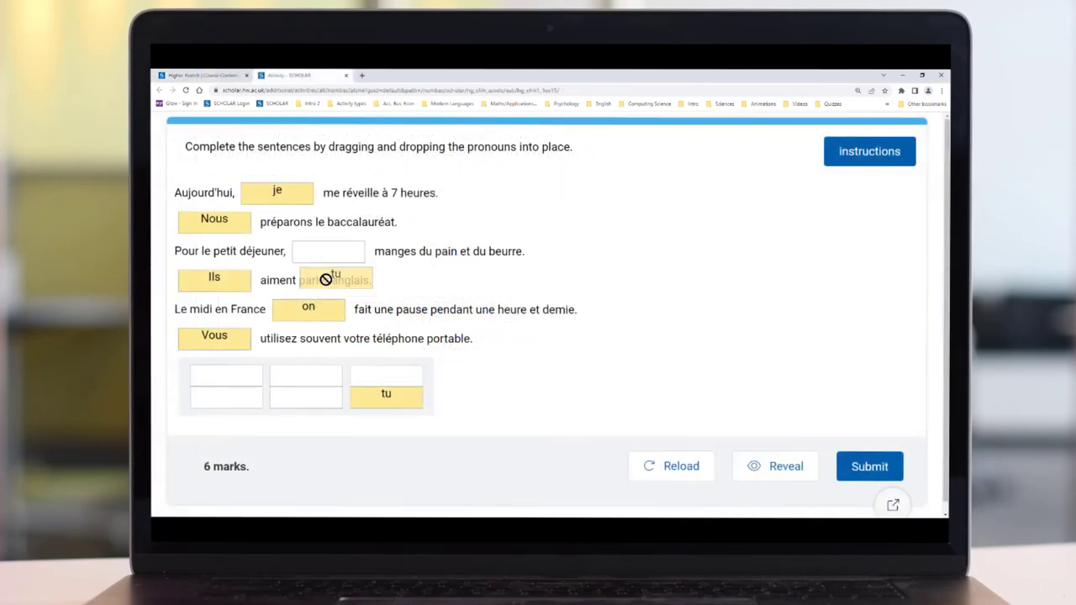
Place 'tu' to score the pronoun activity 6/6, then reshuffle and reset it.
left_click_drag(387, 393, 328, 252)
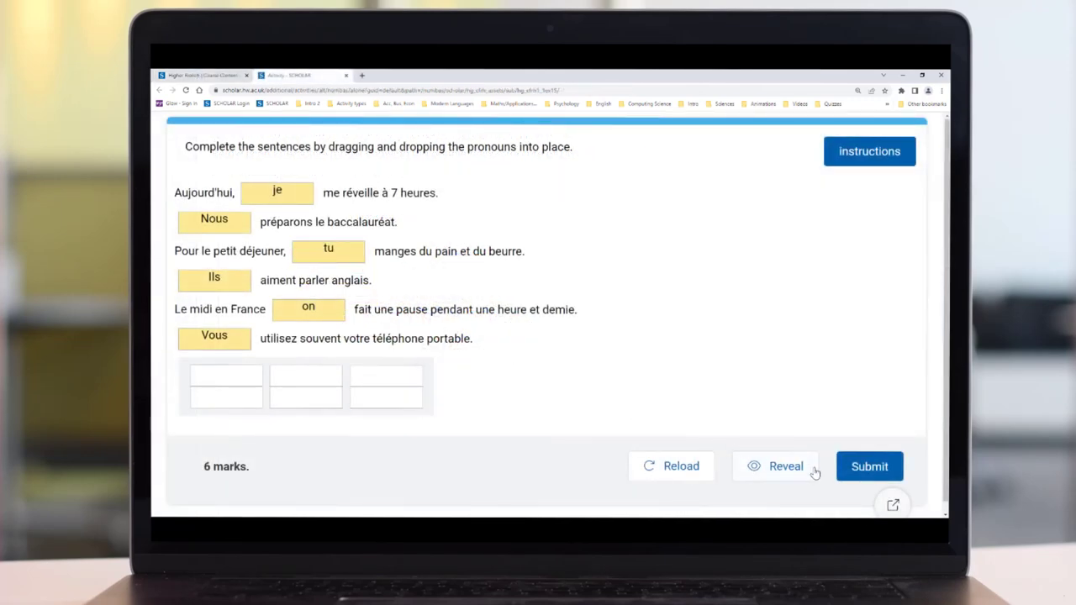
left_click(869, 468)
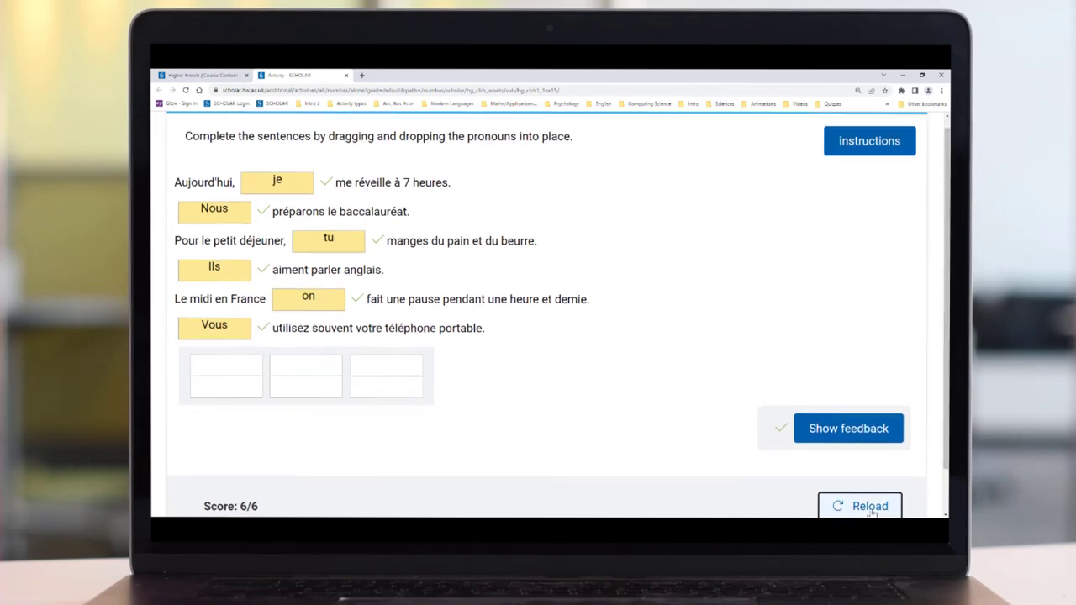
left_click(859, 504)
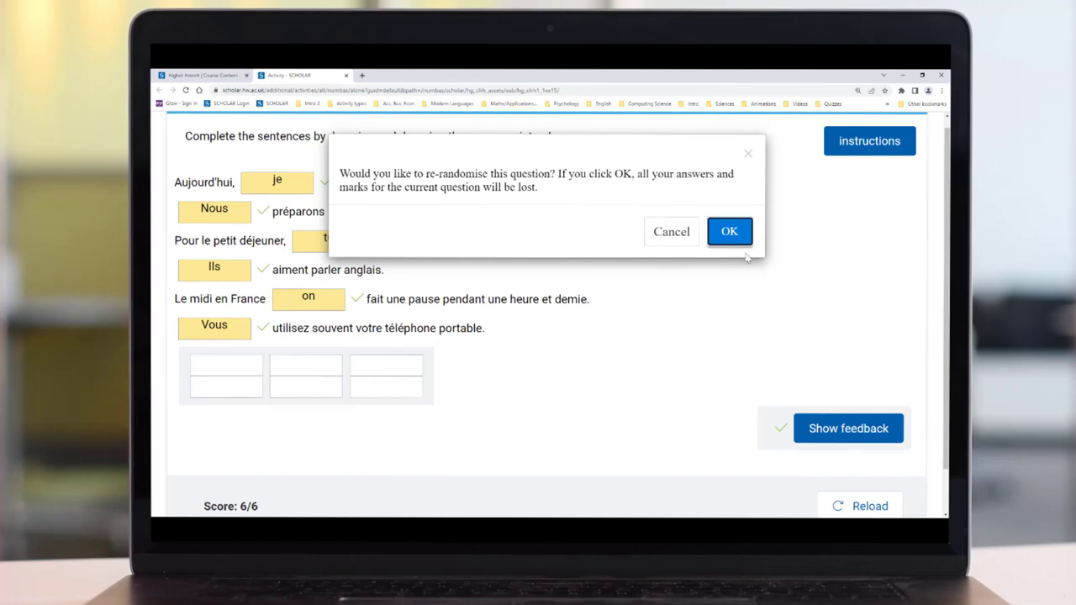
left_click(730, 232)
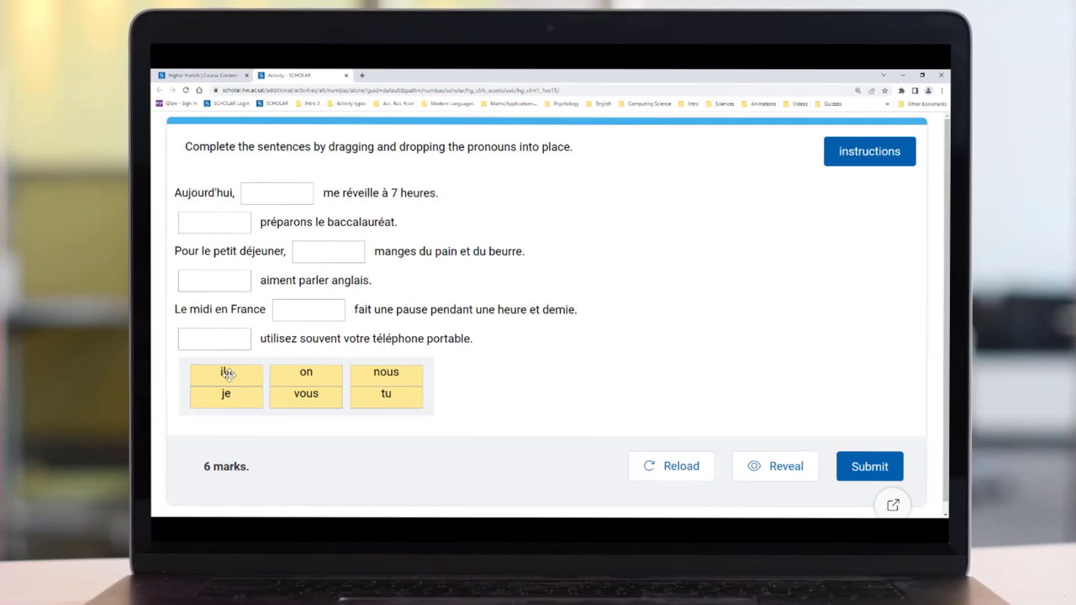
Start refilling the reshuffled sentences, placing 'ils' and another pronoun.
left_click_drag(225, 372, 214, 279)
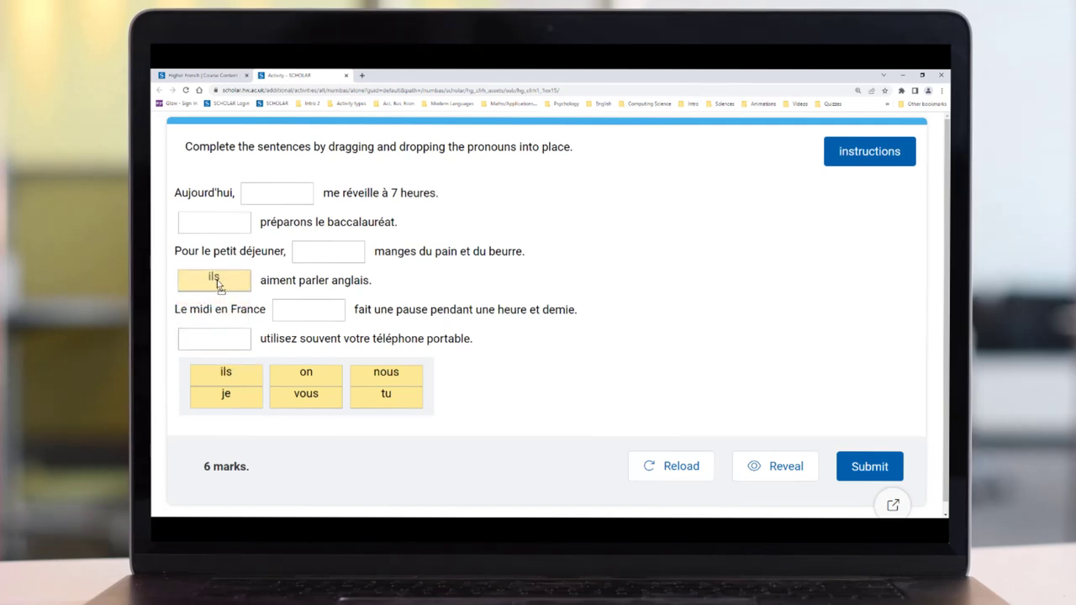
left_click_drag(226, 372, 214, 279)
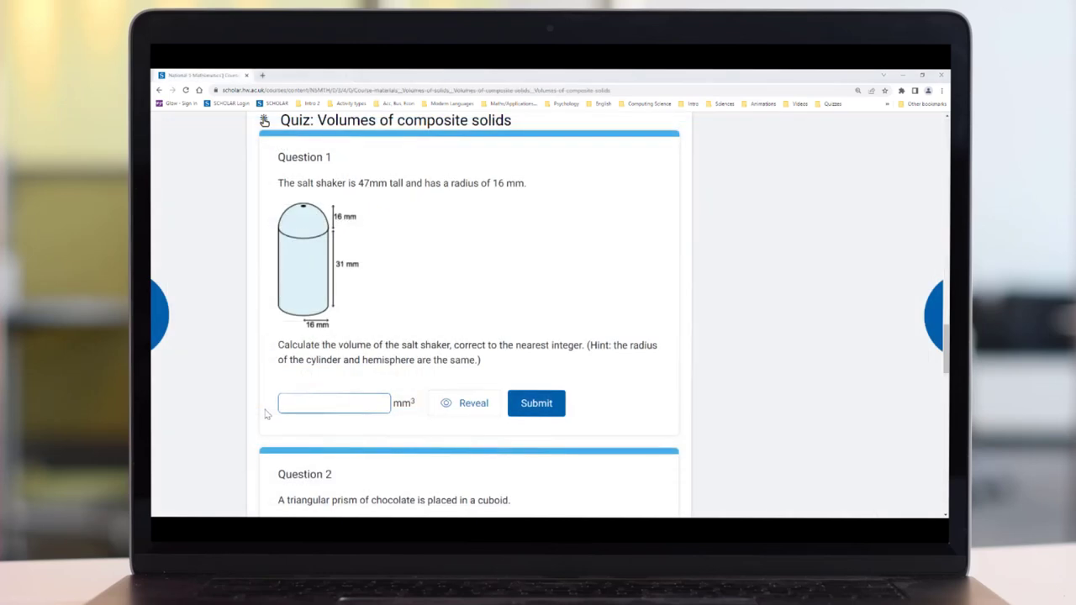
Answer the salt shaker volume question with 7396 mm³ and submit it for marking.
left_click(333, 403)
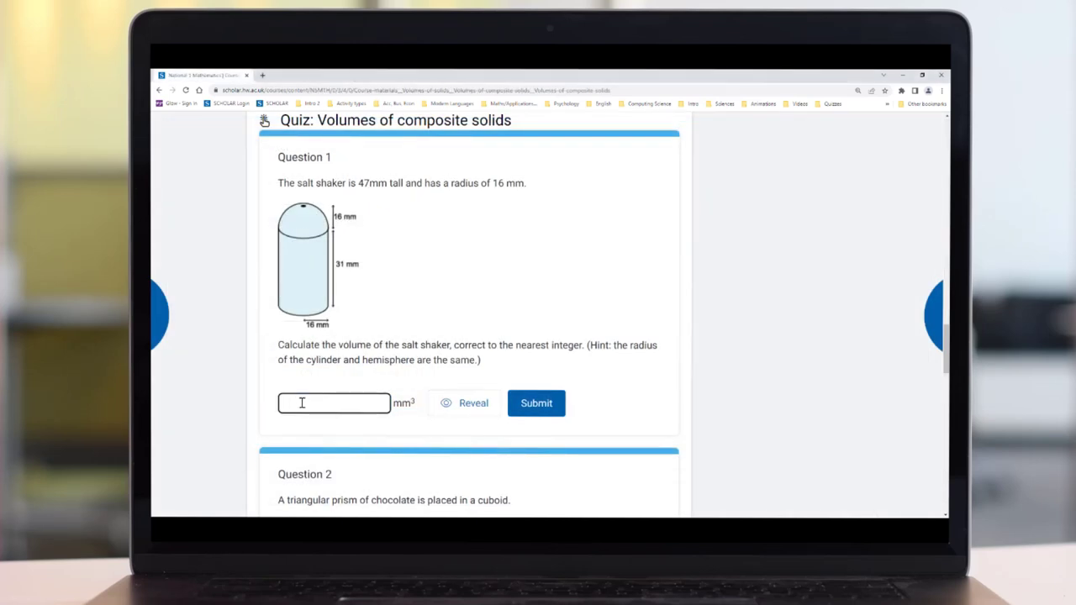
type("738")
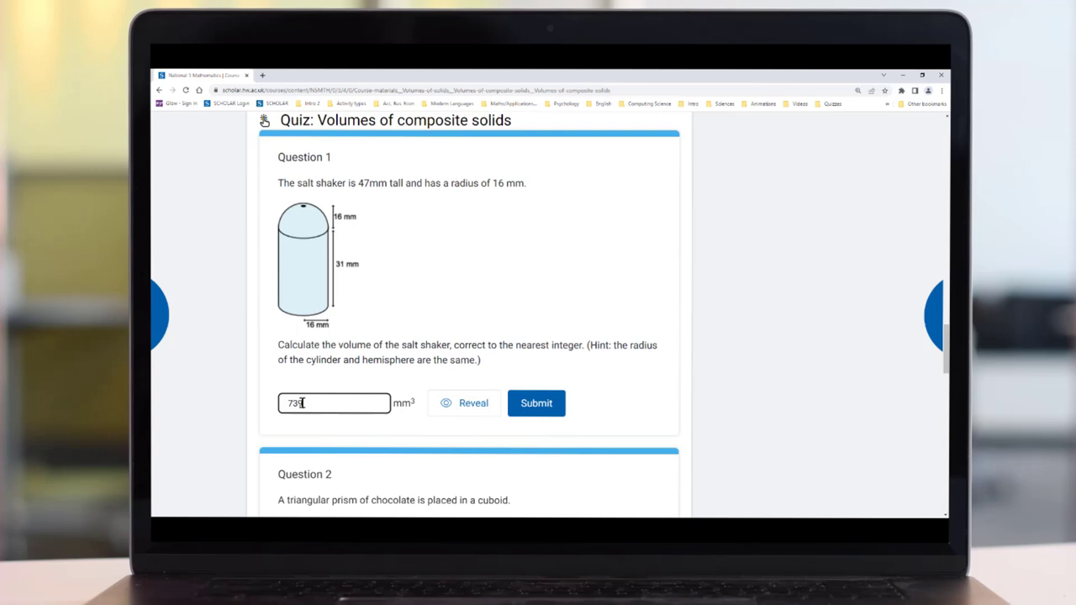
type("6")
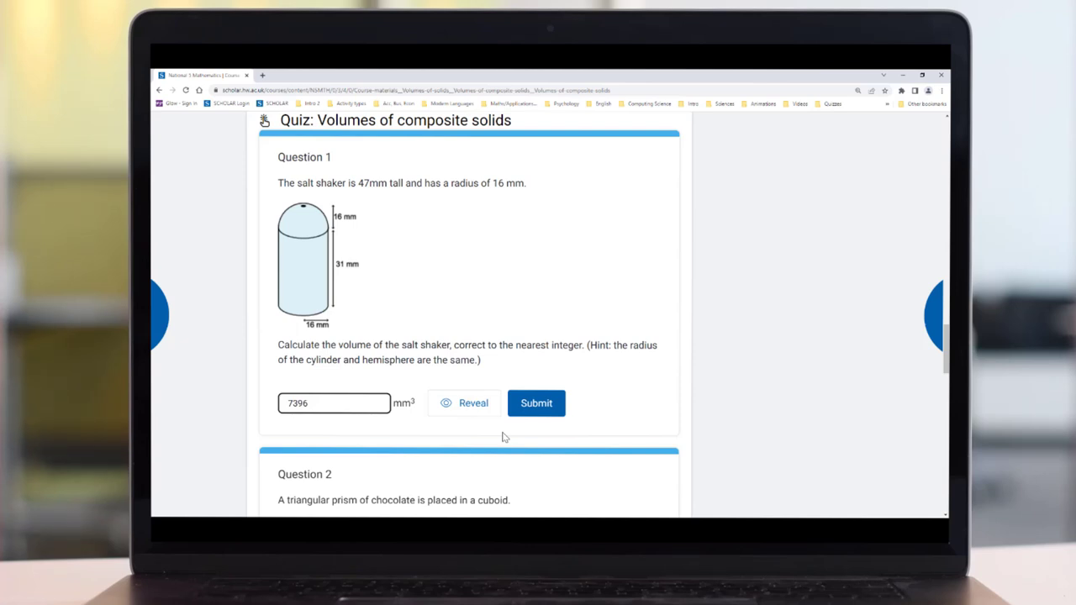
mouse_move(537, 412)
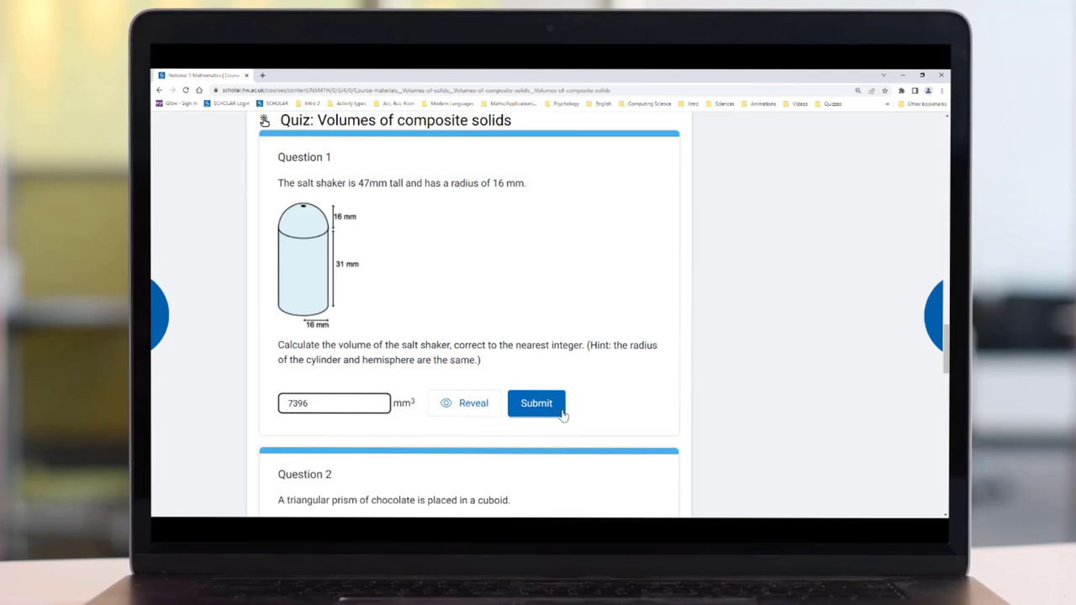
left_click(537, 404)
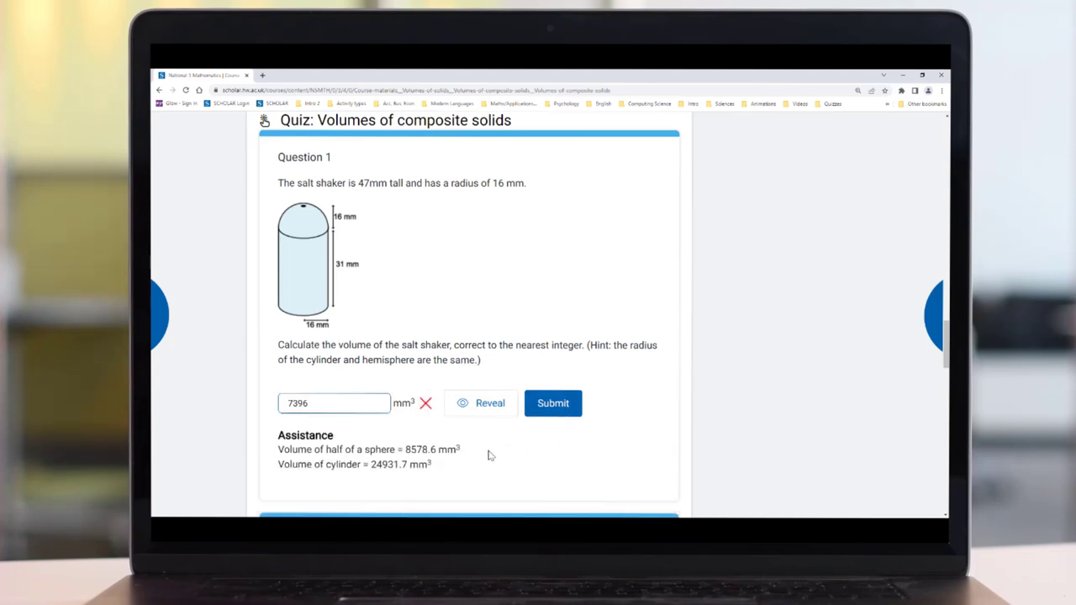
mouse_move(474, 459)
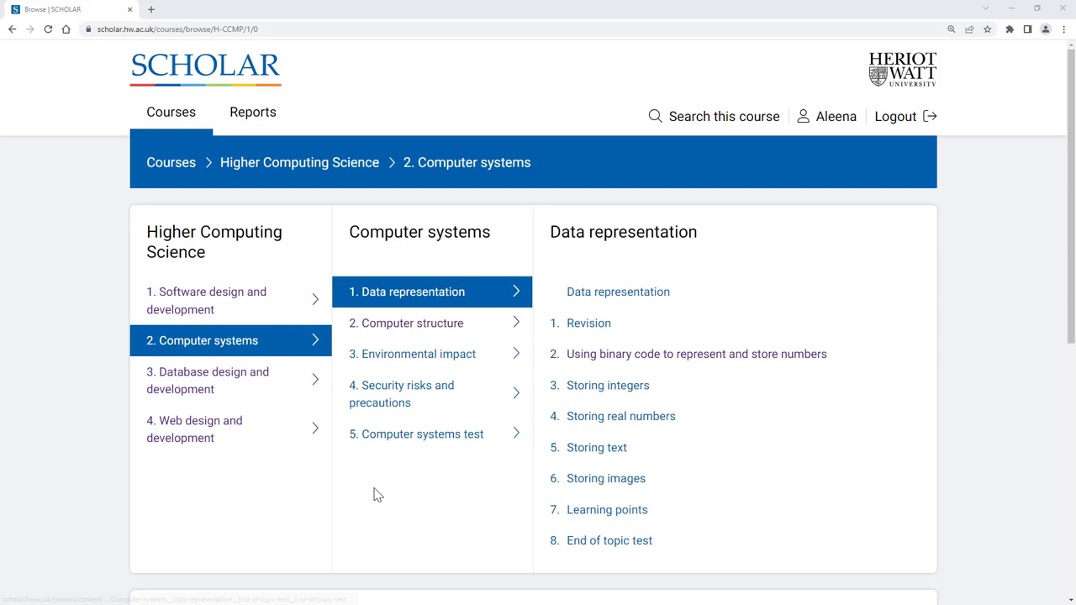
Browse Spanish Citizenship, list Higher English activities, then launch the End of Topic 4 Test.
left_click(417, 433)
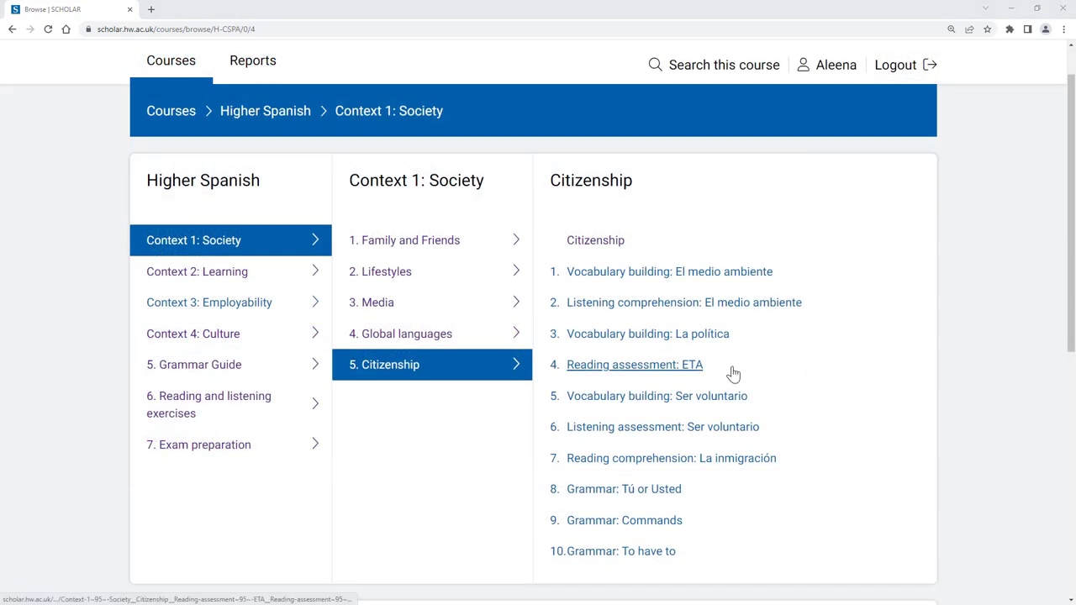
mouse_move(780, 437)
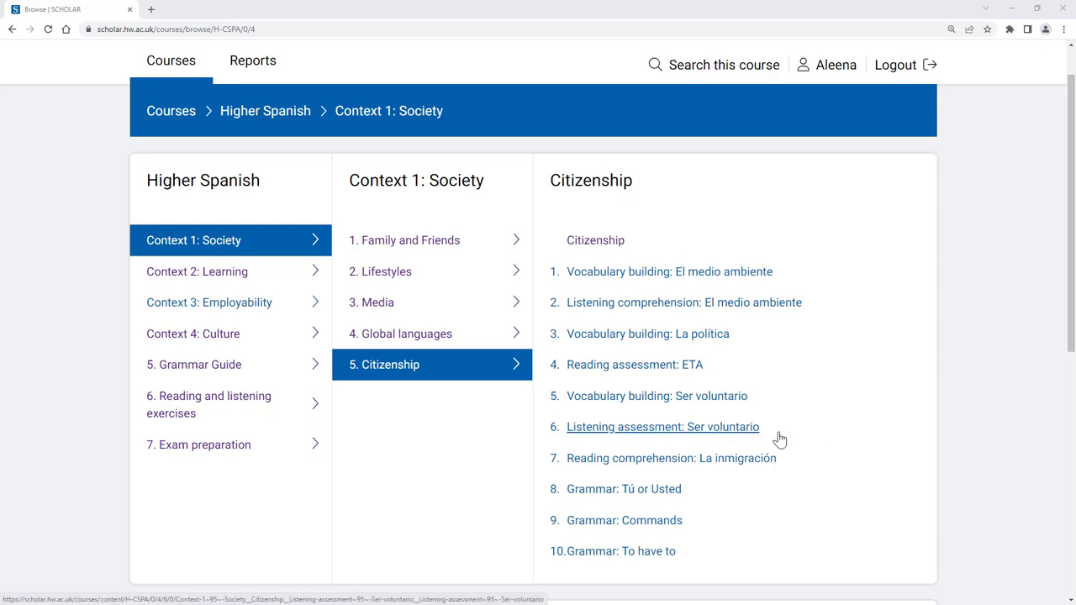
left_click(171, 61)
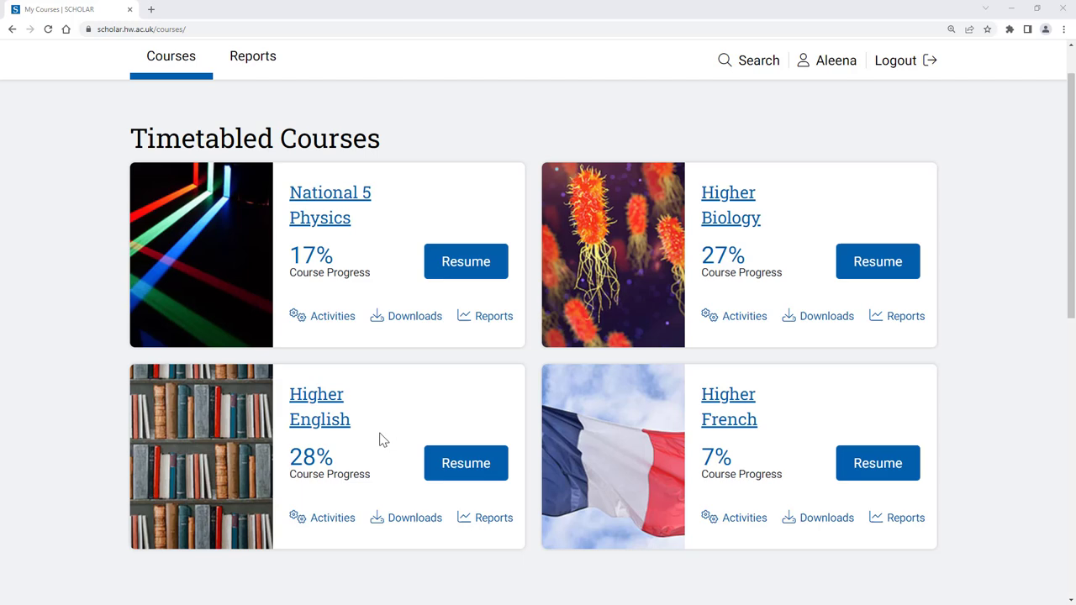
left_click(319, 405)
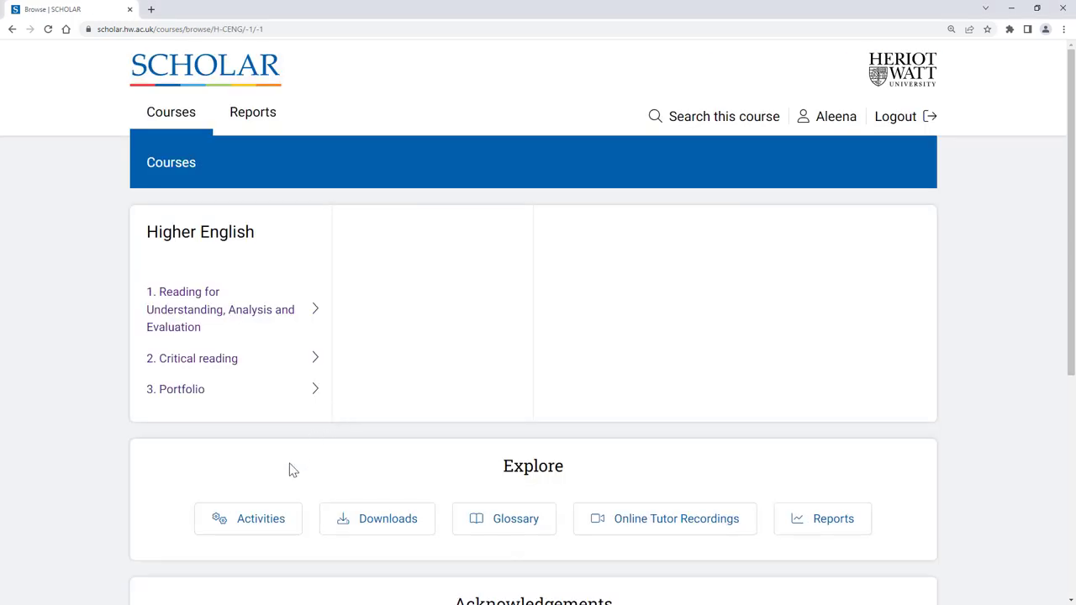
left_click(261, 518)
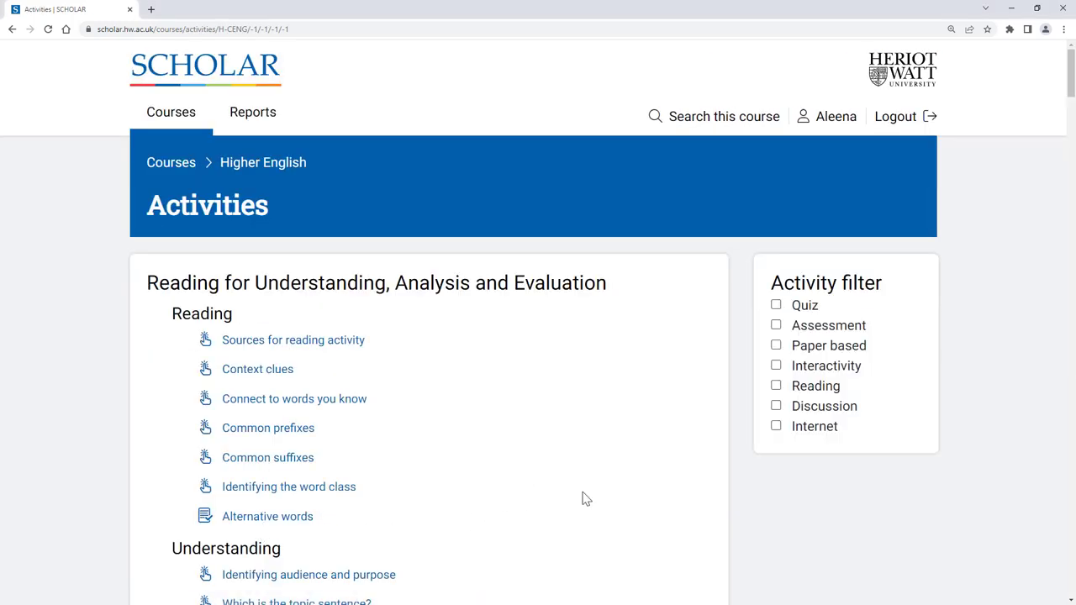
left_click(777, 326)
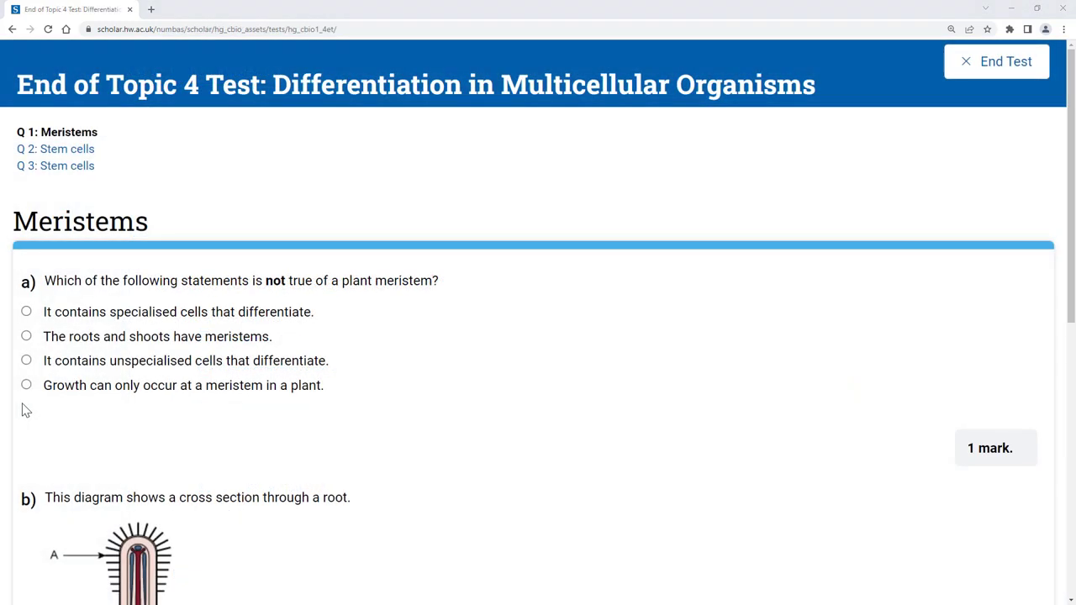
Answer the stem cells questions, including 'Testing new drugs using stem cells', and submit for marking.
left_click(27, 360)
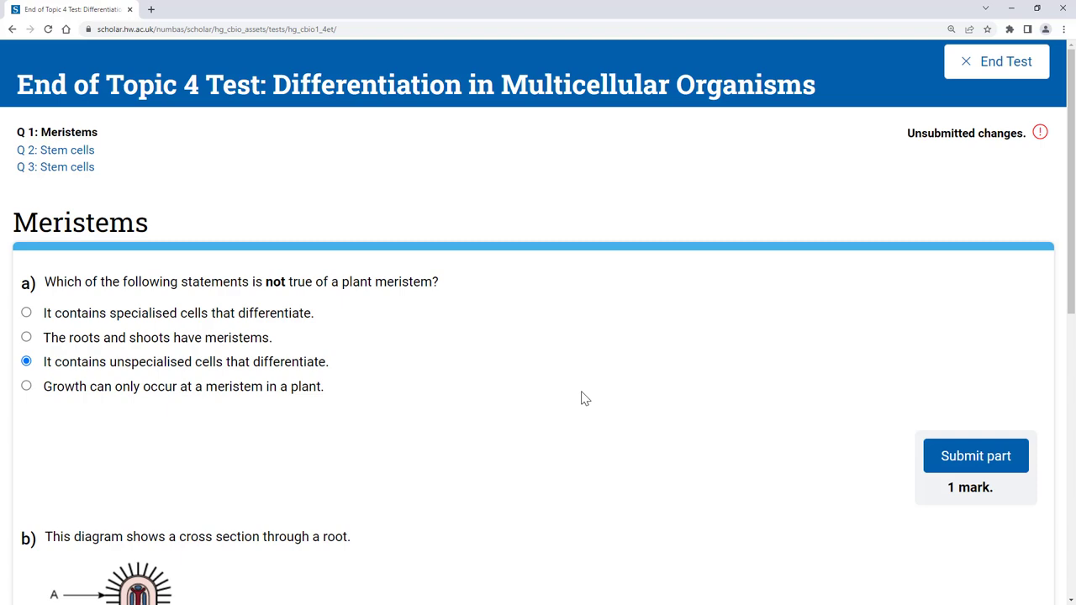
left_click(975, 456)
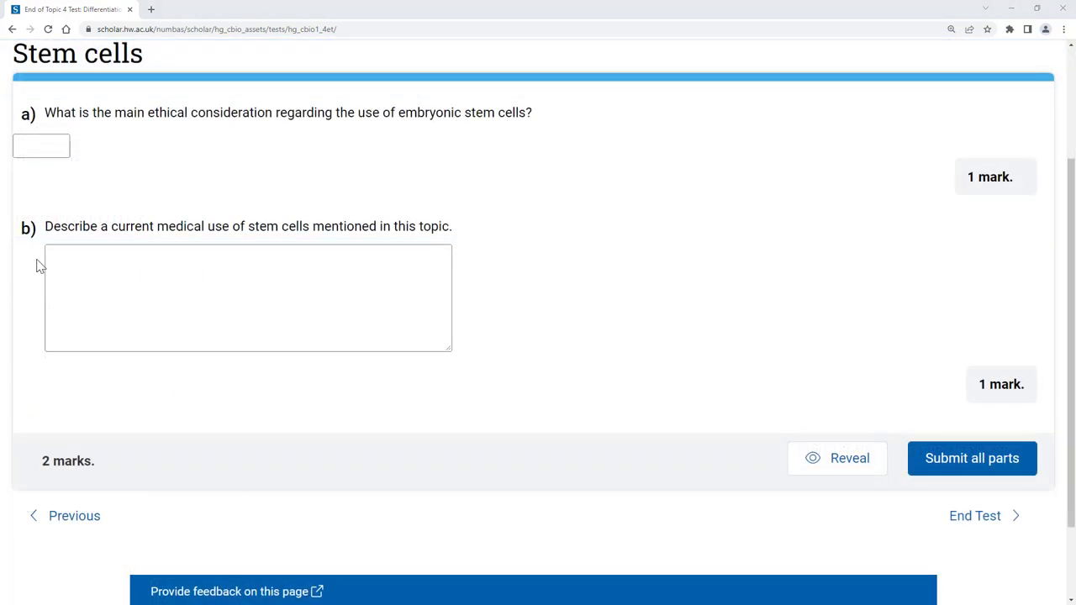
left_click(249, 297)
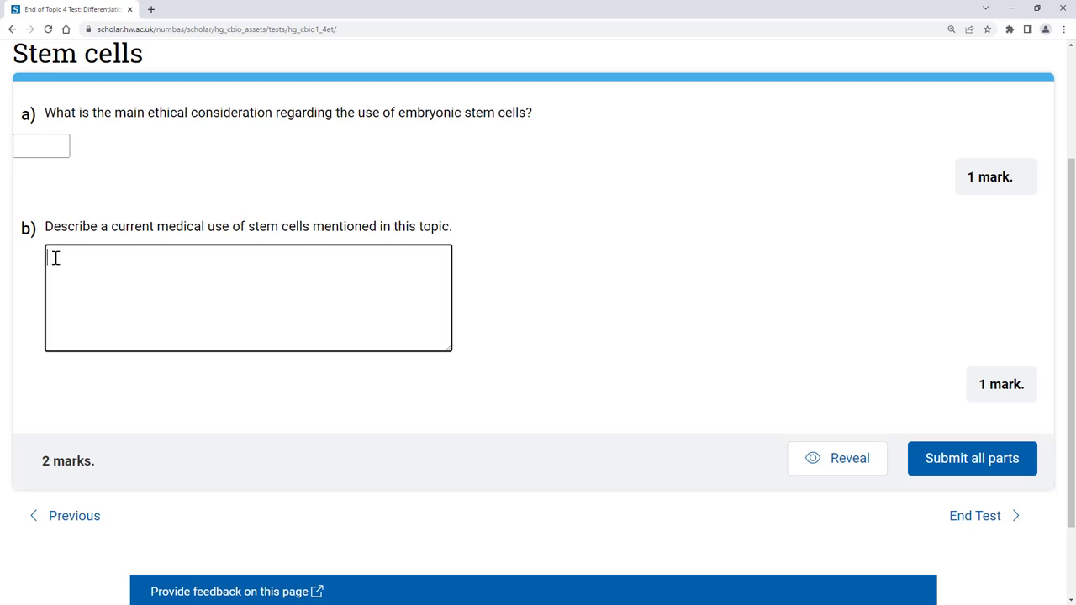
type("Testing new drugs using stem cells")
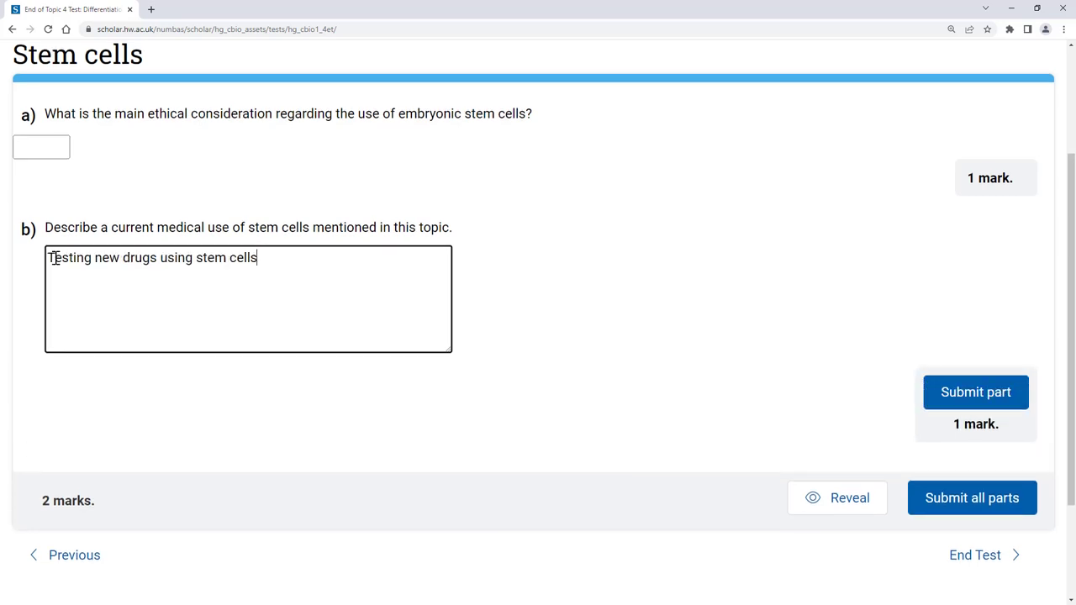
mouse_move(726, 269)
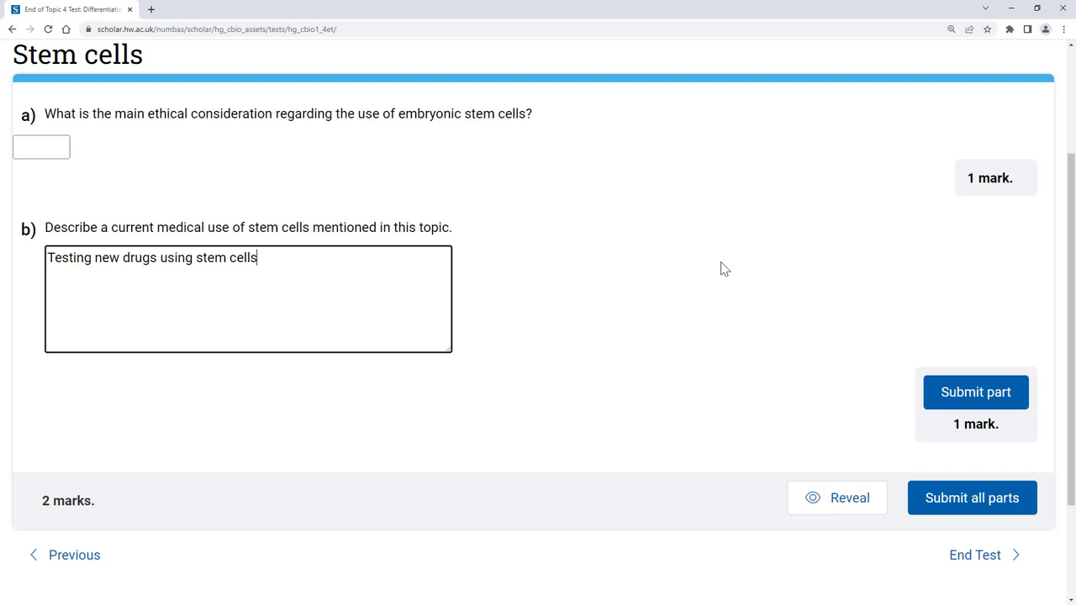
left_click(975, 392)
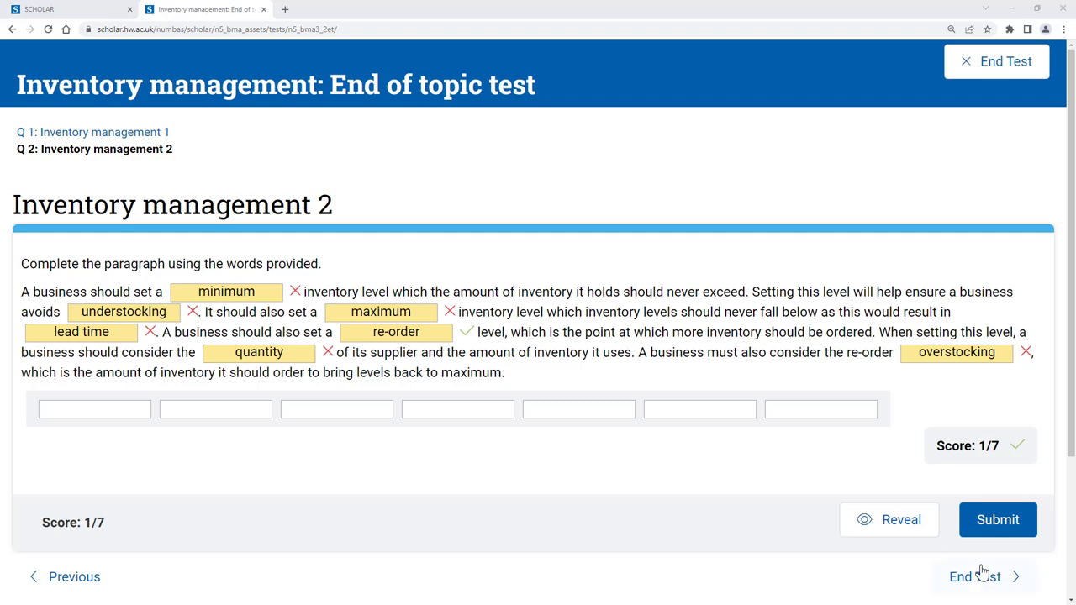
mouse_move(983, 586)
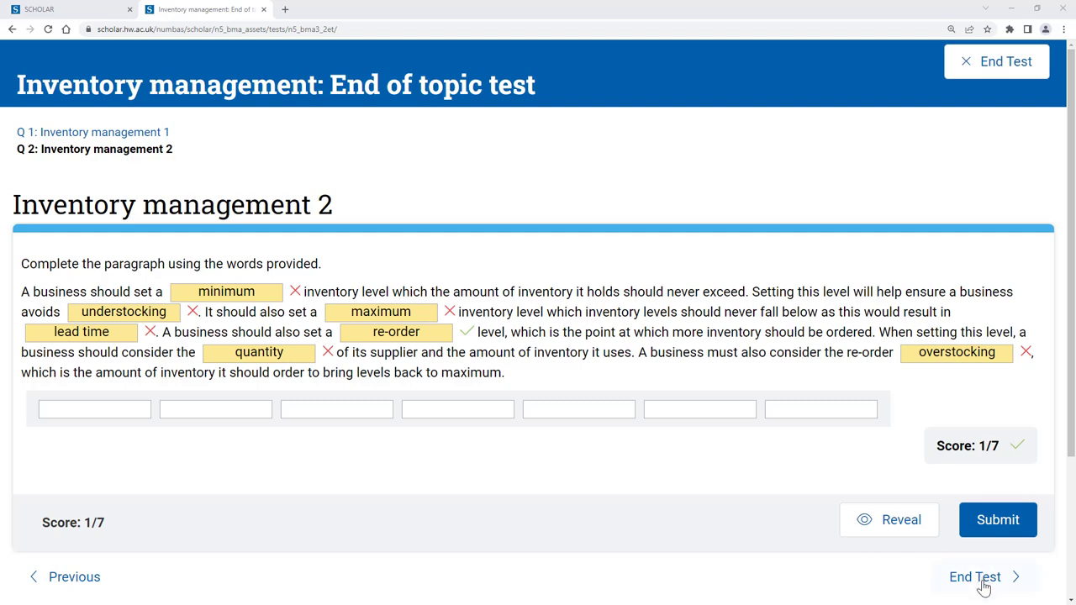
End the Inventory management test at 7/14 and return to its End of topic test page.
left_click(976, 577)
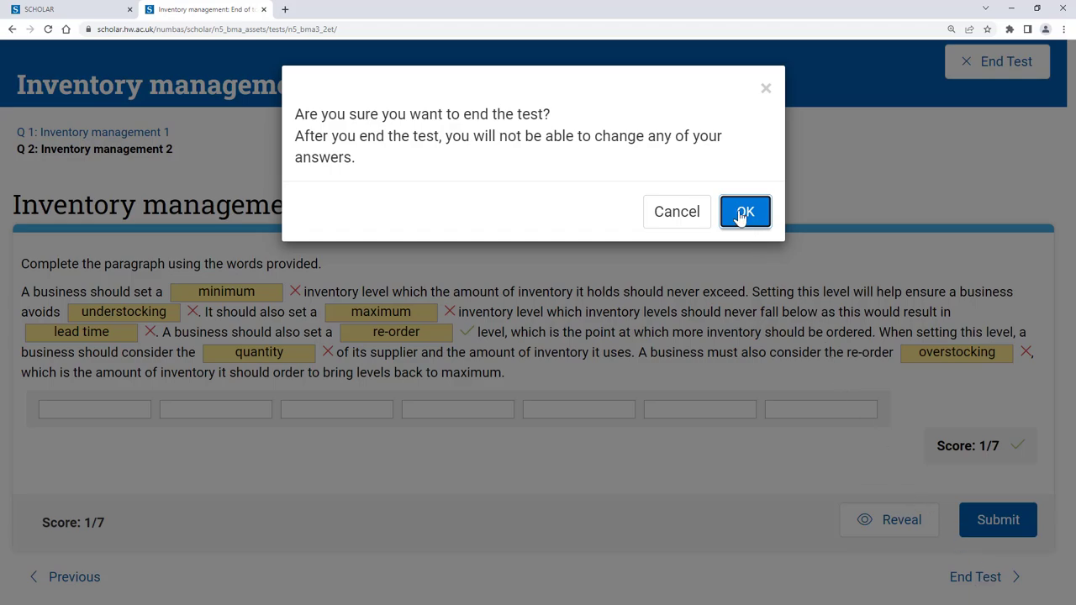
left_click(745, 212)
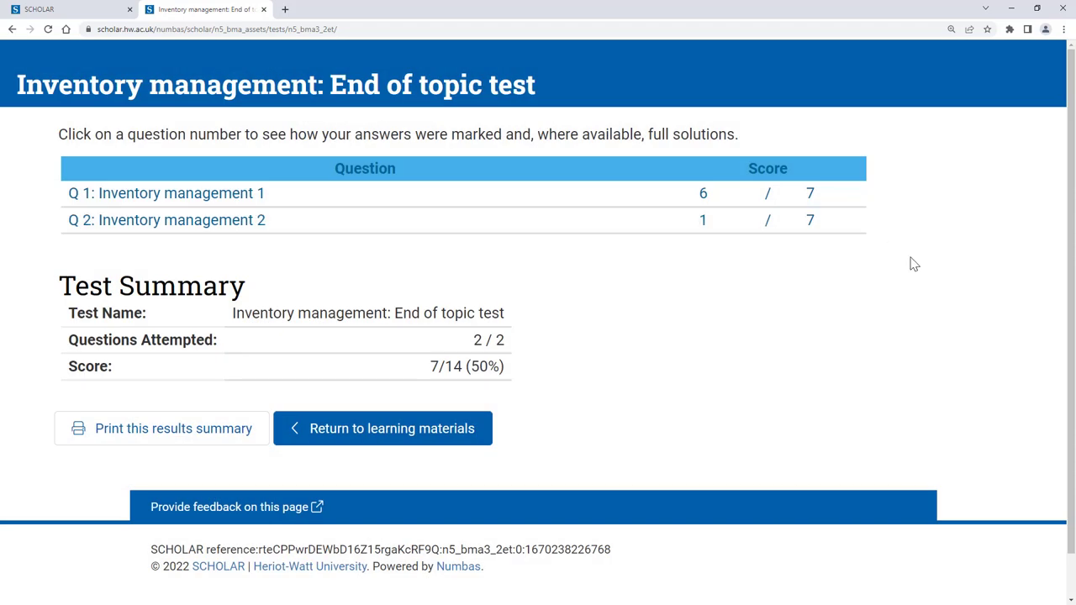
left_click(381, 429)
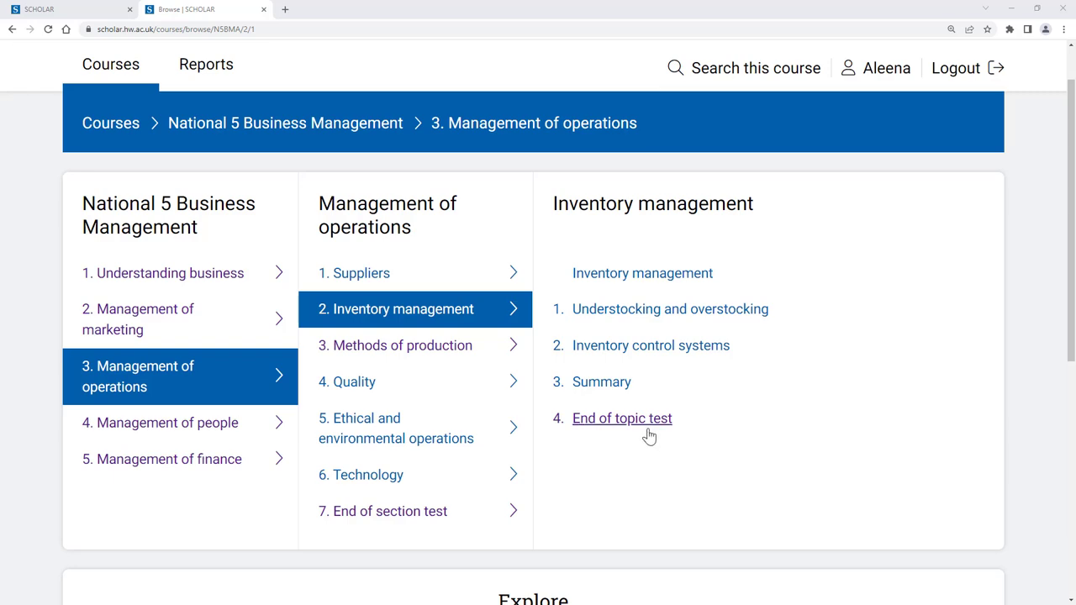
left_click(623, 417)
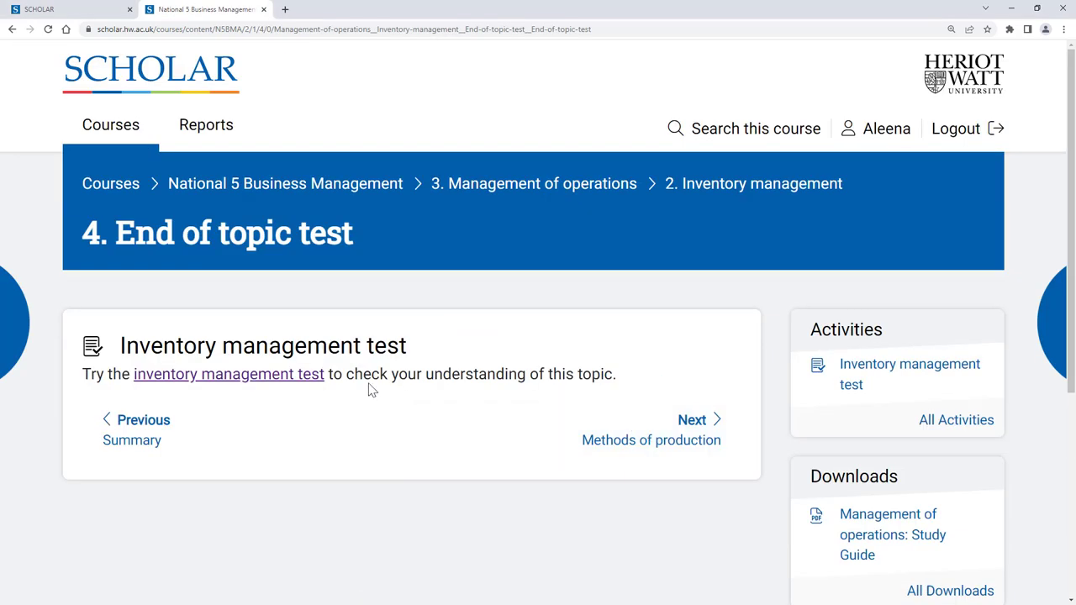
Retake Inventory management 2, placing 're-order' and 'lead time' into the gaps, and submit for 7/7.
left_click(229, 374)
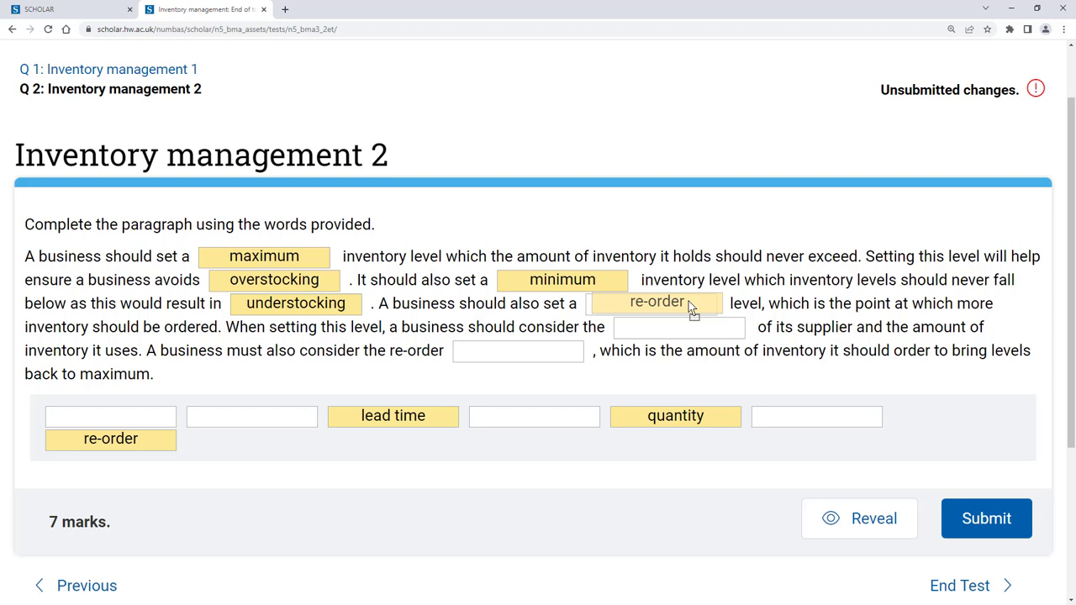
left_click_drag(111, 439, 656, 303)
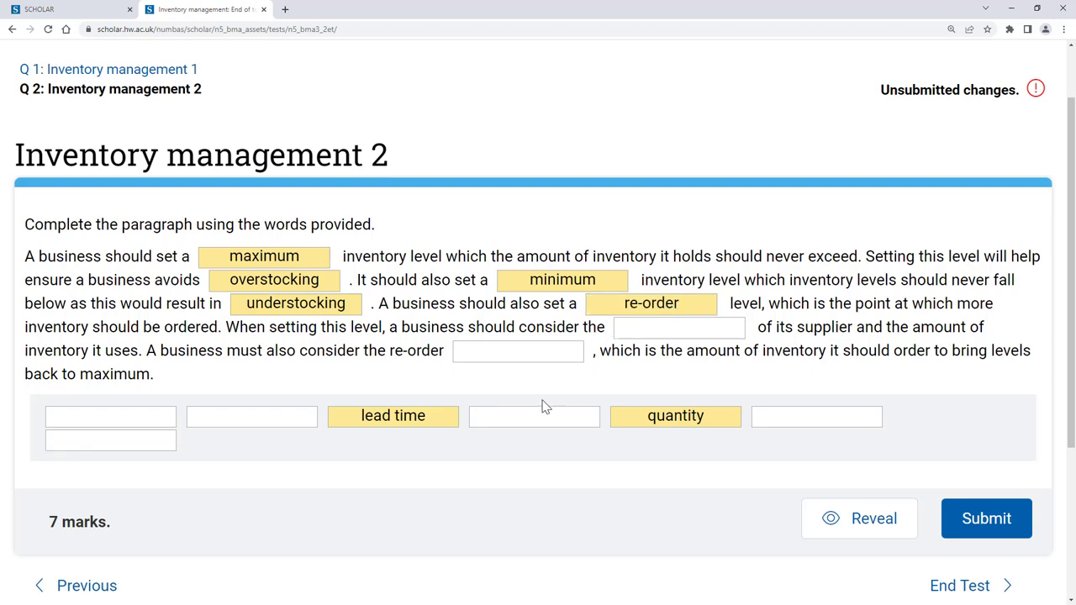
left_click_drag(393, 417, 679, 326)
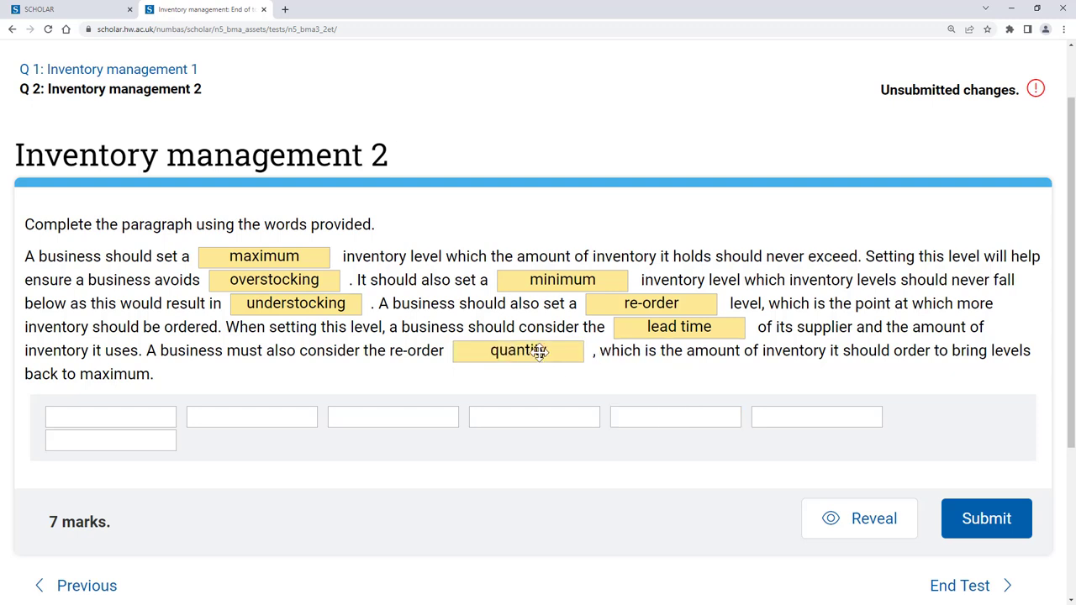
left_click(986, 517)
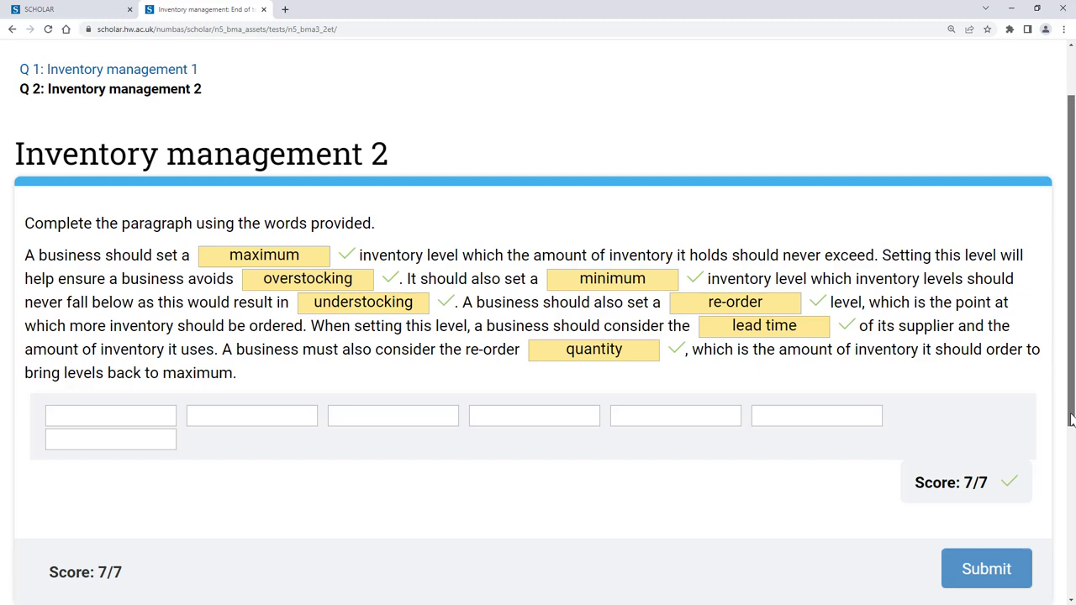
End the retaken test, confirming the 13/14 summary.
scroll("down", 3)
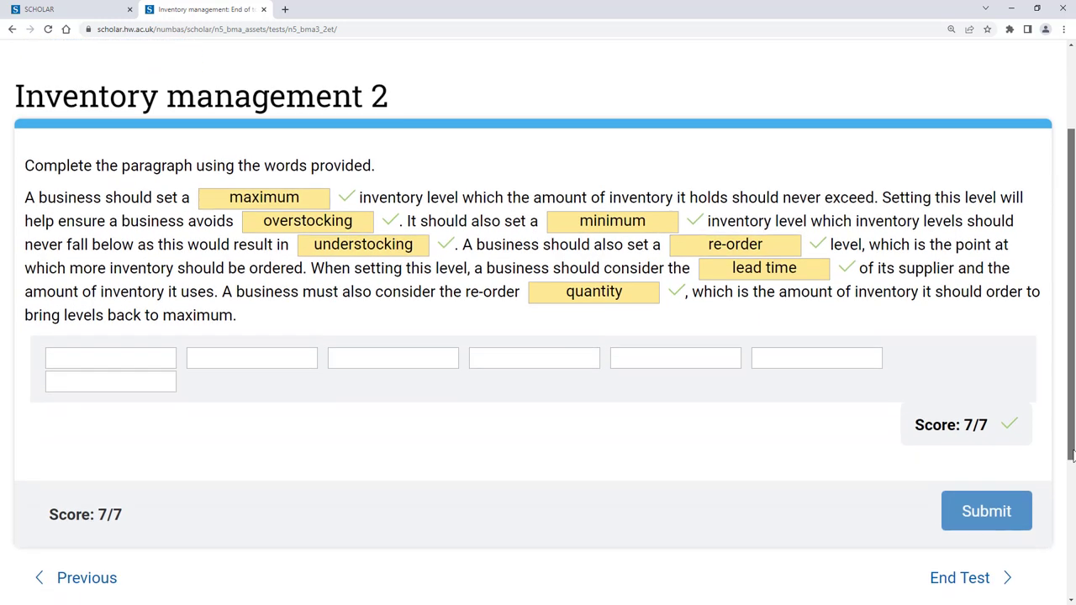
left_click(959, 578)
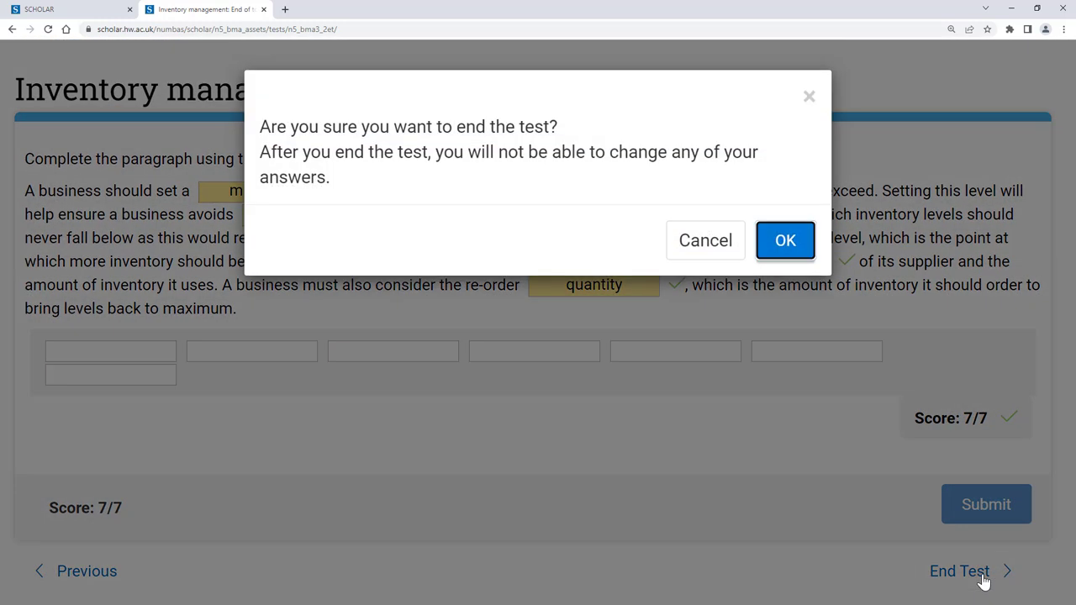
left_click(784, 238)
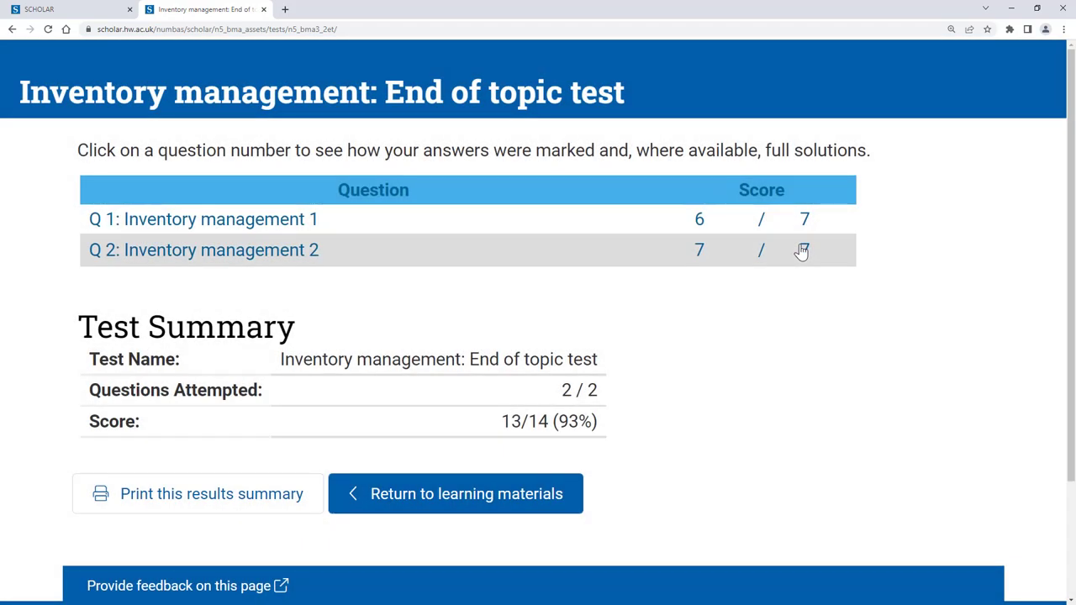
mouse_move(833, 325)
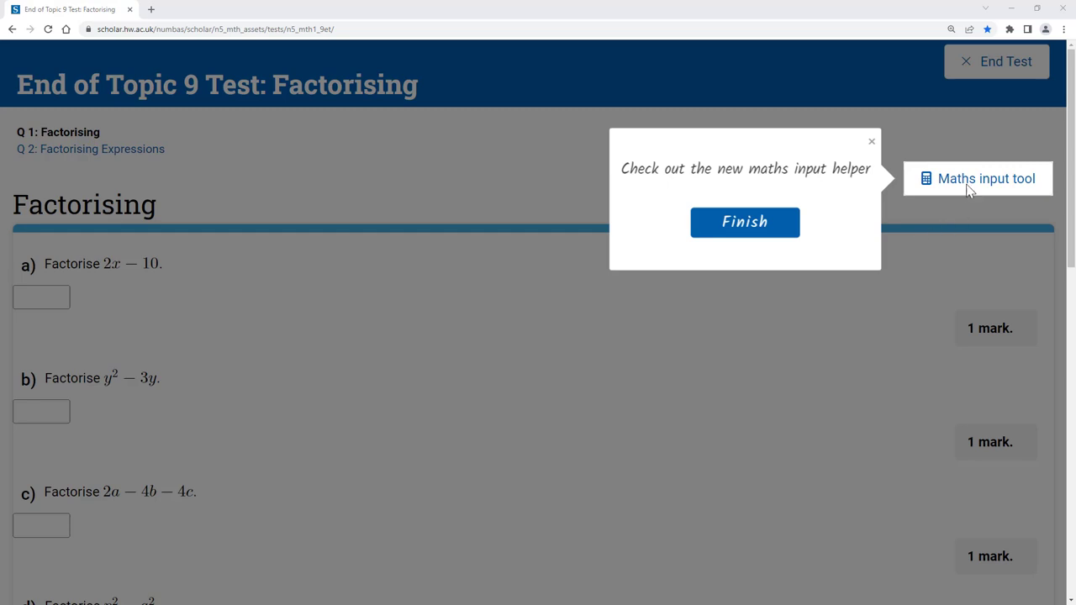
mouse_move(844, 199)
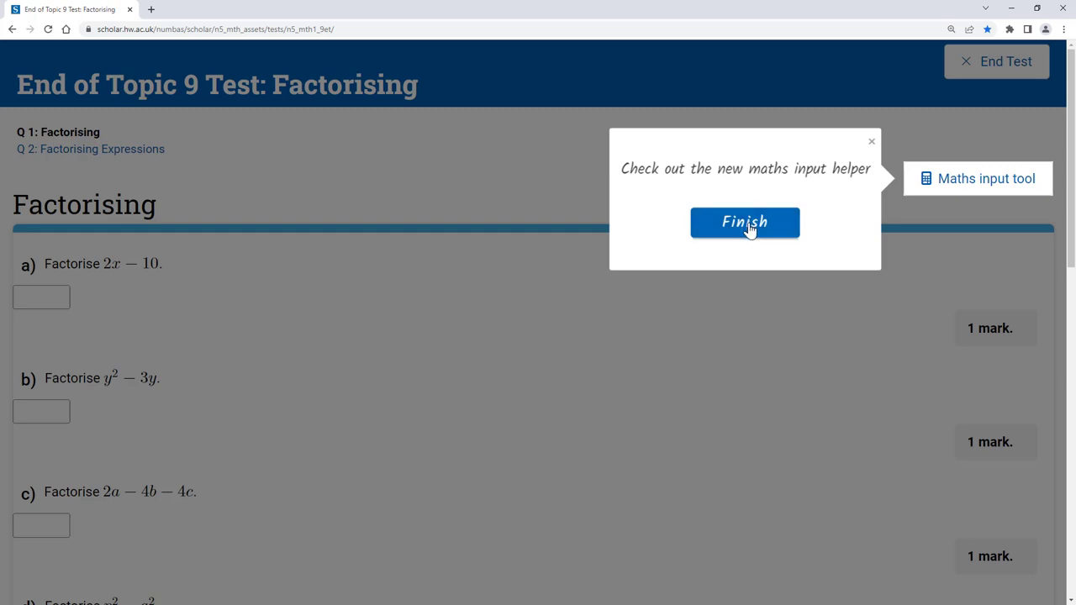
Dismiss the maths input helper tip, view the maths input tool introduction and close it.
left_click(743, 222)
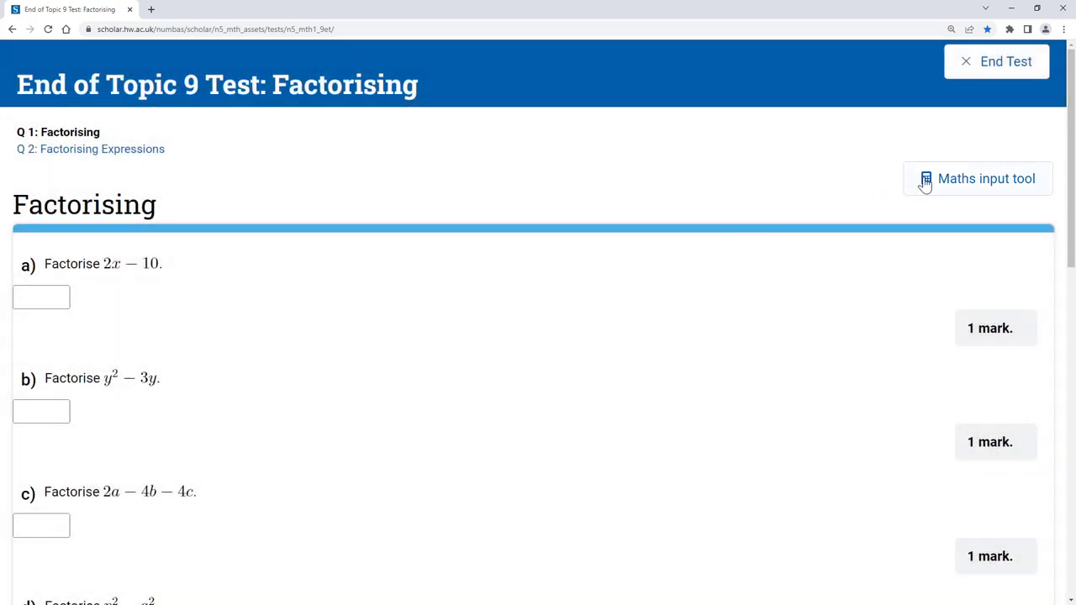
left_click(977, 178)
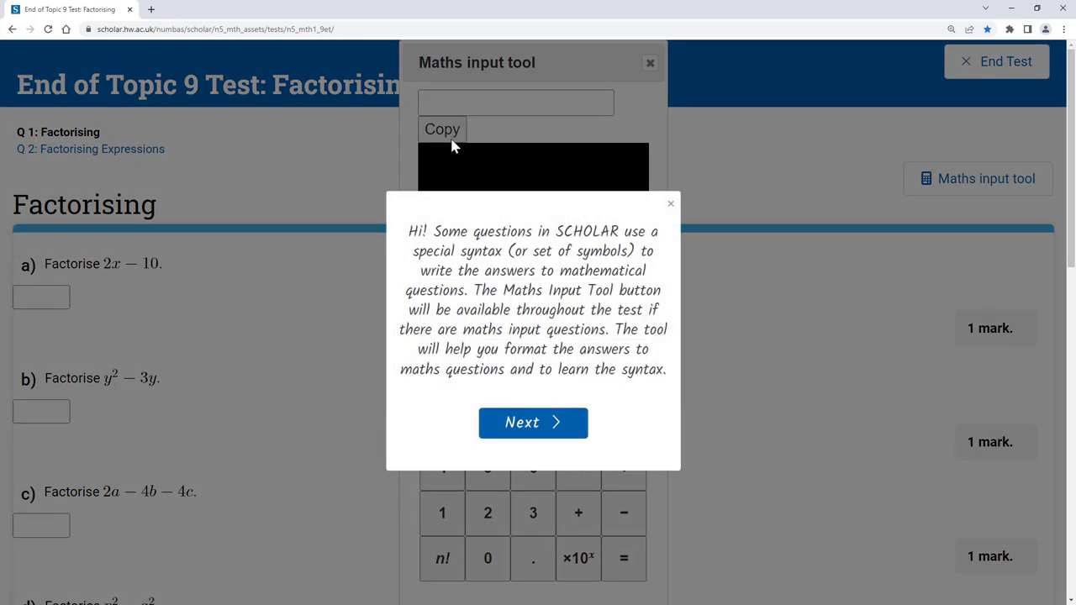
left_click(533, 422)
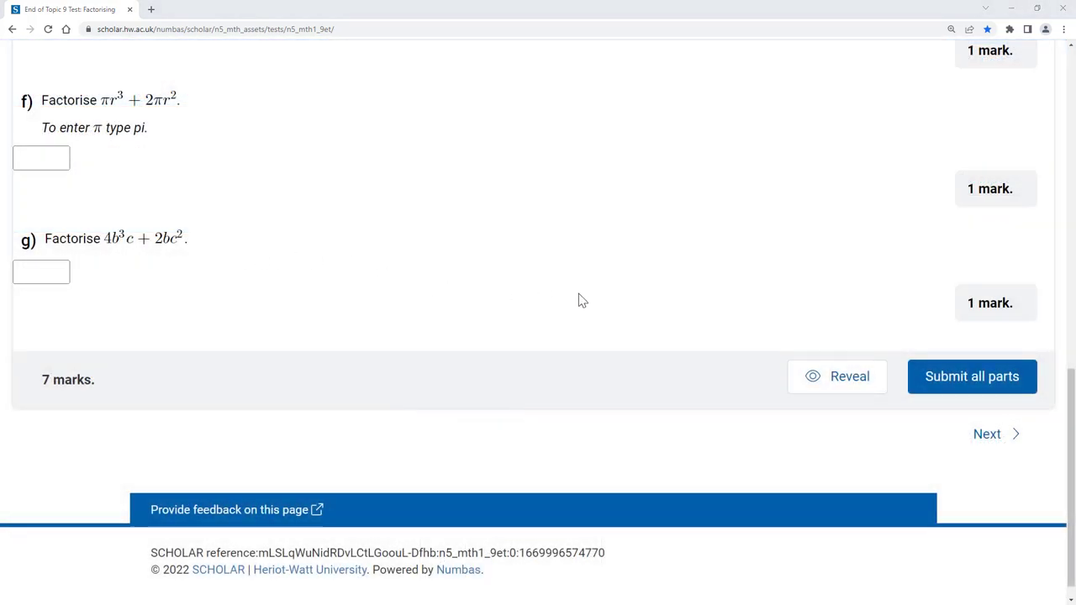
mouse_move(850, 376)
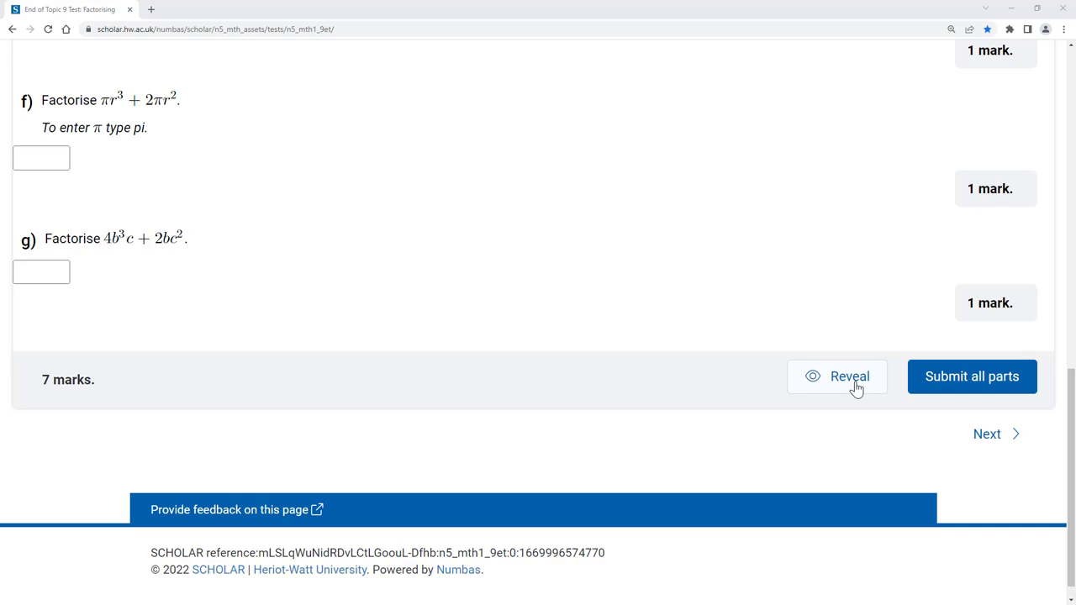
Reveal the Factorising test's expected answers, then bring up the Software Design and Development Test summary.
left_click(848, 377)
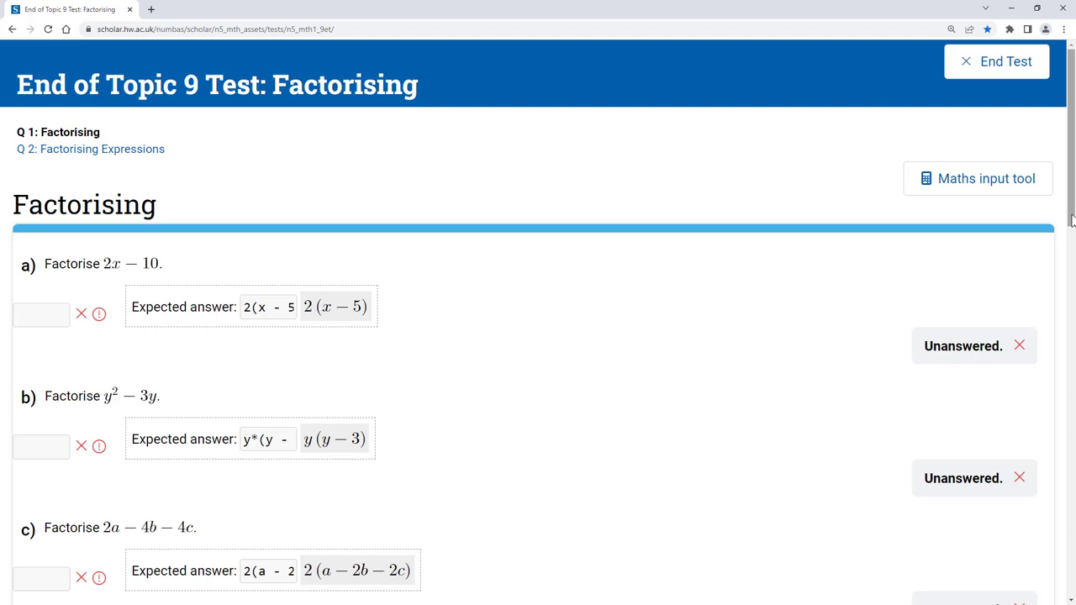
left_click(996, 60)
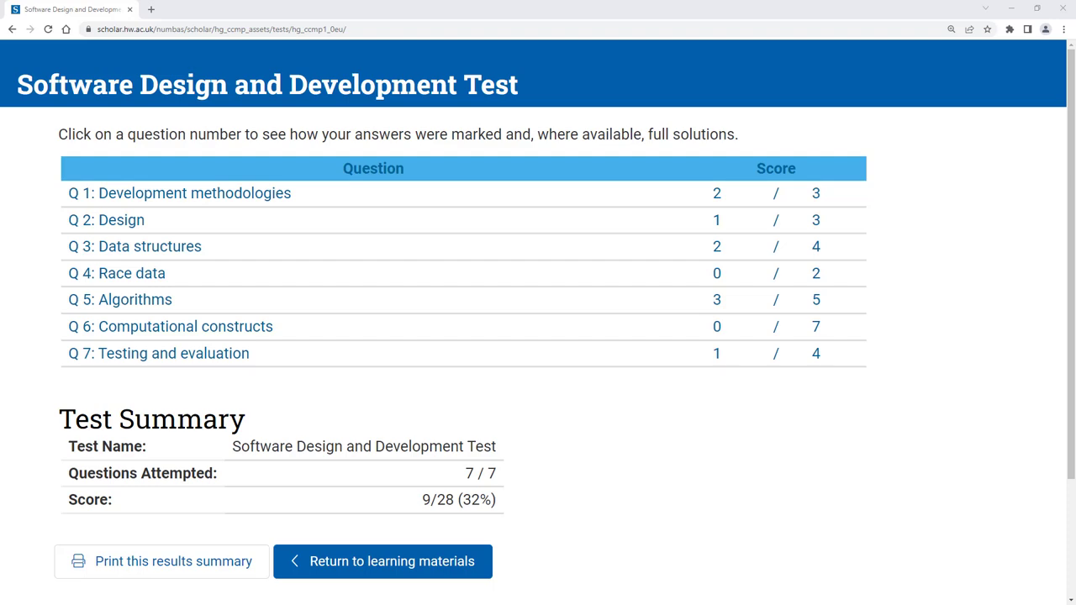
Go to Reports from the courses page and open the Higher Biology report overview.
left_click(383, 562)
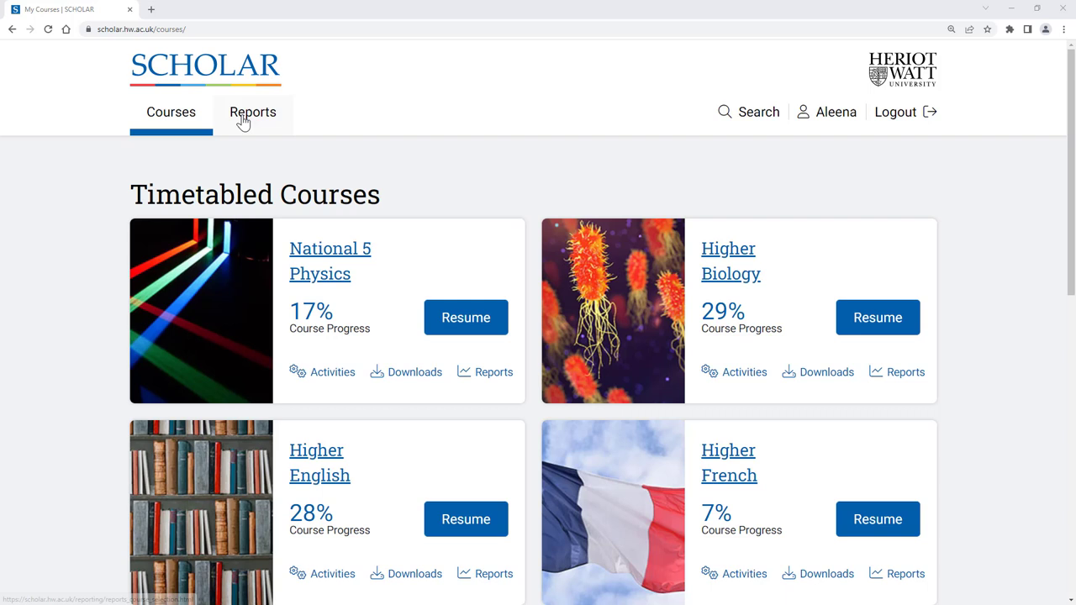
left_click(252, 111)
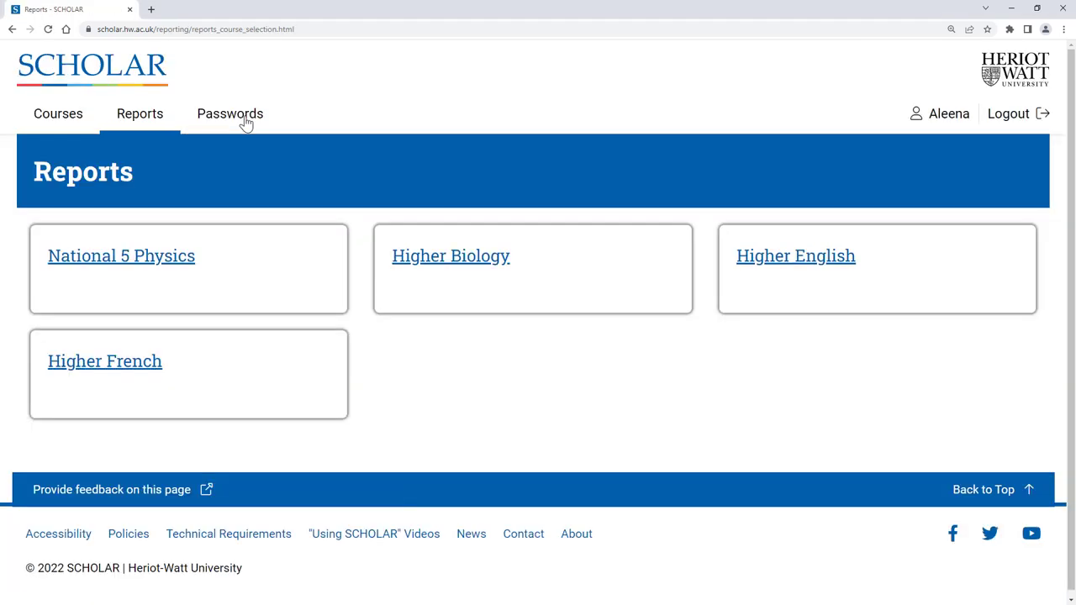
mouse_move(417, 271)
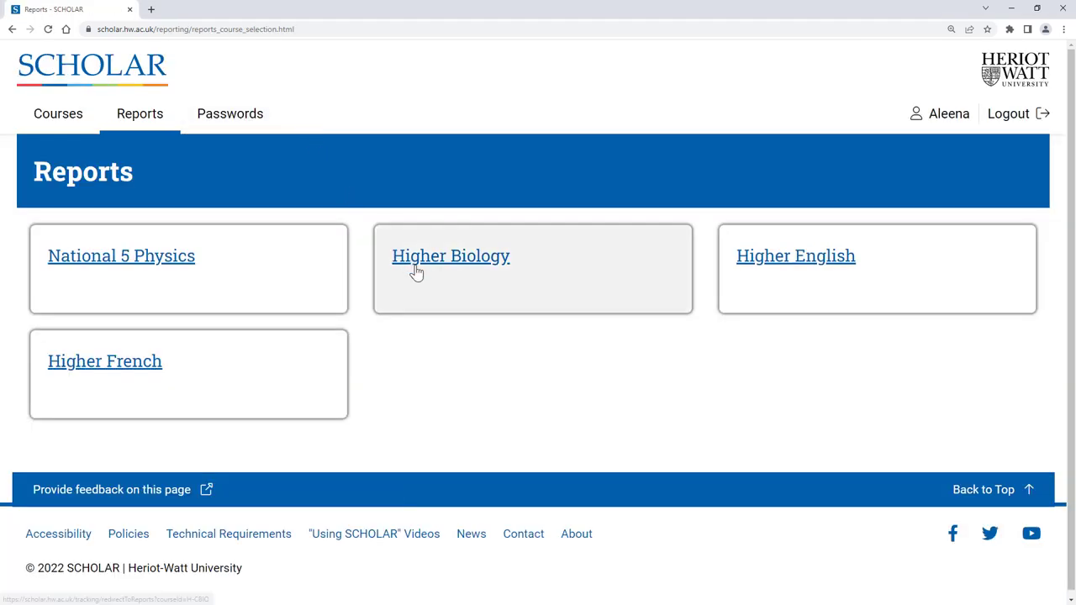
left_click(451, 255)
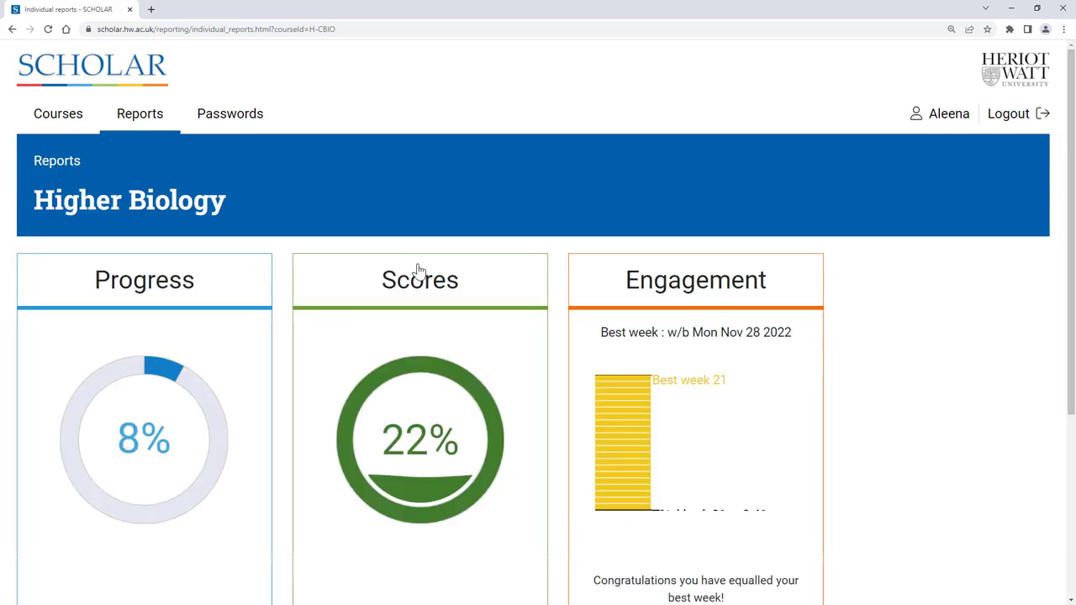
mouse_move(1009, 279)
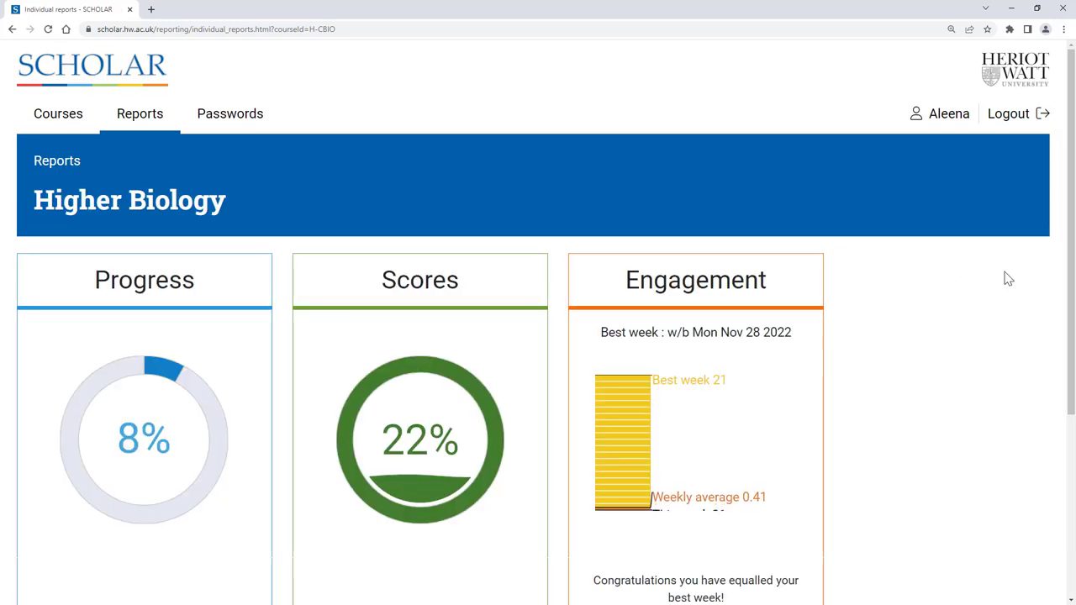
scroll("down", 3)
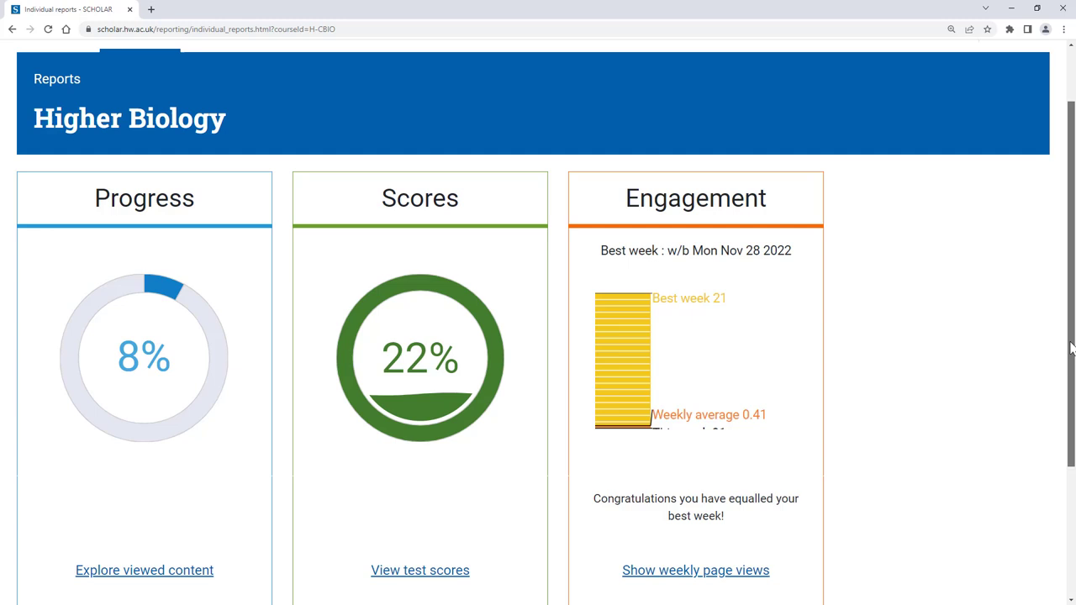
Review the 04/02/2022 15:09 Differentiation test attempt from Test scores, then return to the report.
scroll("down", 3)
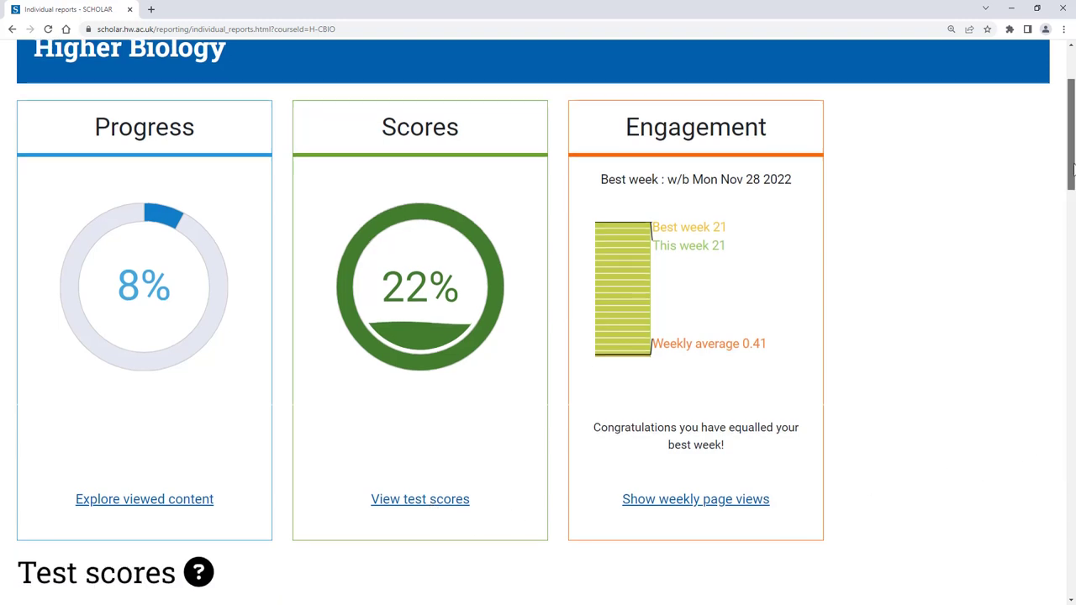
scroll("down", 3)
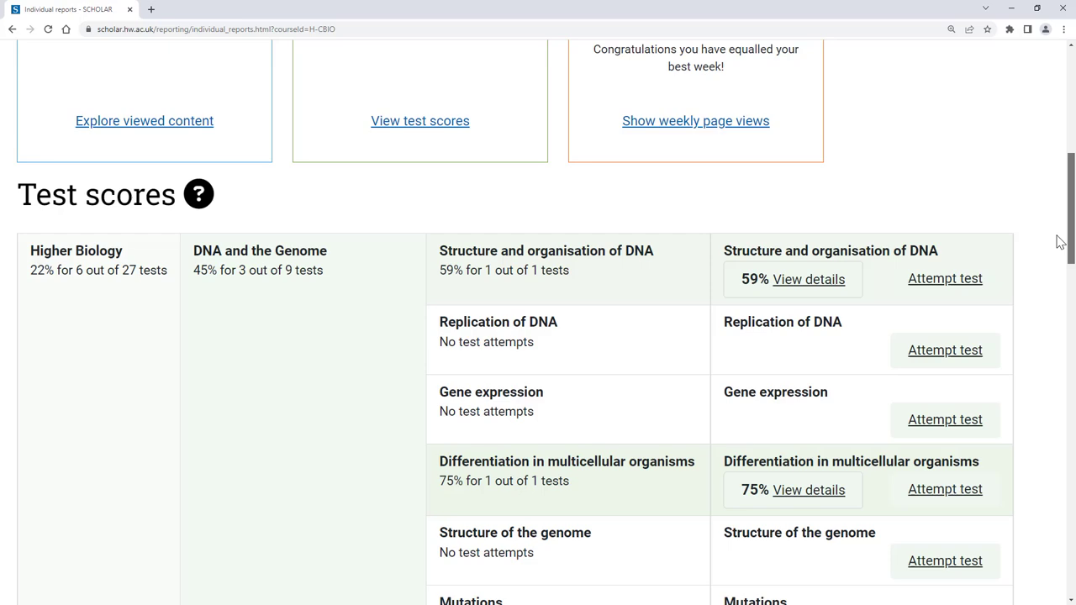
scroll("down", 3)
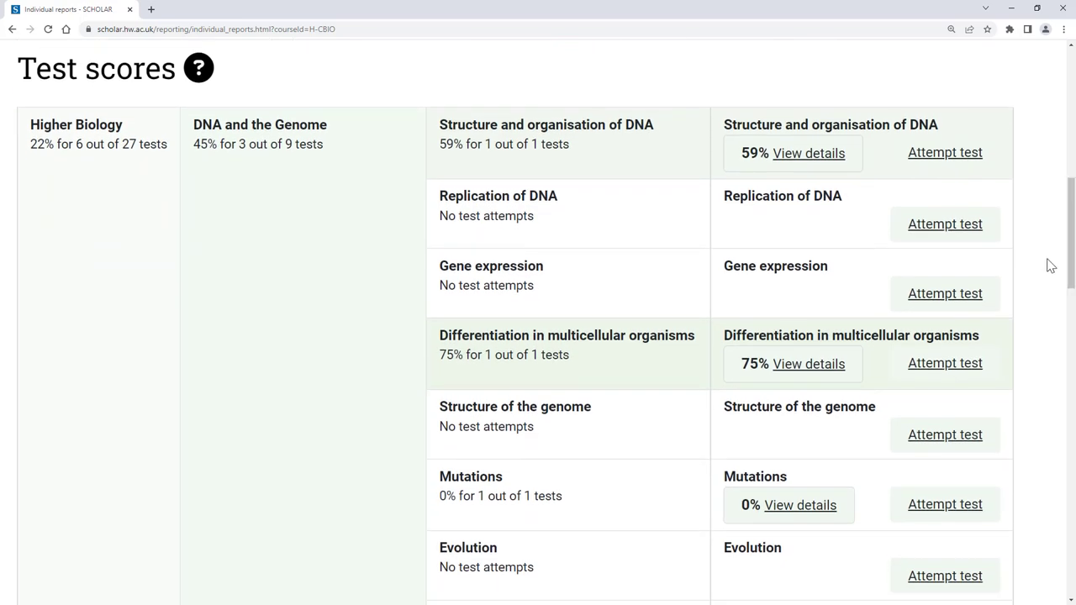
mouse_move(878, 276)
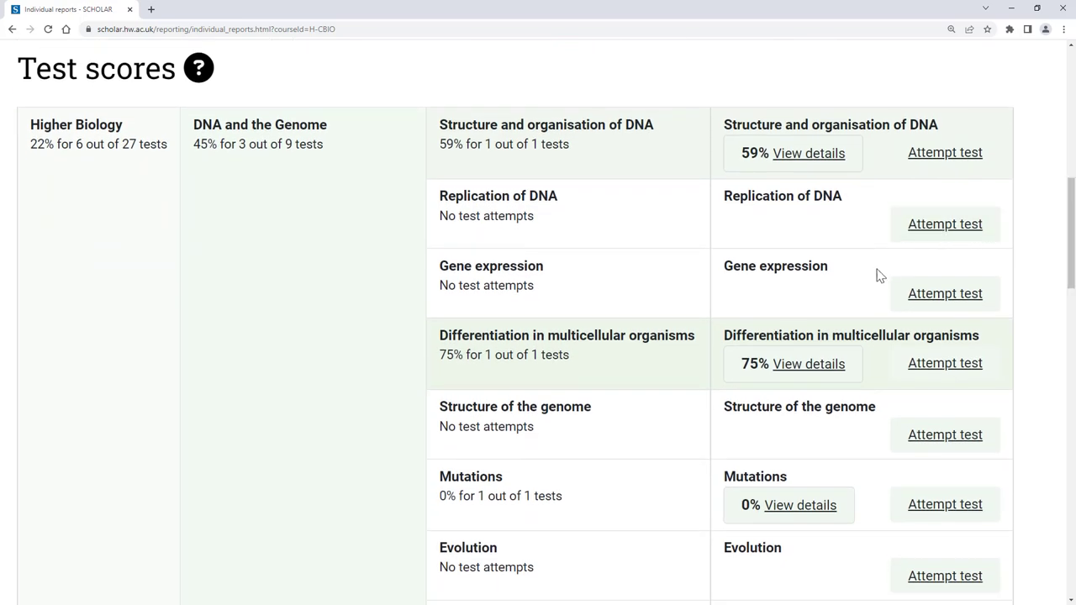
left_click(807, 363)
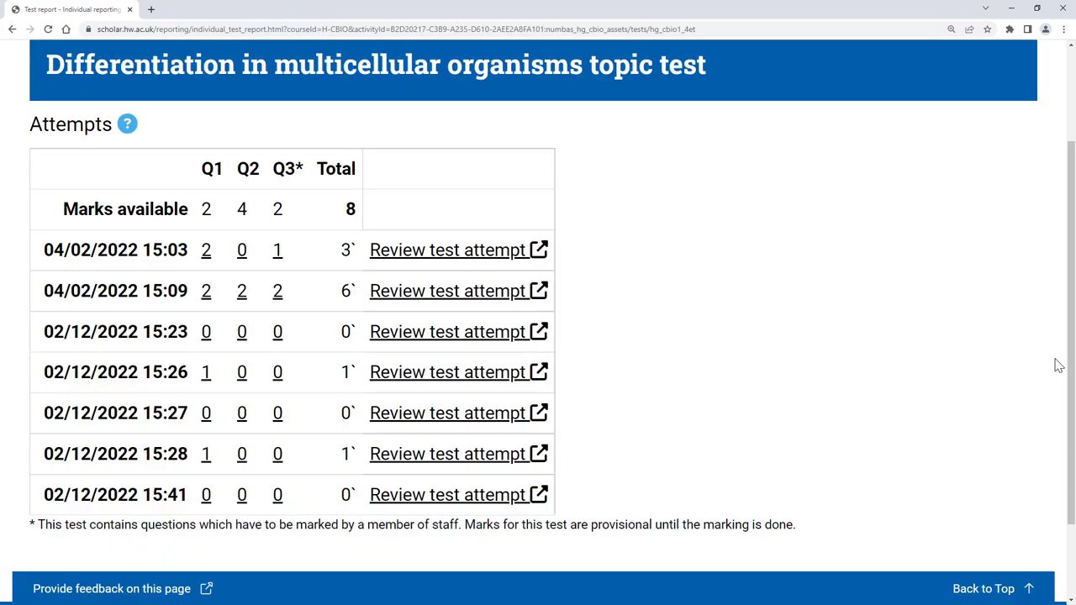
mouse_move(474, 306)
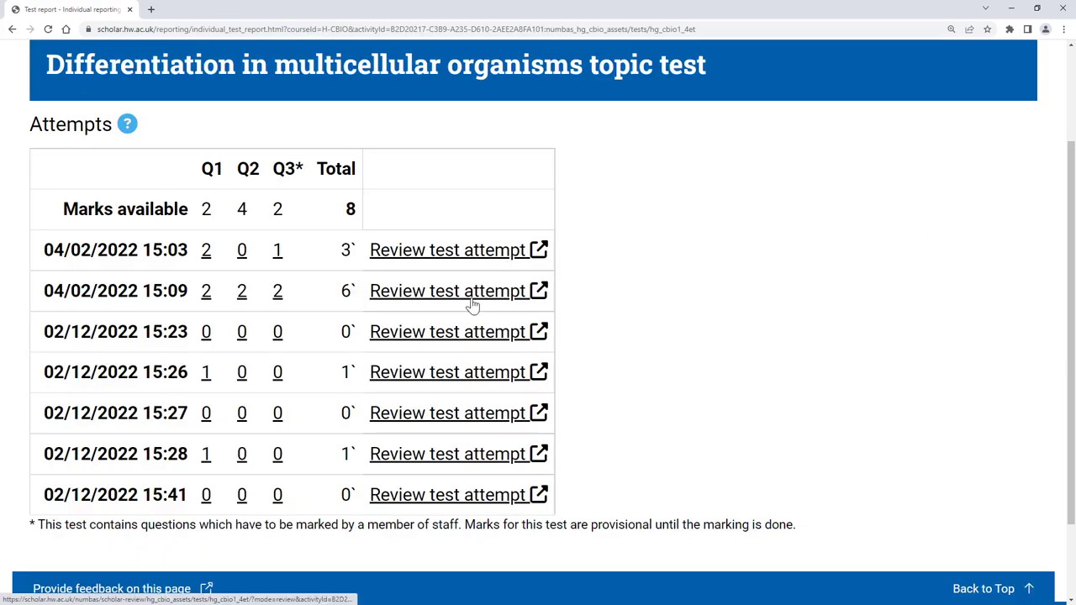
left_click(447, 289)
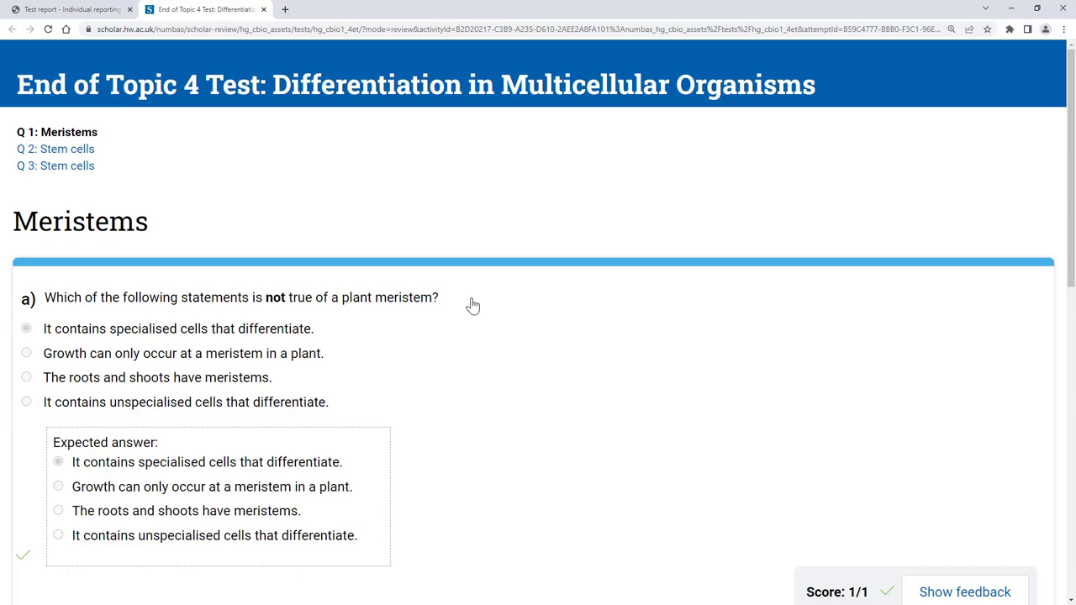
left_click(67, 10)
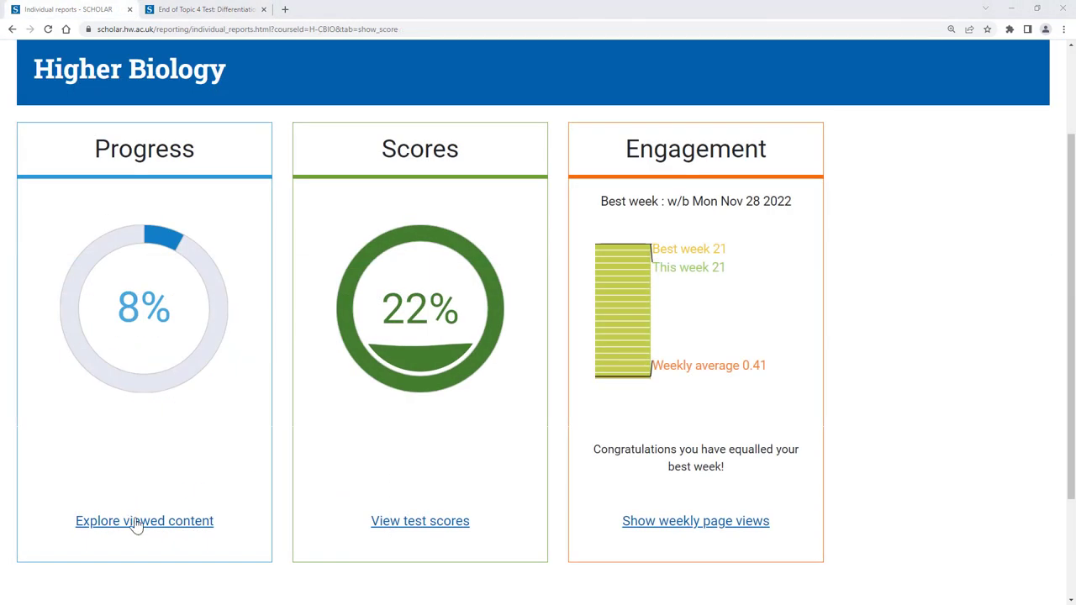
Drill the viewed-content chart into Section 1: Topics, return to the summary and show weekly page views.
left_click(144, 521)
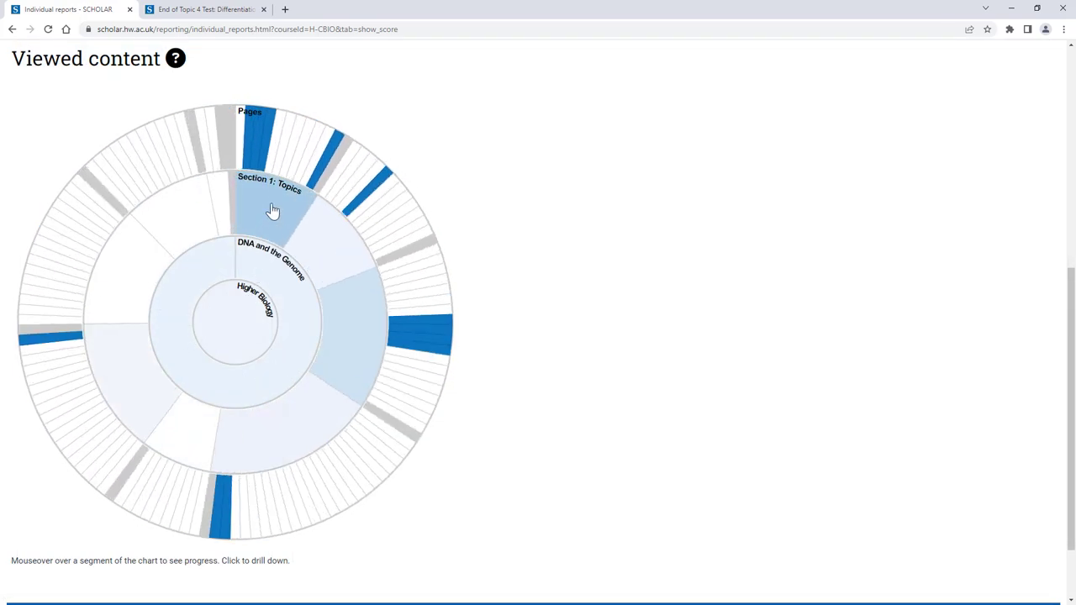
left_click(272, 208)
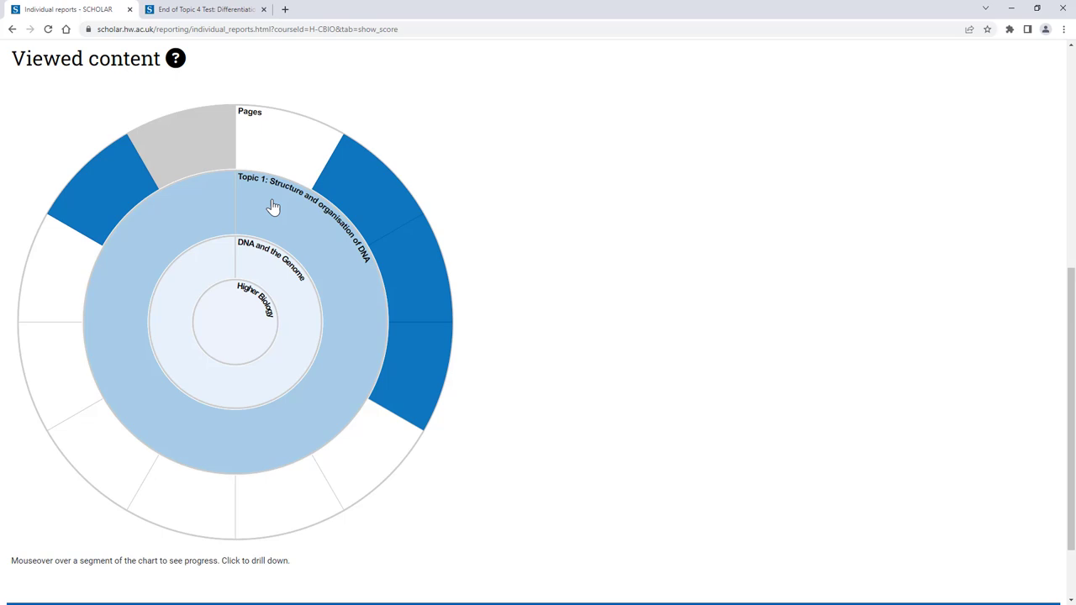
left_click(12, 29)
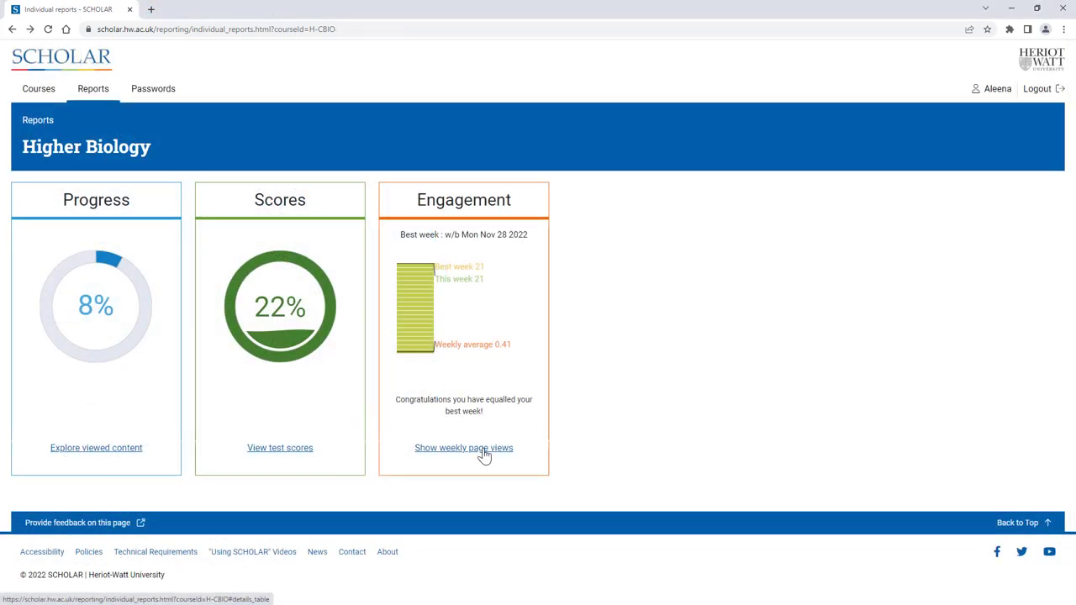
left_click(464, 447)
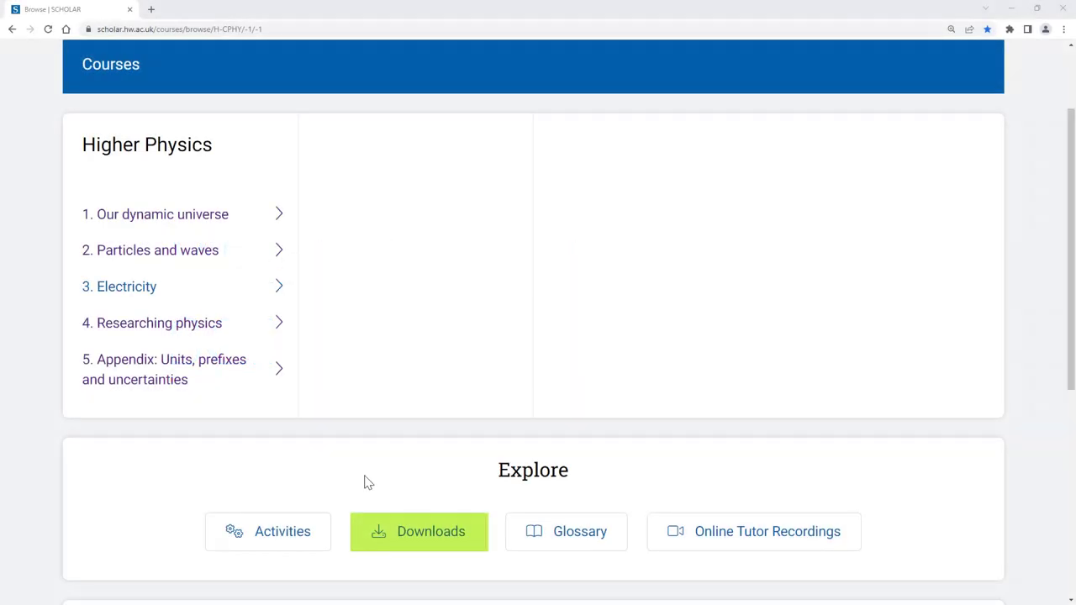
From Higher Physics Downloads, view the 'Our dynamic universe: Study guide' PDF and scroll through it.
left_click(419, 531)
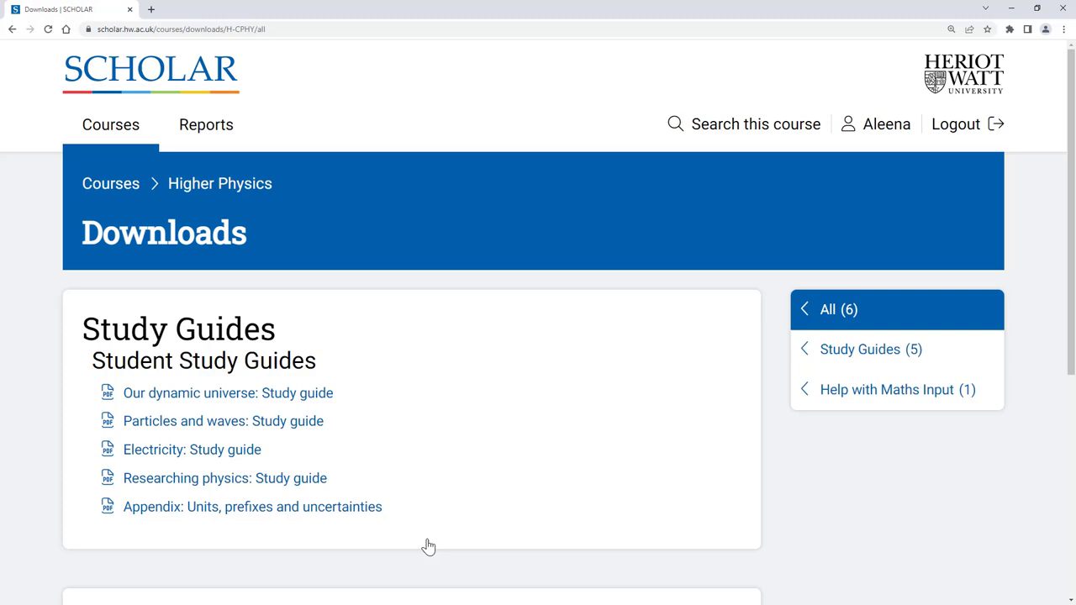
mouse_move(421, 513)
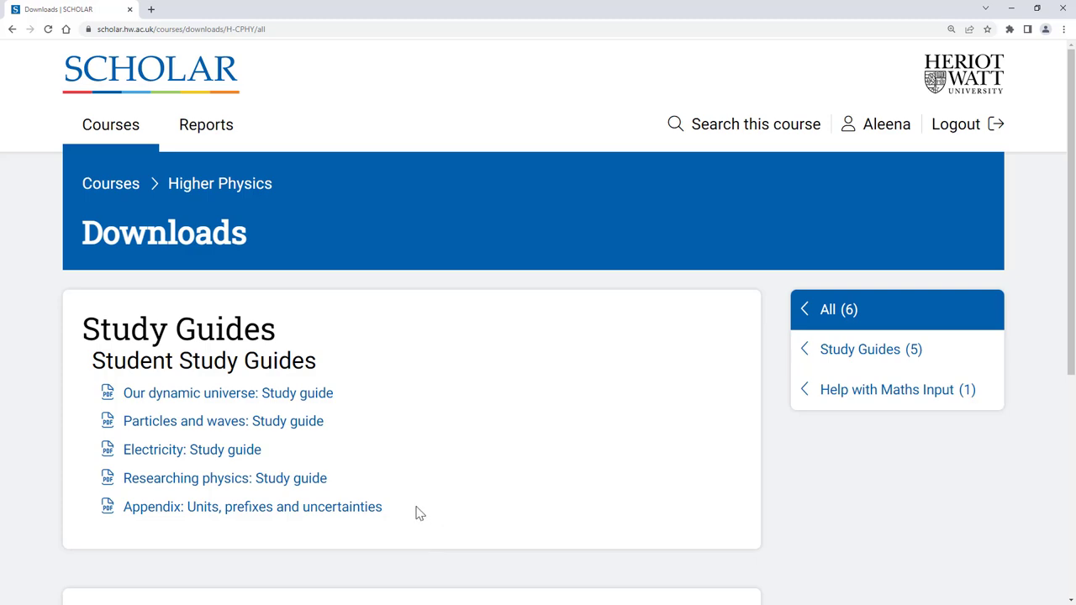
left_click(228, 394)
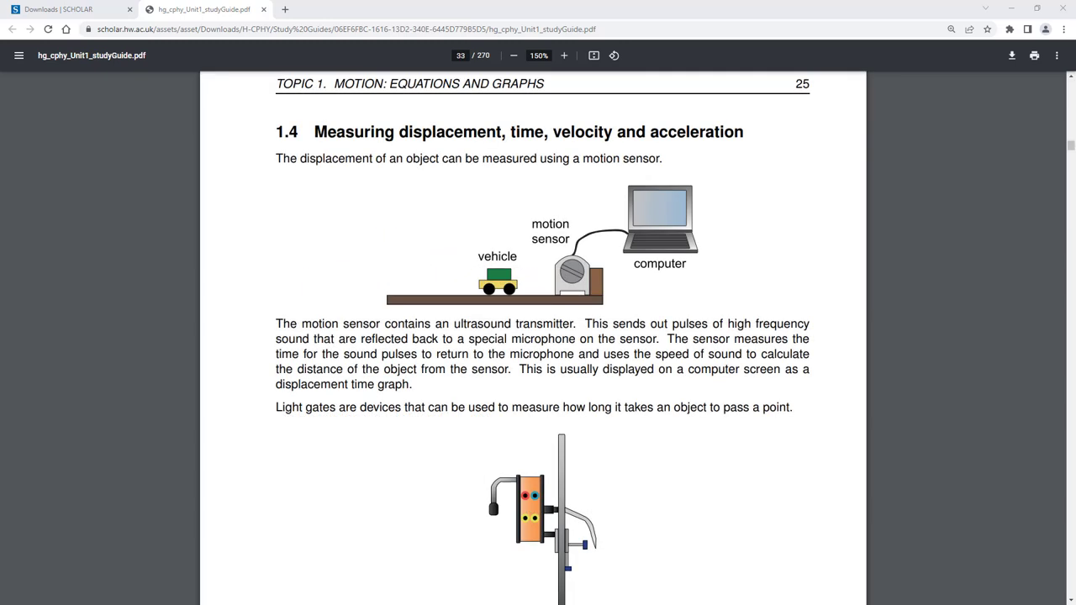
scroll("down", 3)
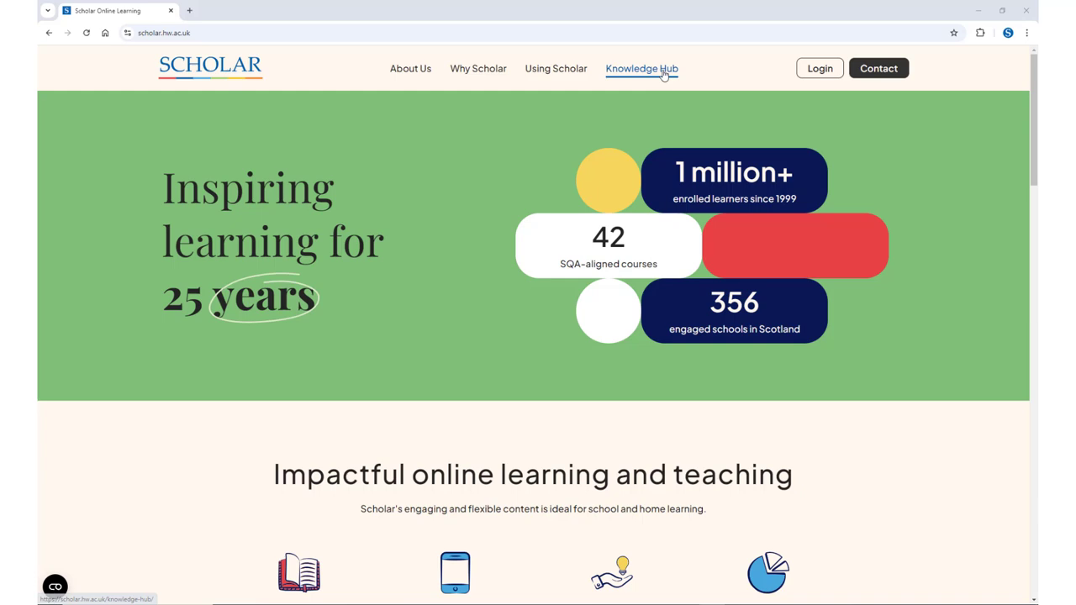
Filter the Knowledge Hub to learner audience and videos interest, then return to the home page.
left_click(642, 67)
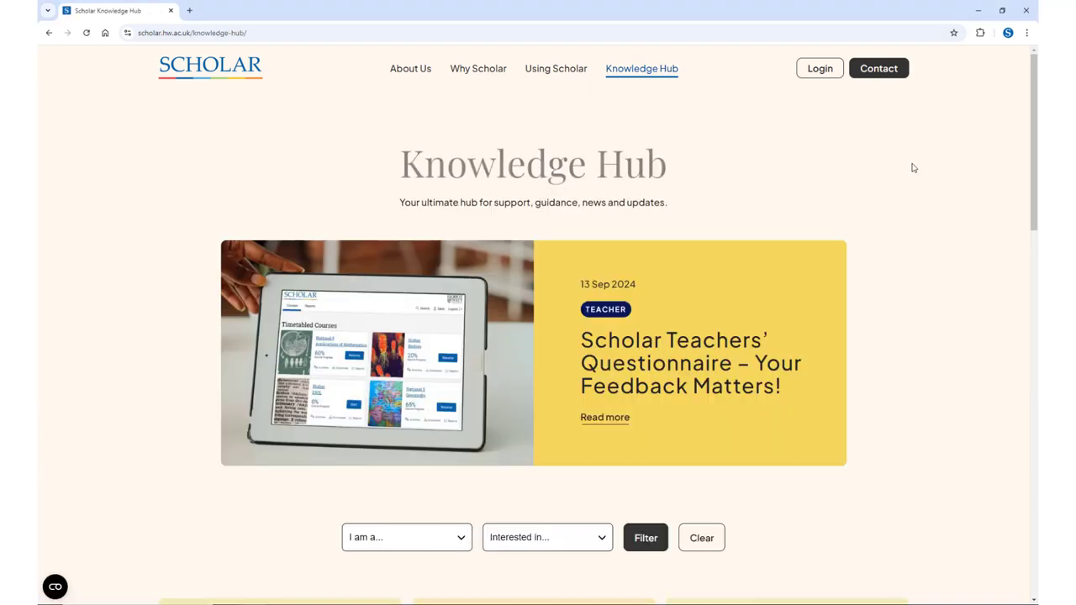
scroll("down", 3)
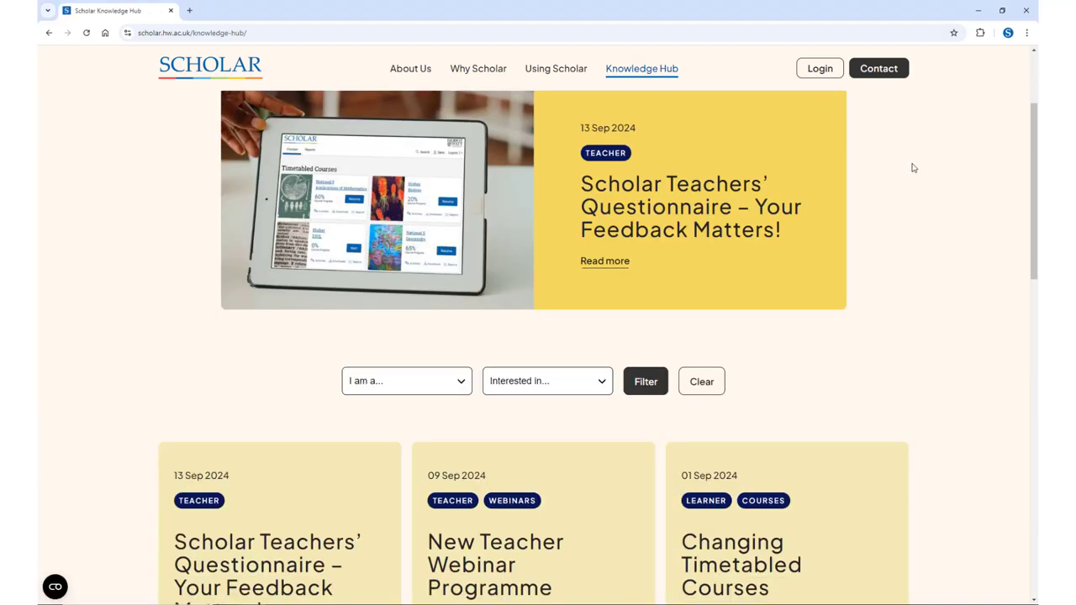
left_click(406, 380)
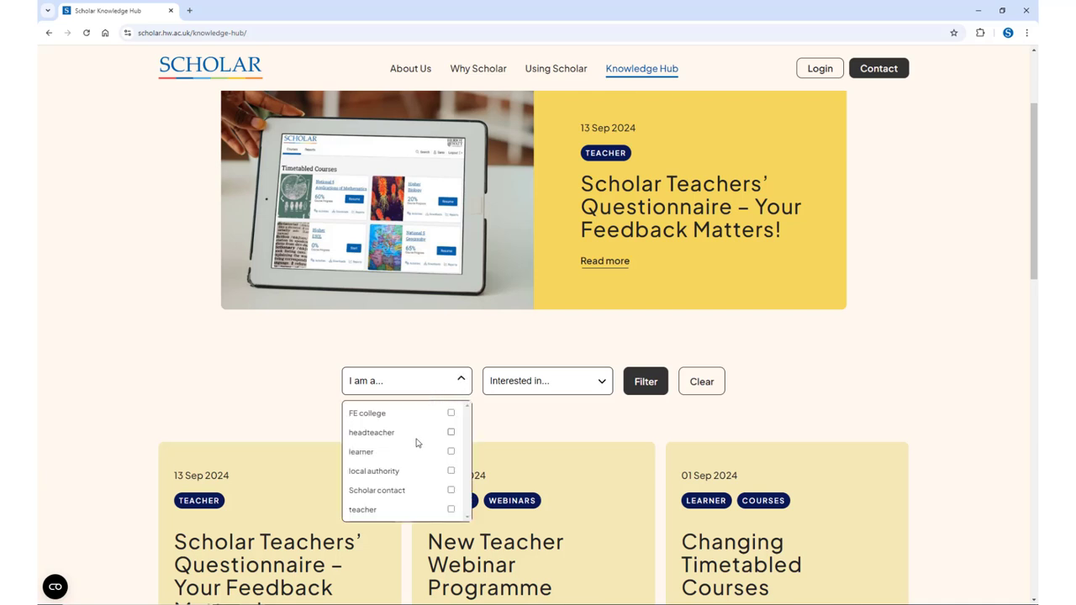
left_click(451, 451)
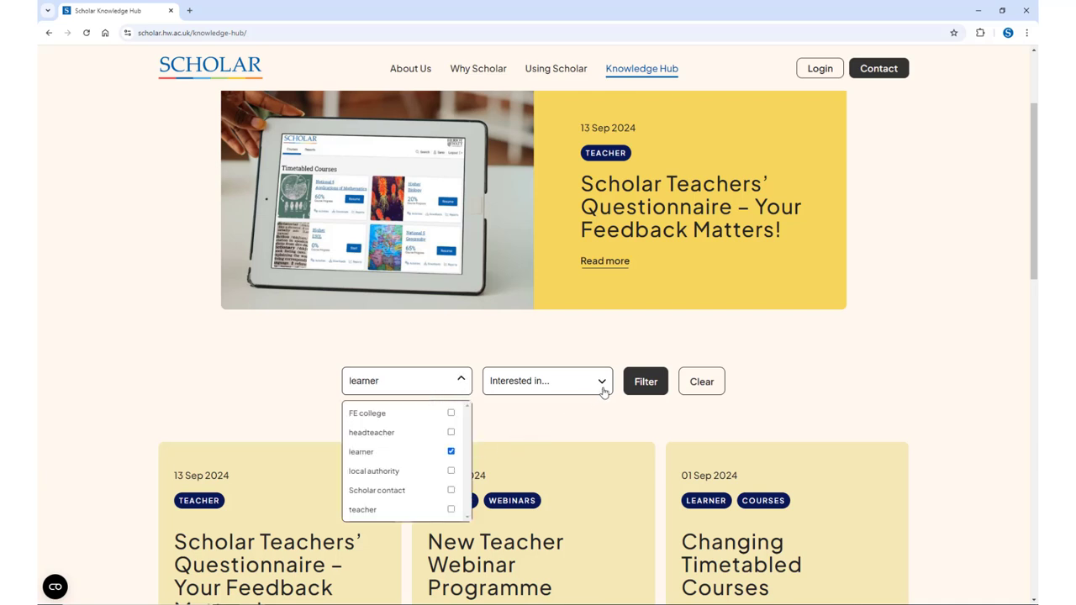
left_click(547, 380)
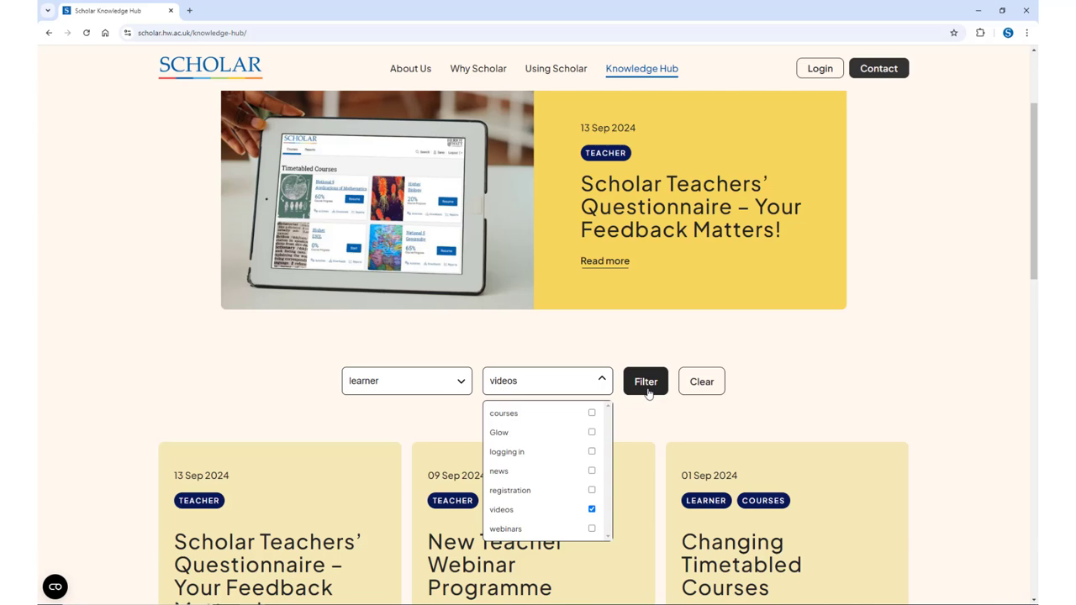
left_click(646, 380)
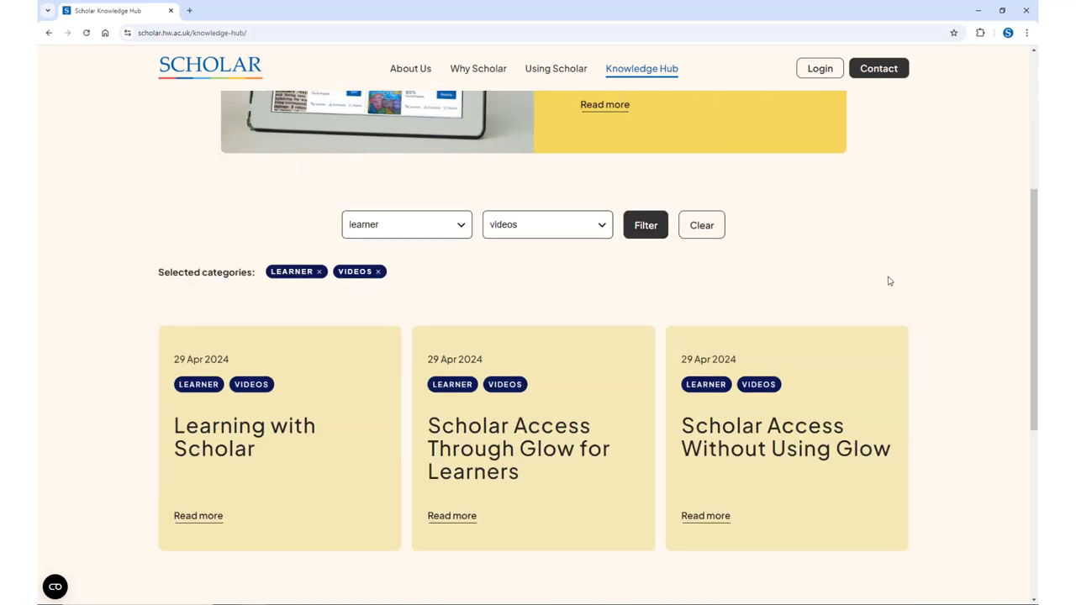
left_click(209, 65)
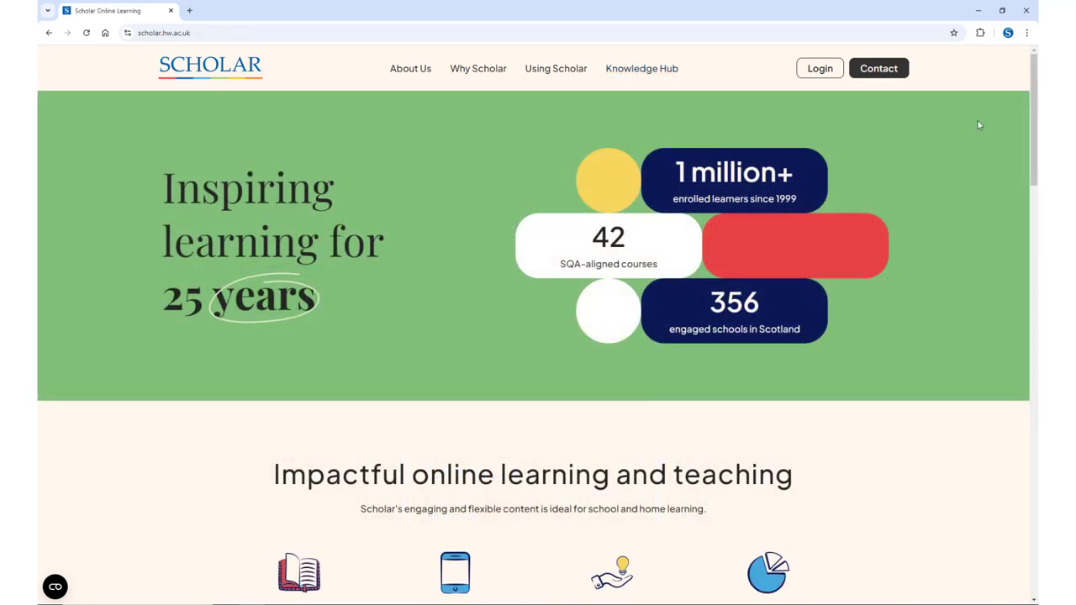
mouse_move(878, 67)
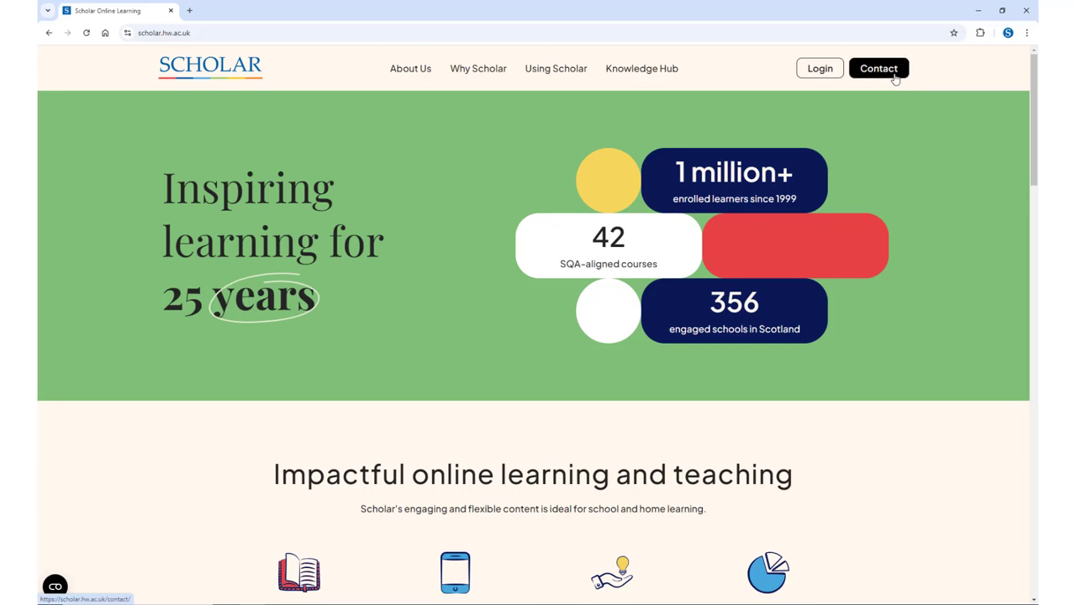